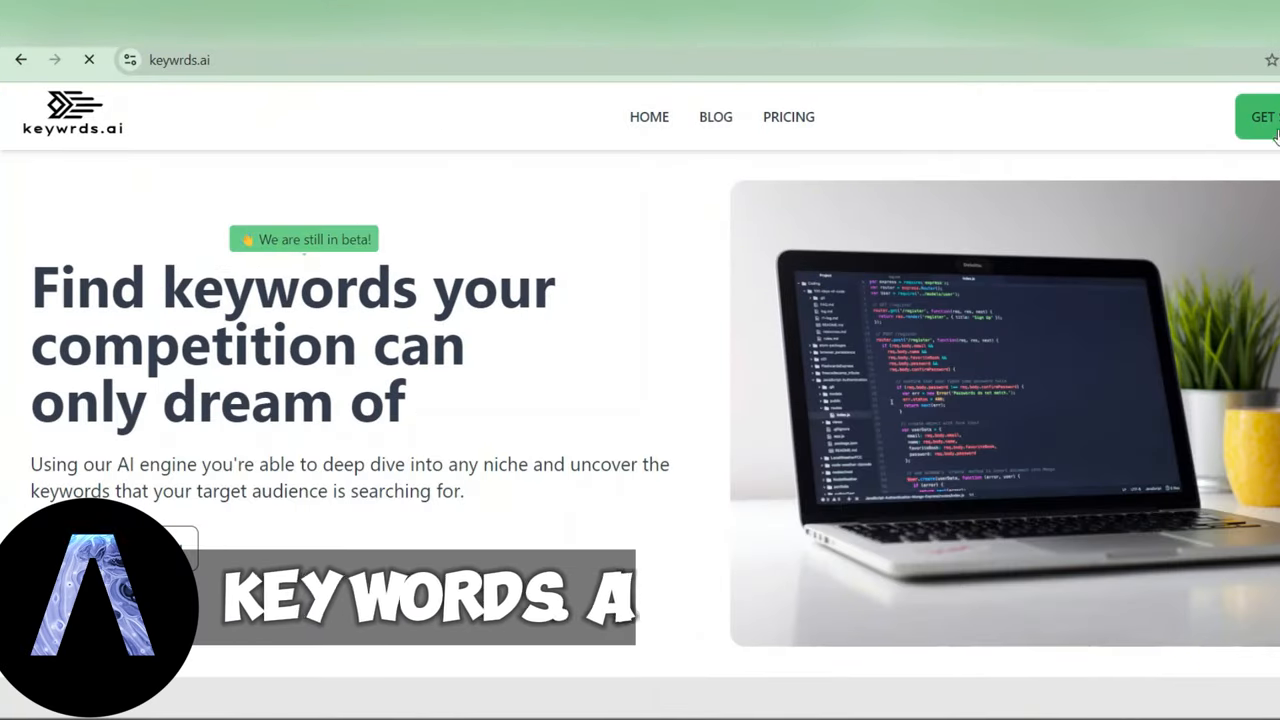
Step: Start Keywrds.ai and view the SEO project's keyword, question, blog outline and niche expander tools
click(1262, 117)
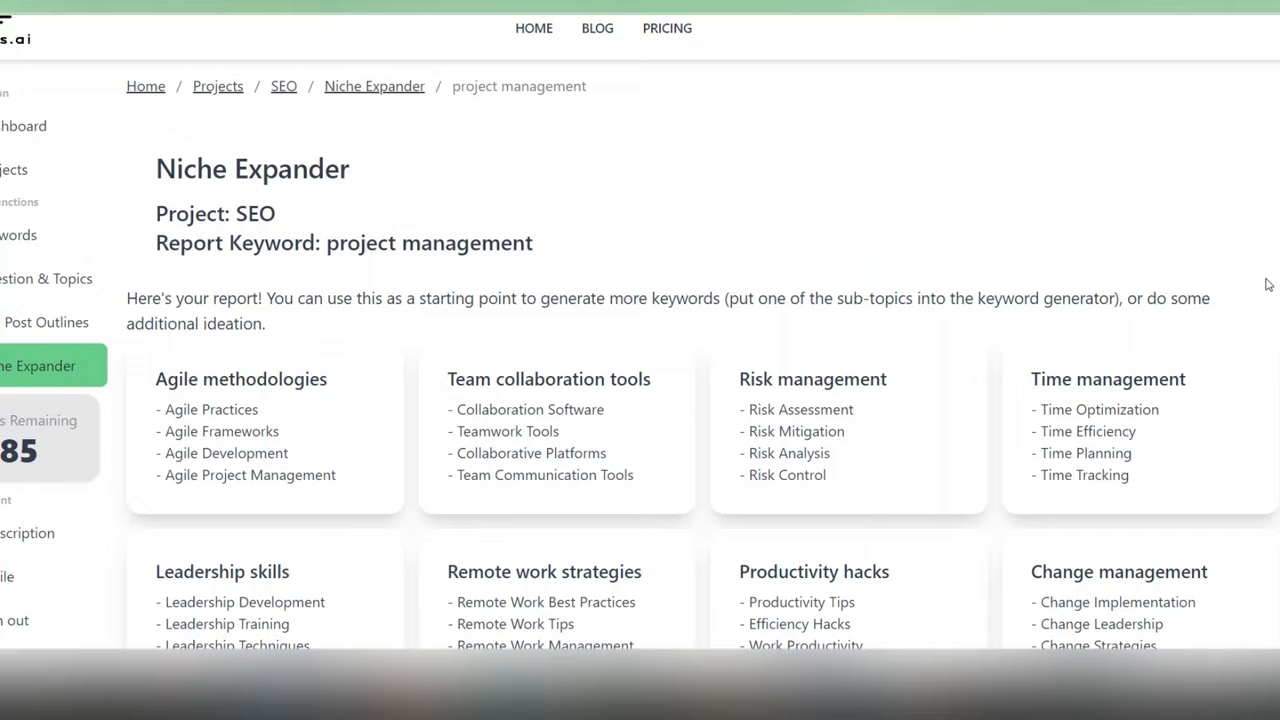
scroll(down, 3)
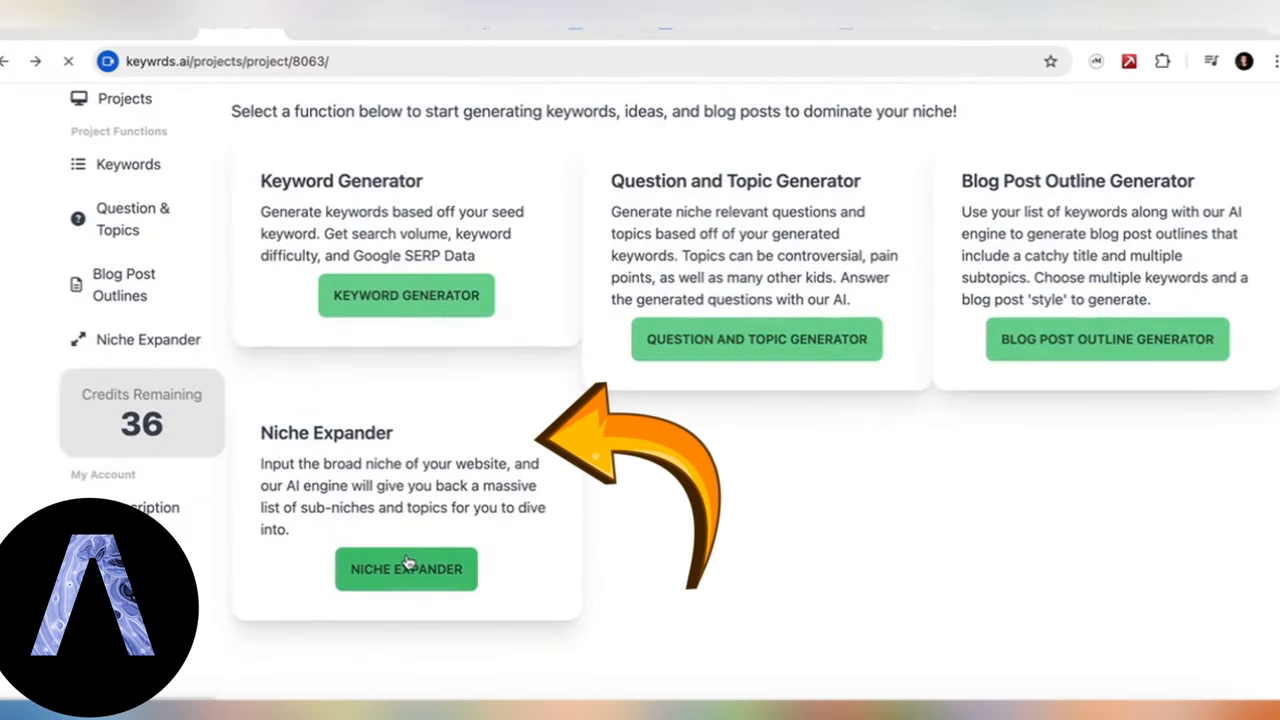
Step: Run Niche Expander on 'project management' and browse its report of sub-niches like Agile methodologies
click(406, 569)
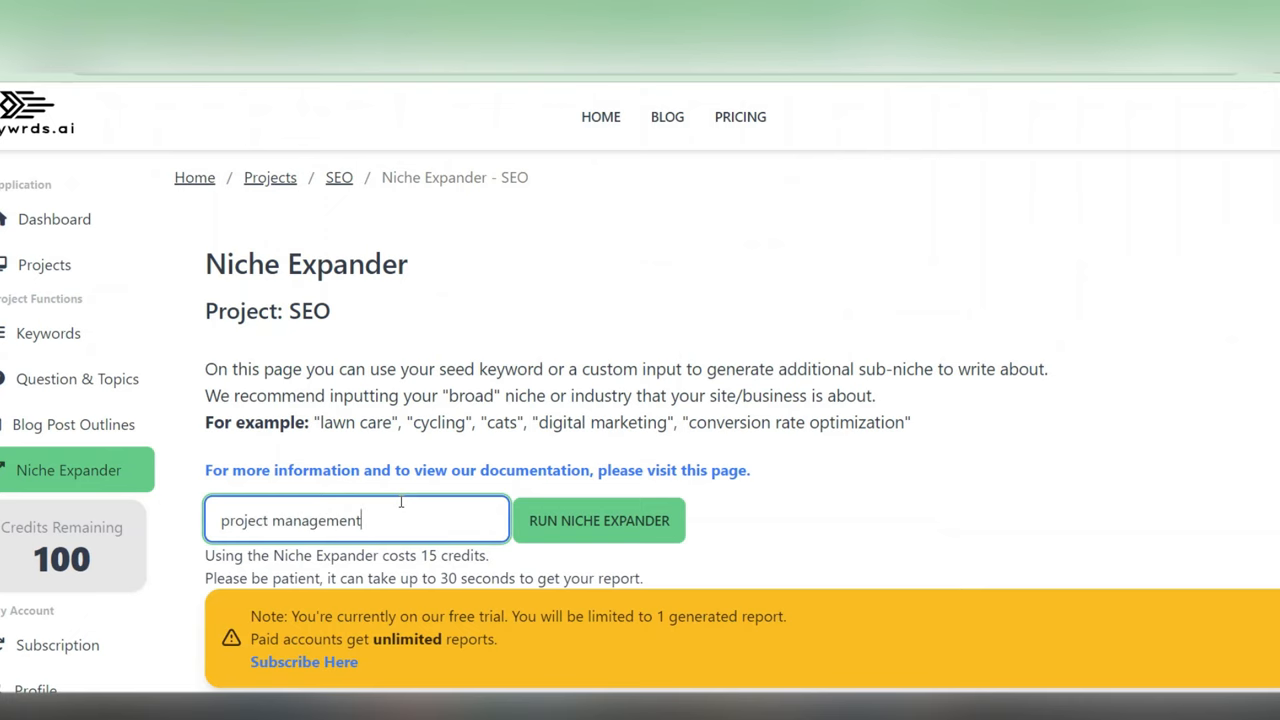
mouse_move(599, 525)
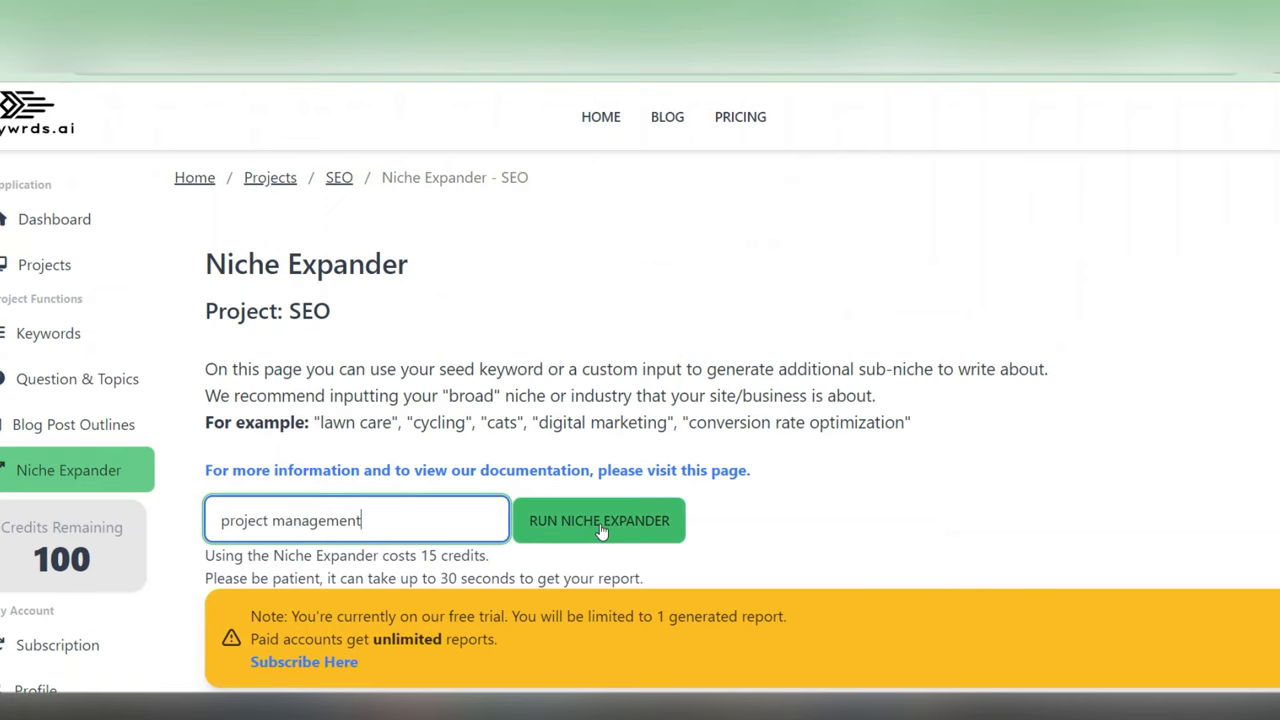
click(599, 519)
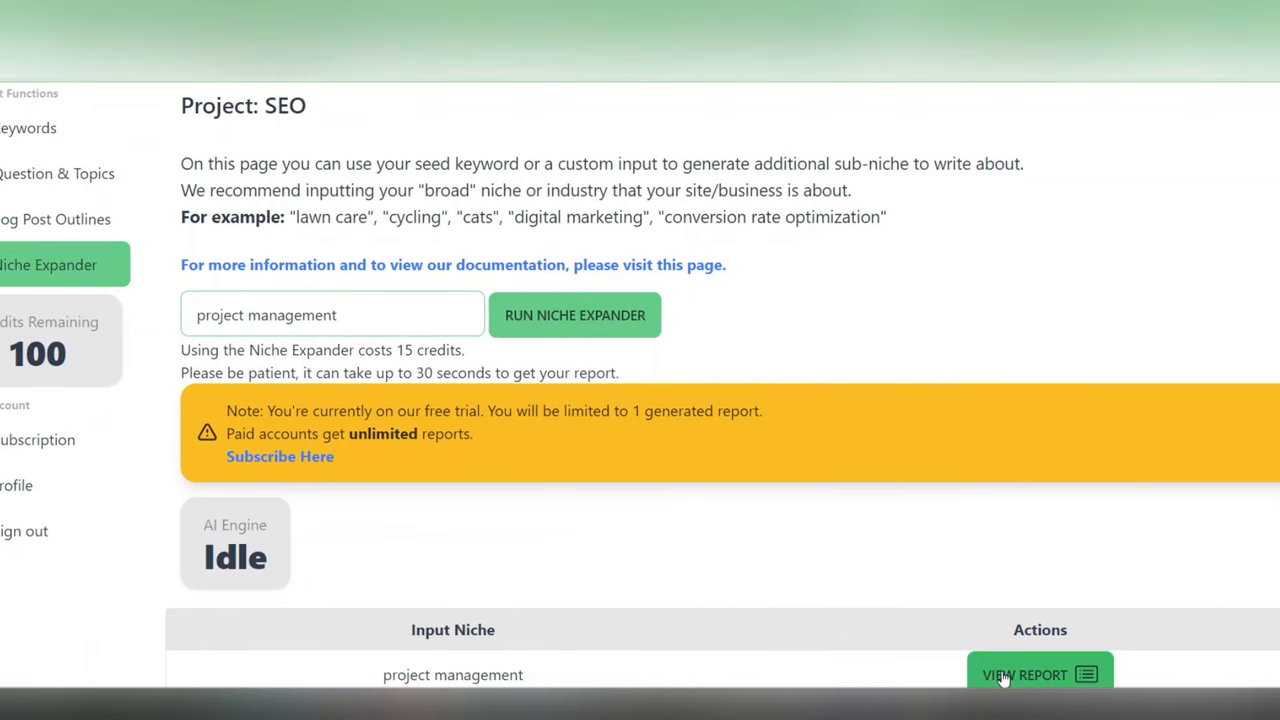
click(1039, 674)
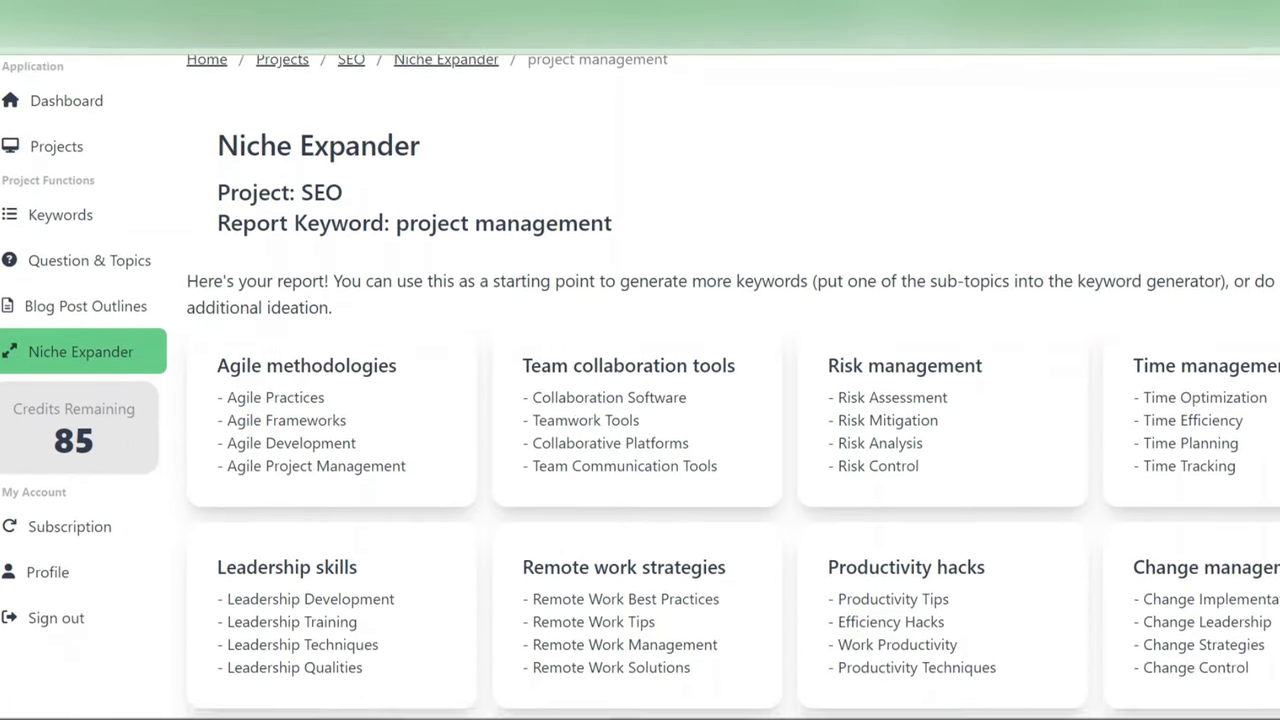
scroll(down, 3)
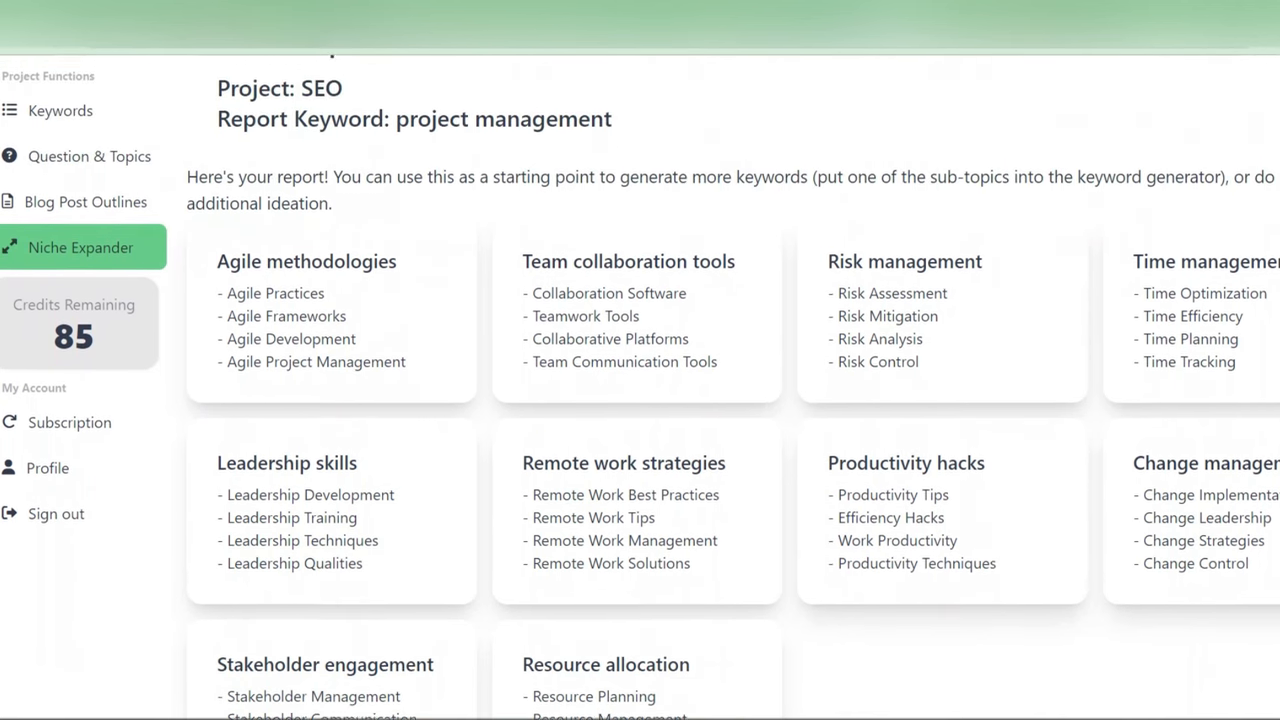
scroll(up, 3)
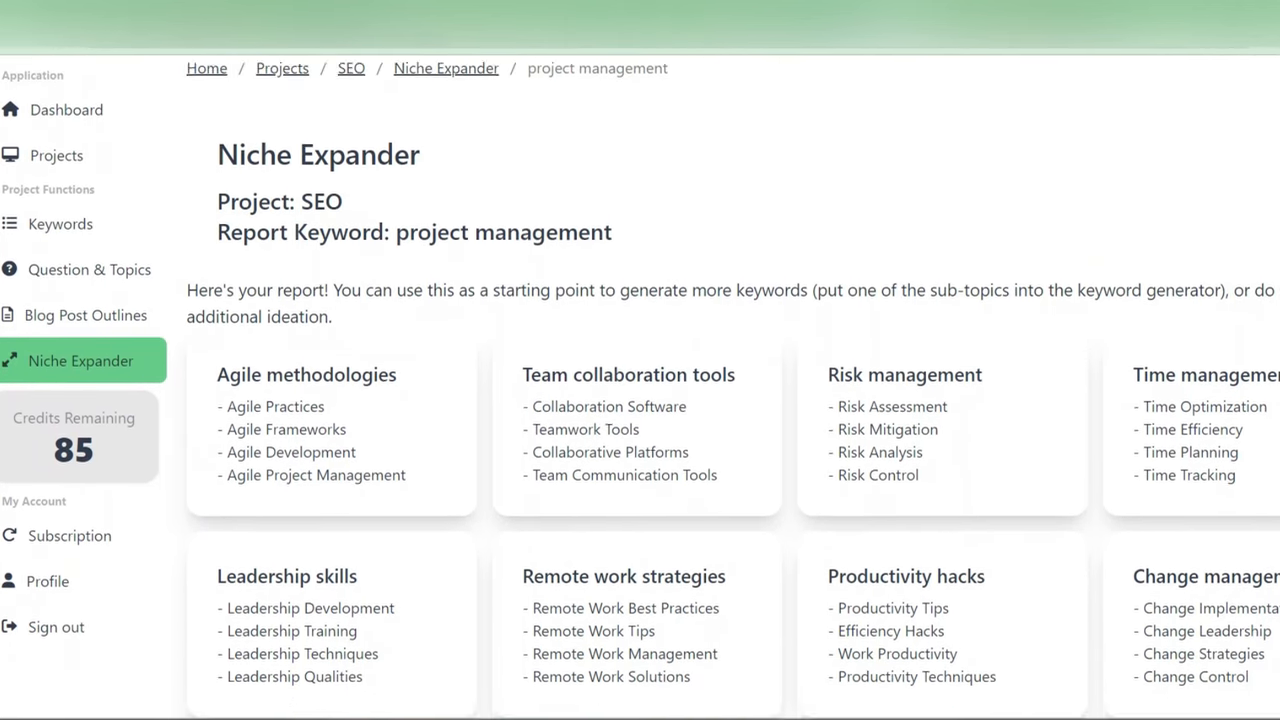
scroll(down, 3)
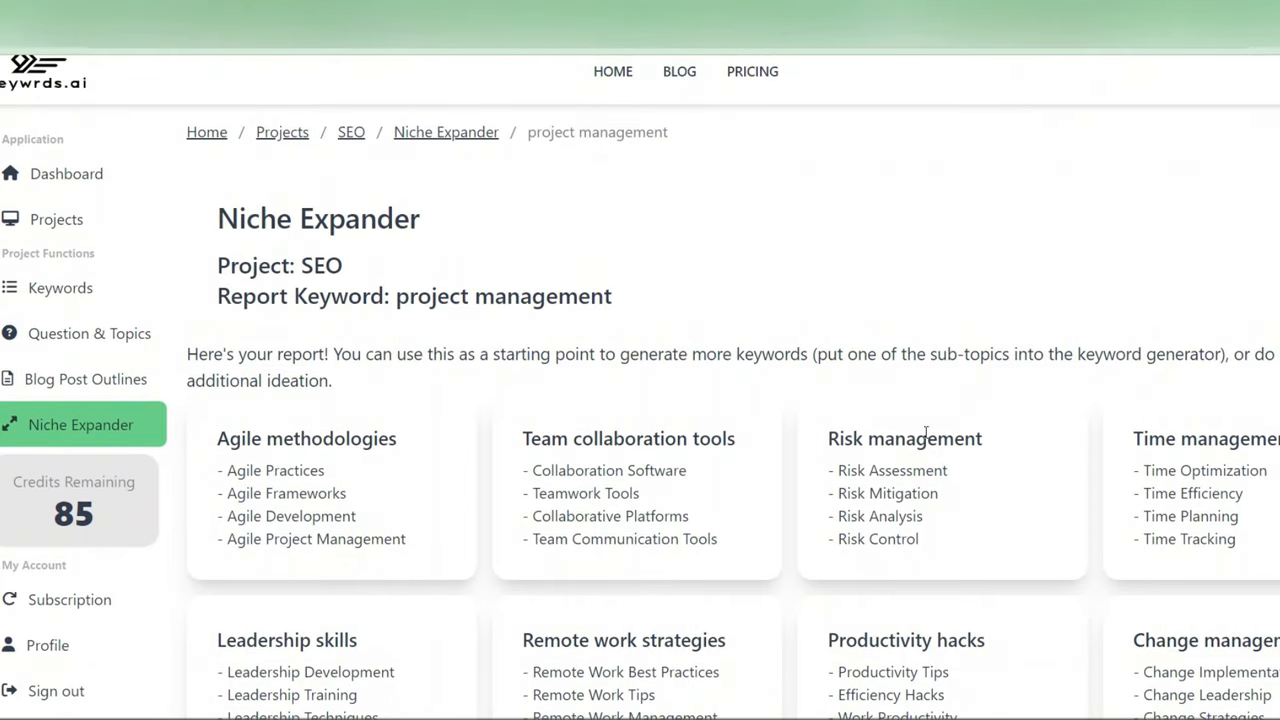
scroll(down, 3)
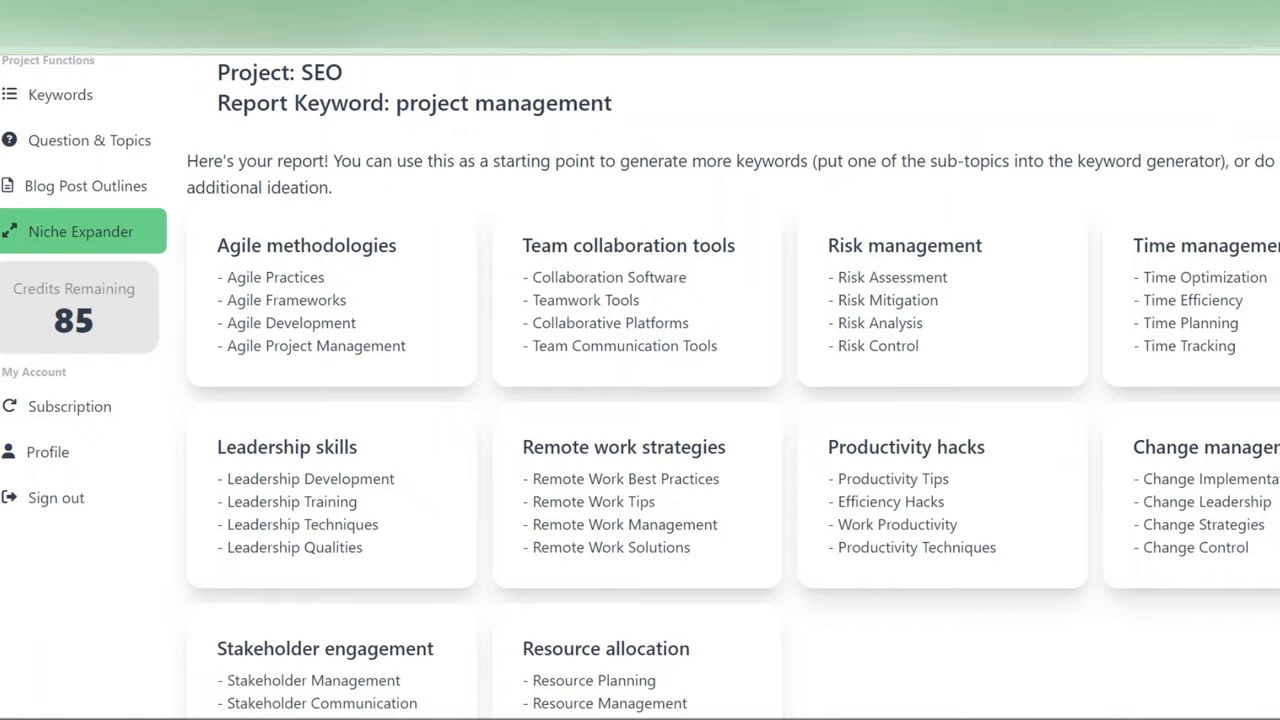
scroll(down, 3)
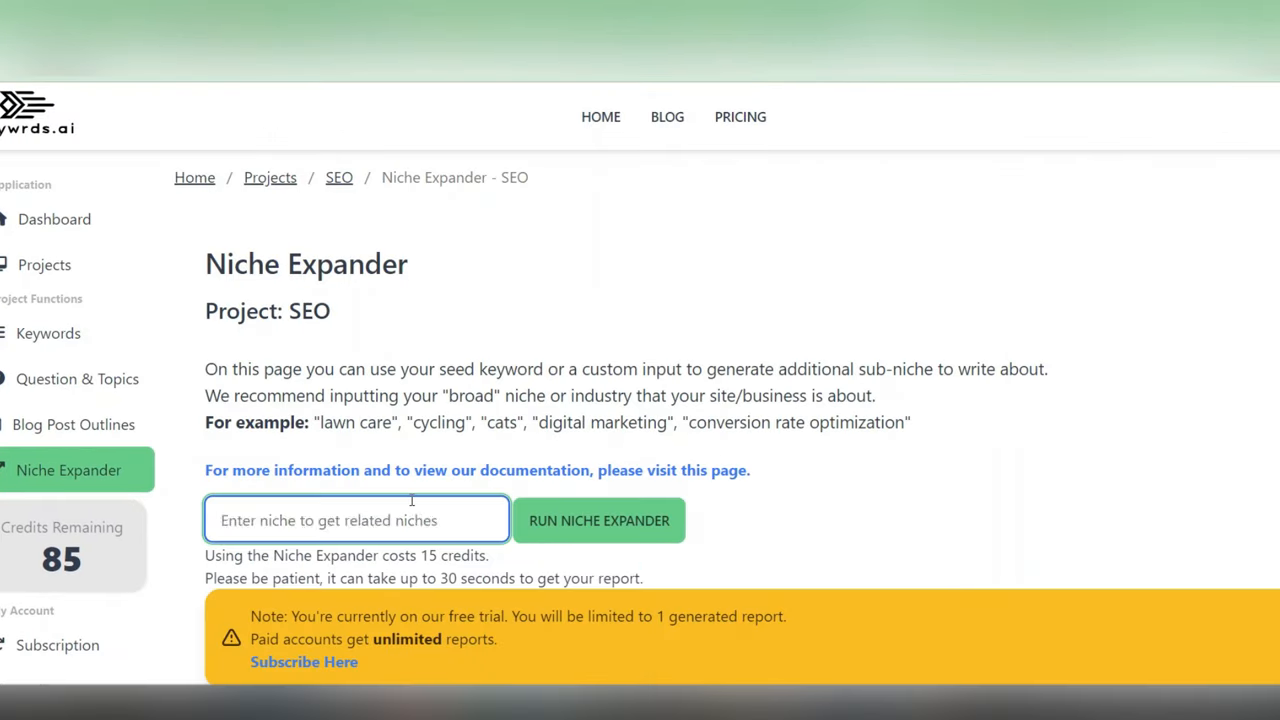
Step: Run Niche Expander on 'Change Implementation' and open the resulting niche report
text(Change Implemen)
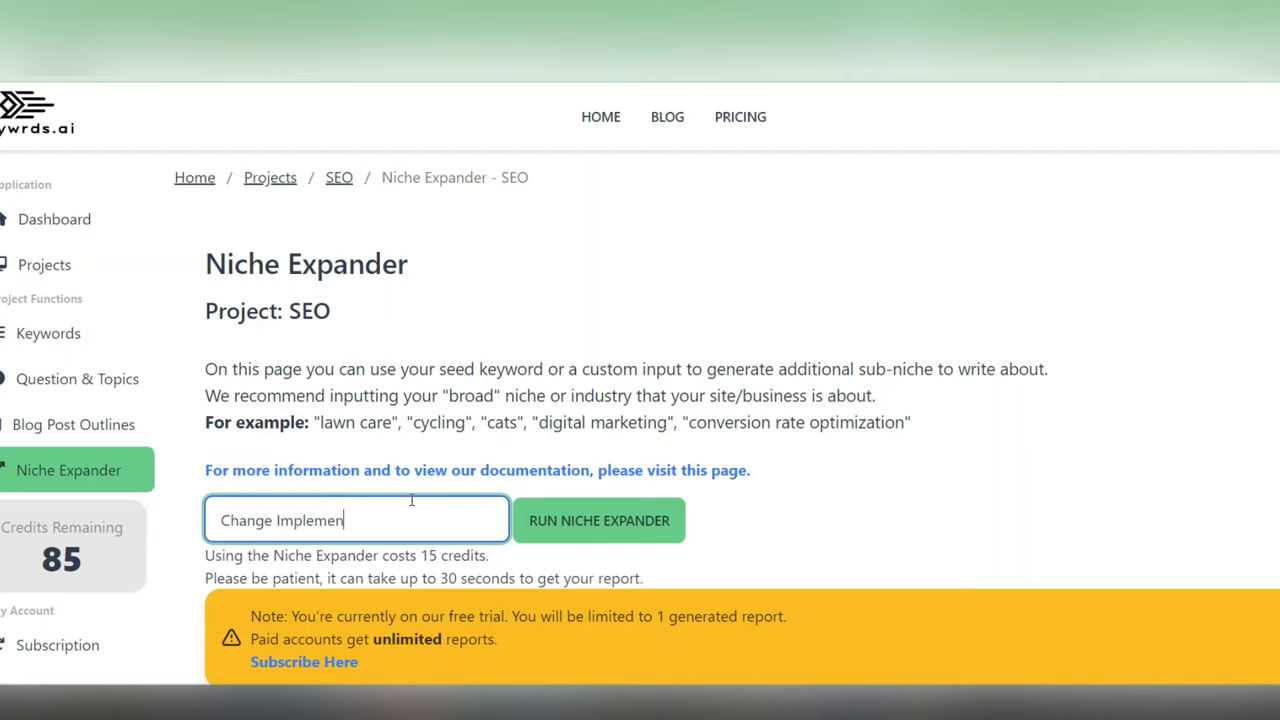
text(tation)
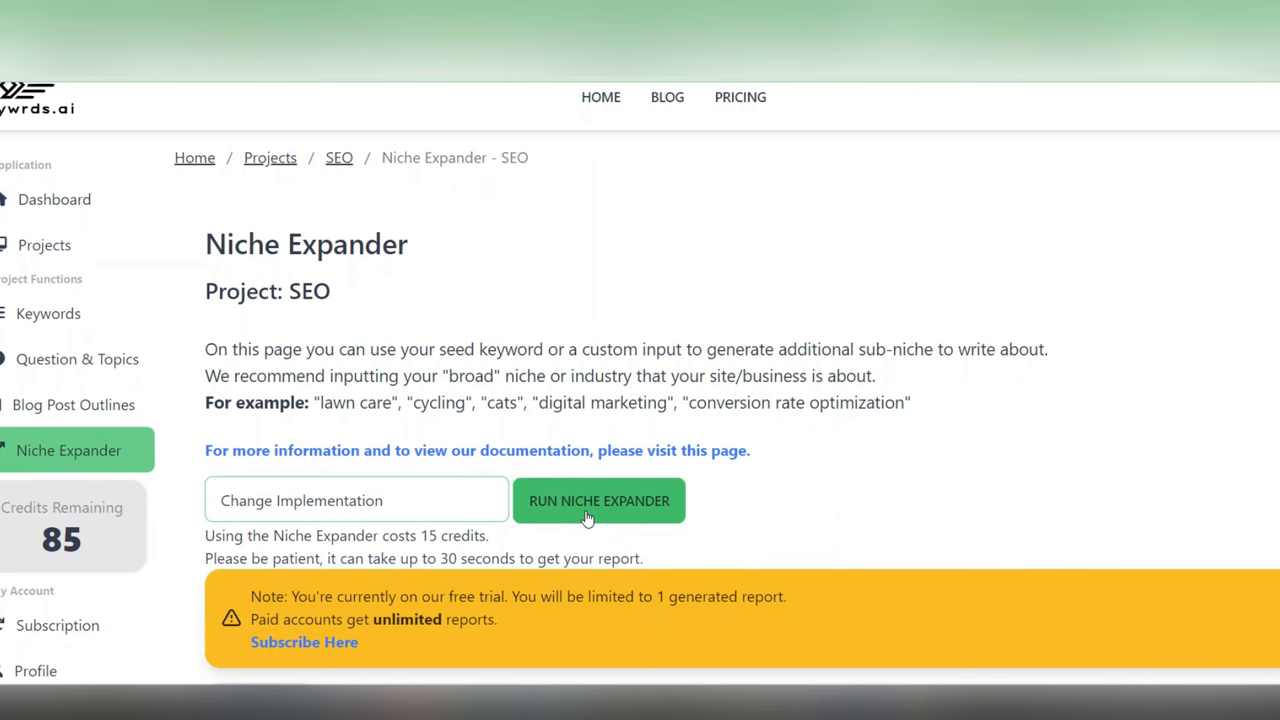
click(598, 500)
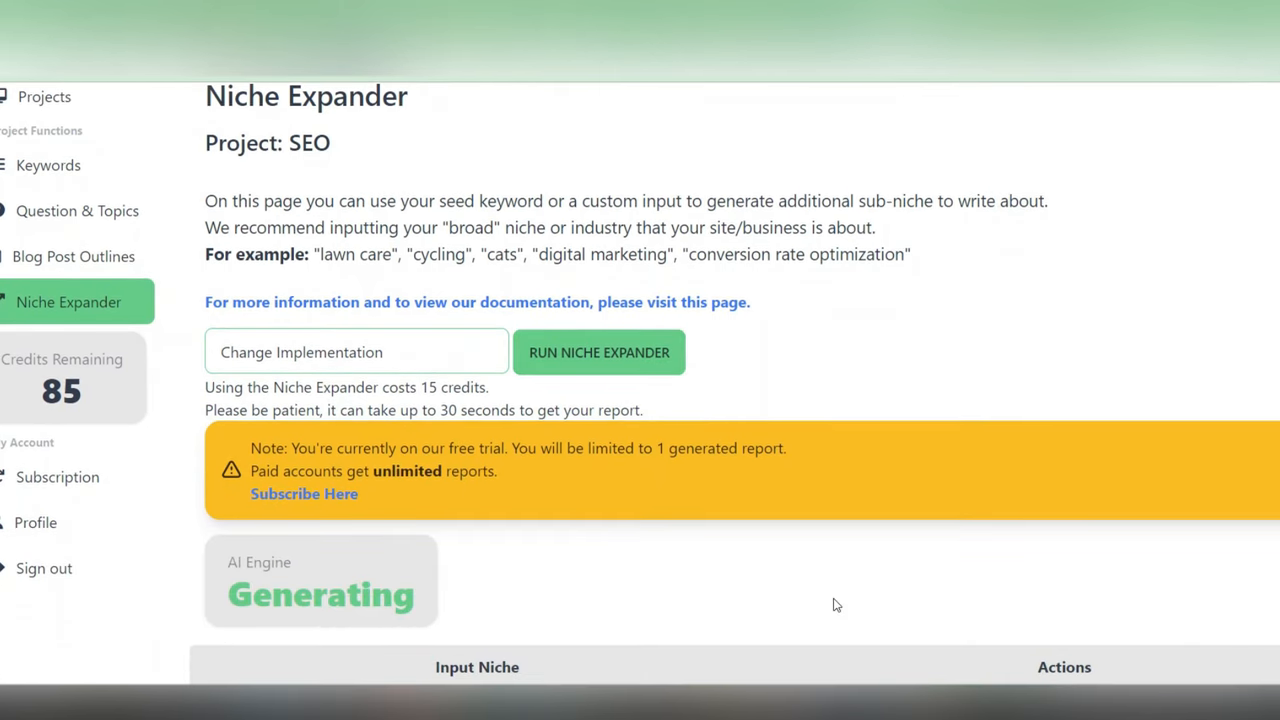
scroll(down, 3)
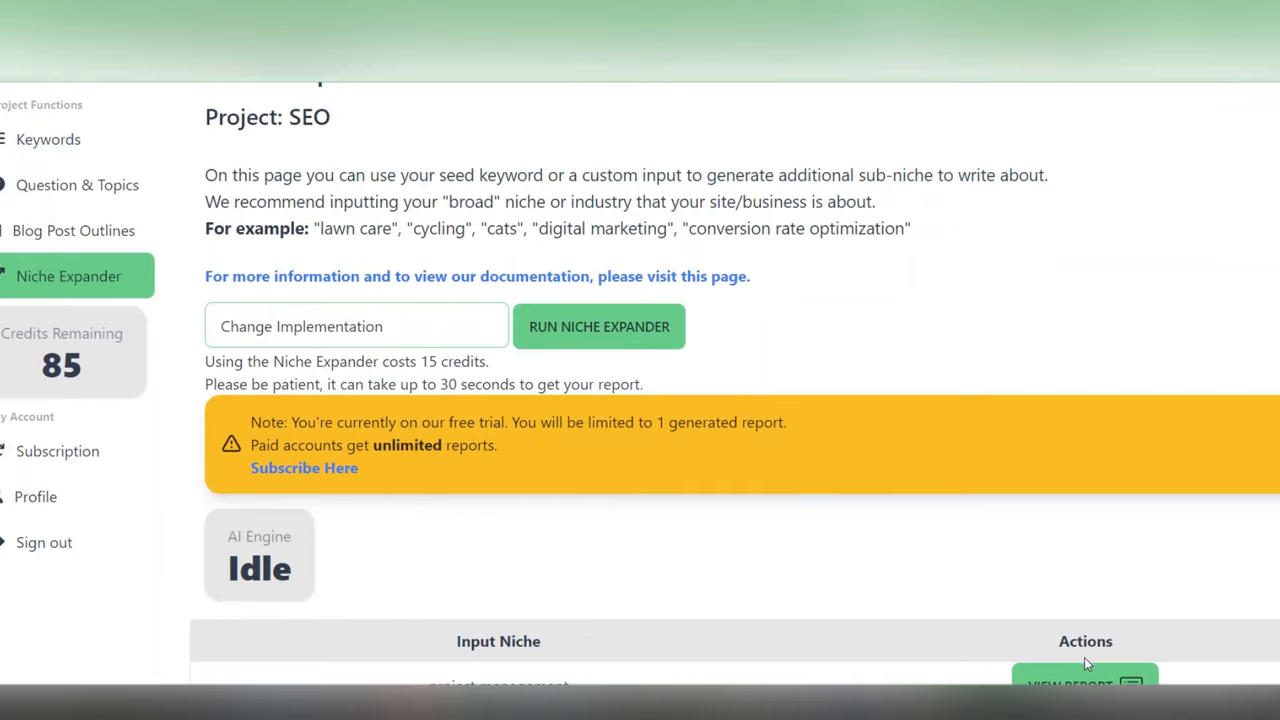
click(599, 326)
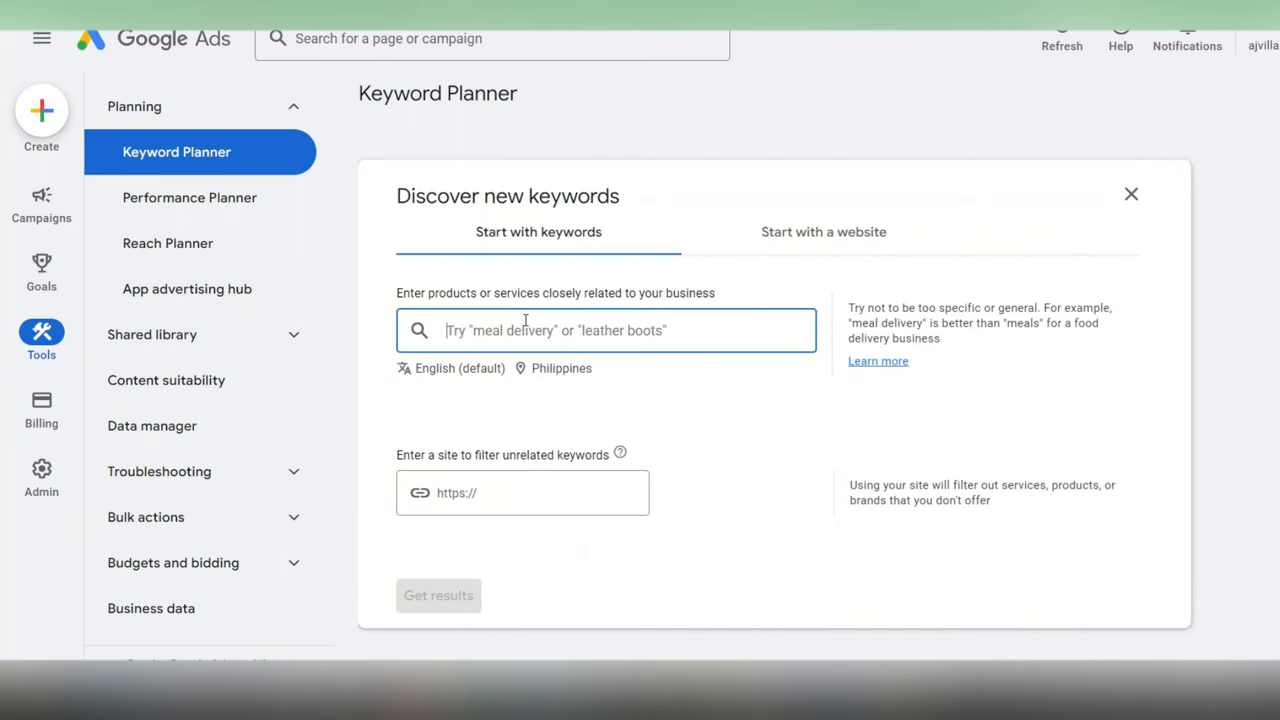
Step: Get Keyword Planner ideas for 'change implementation' and browse the 95 results
text(change)
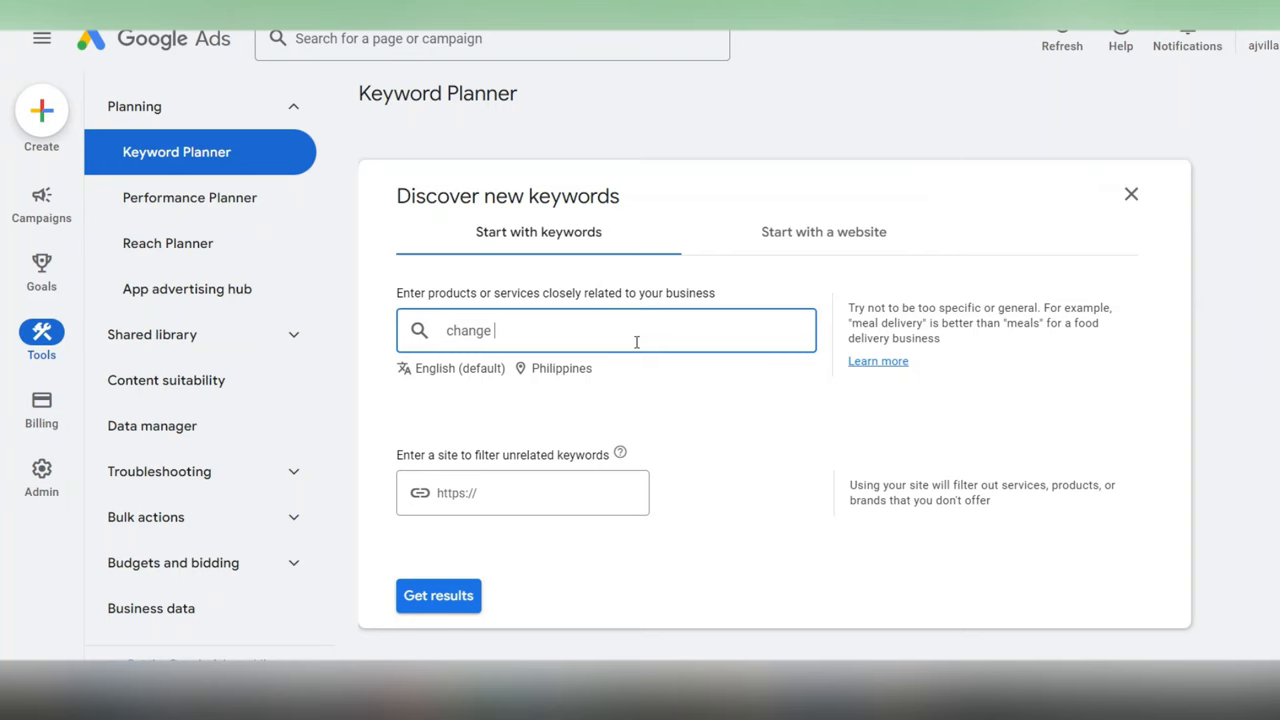
text(impleme)
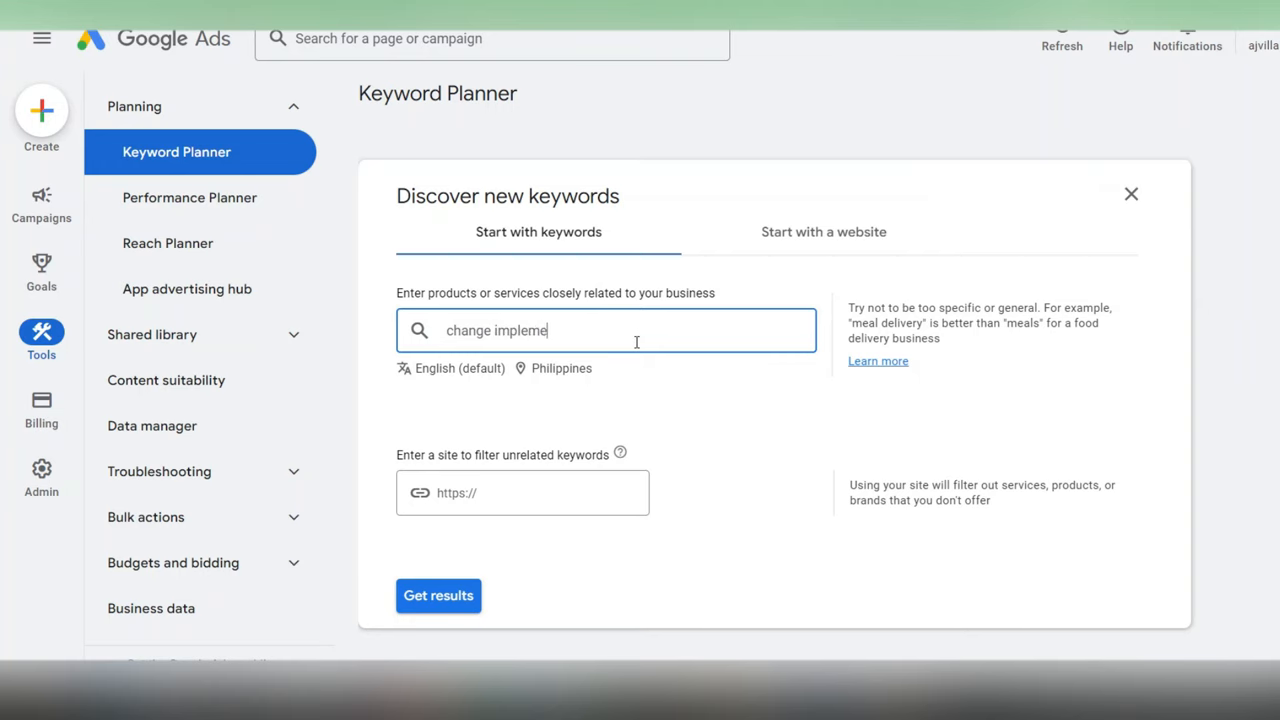
text(ntation)
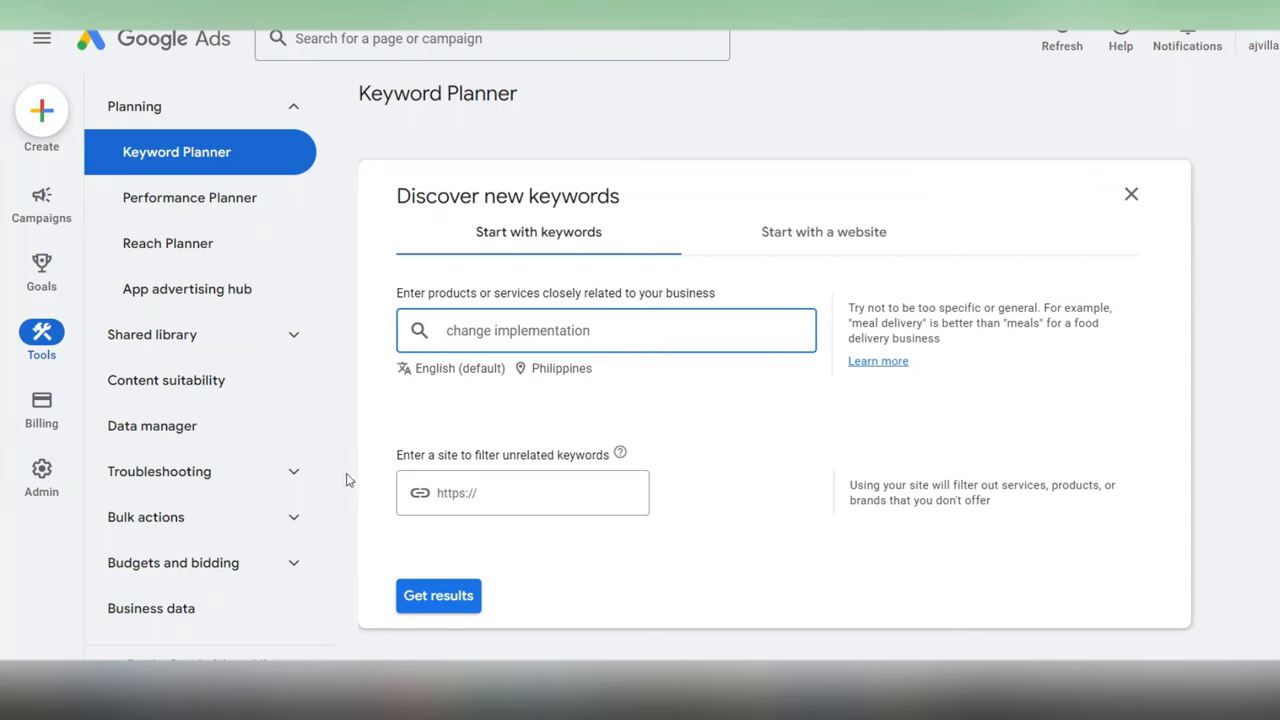
click(438, 595)
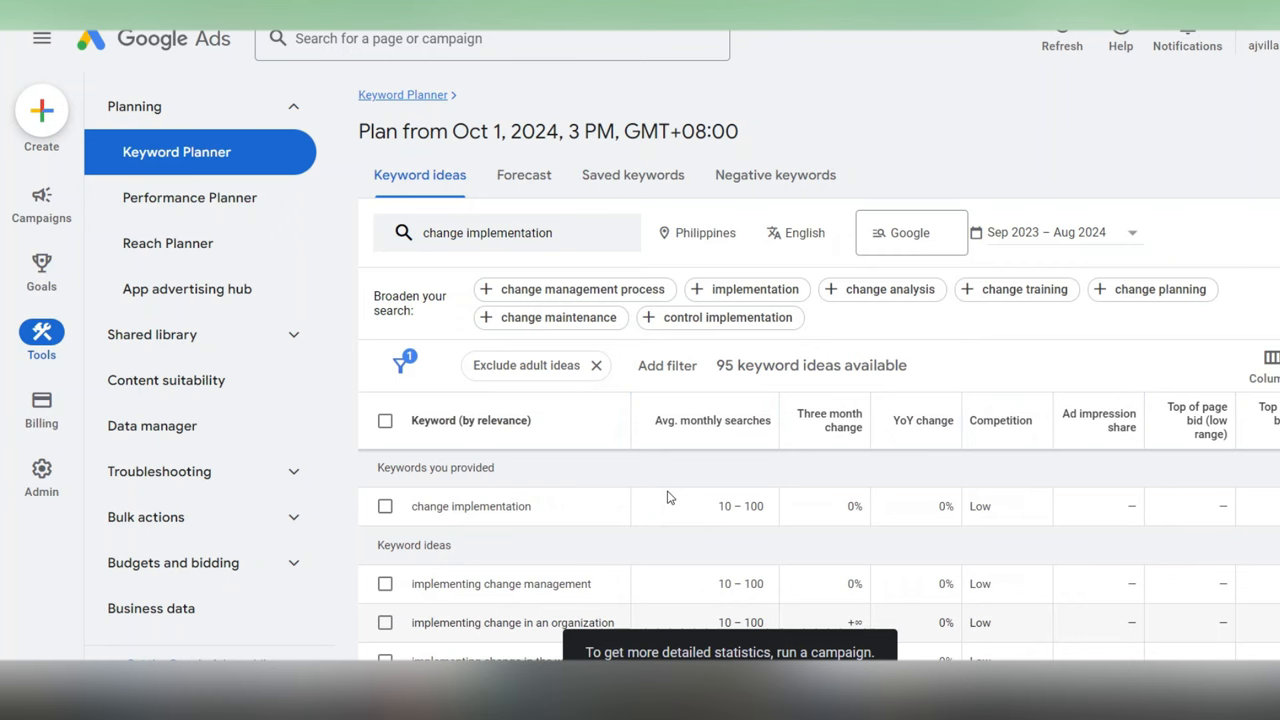
scroll(down, 3)
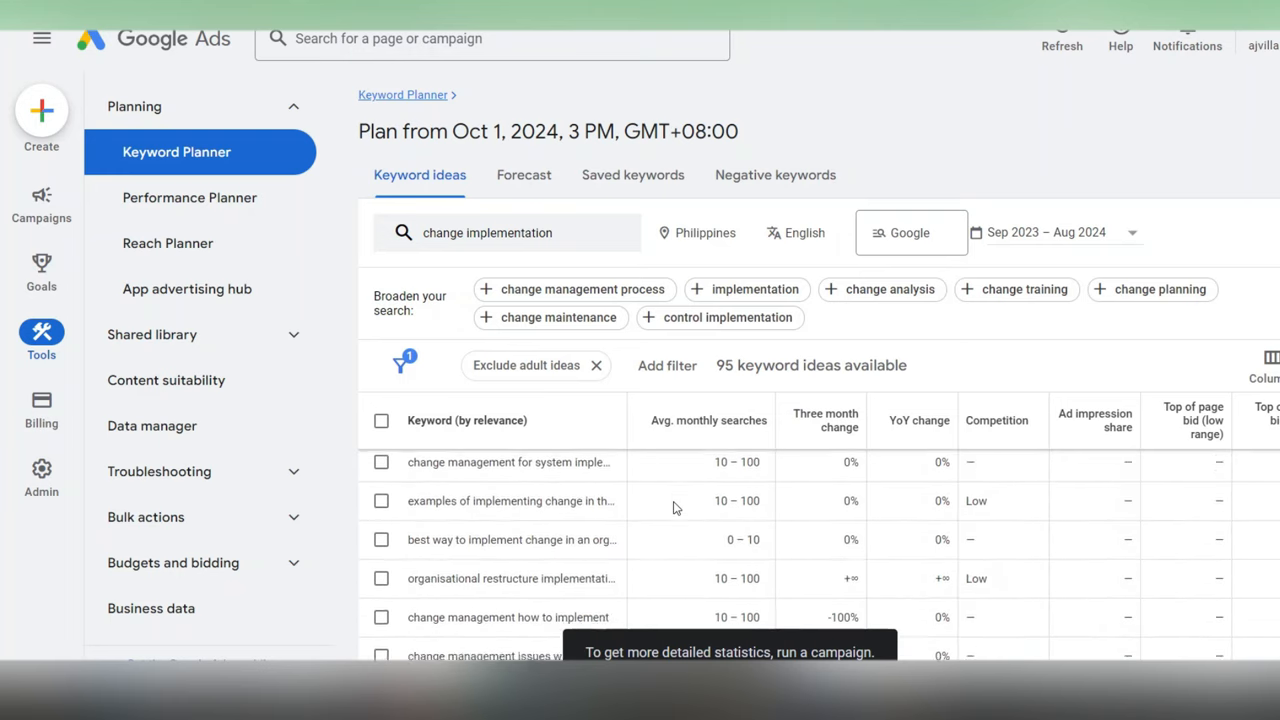
scroll(down, 3)
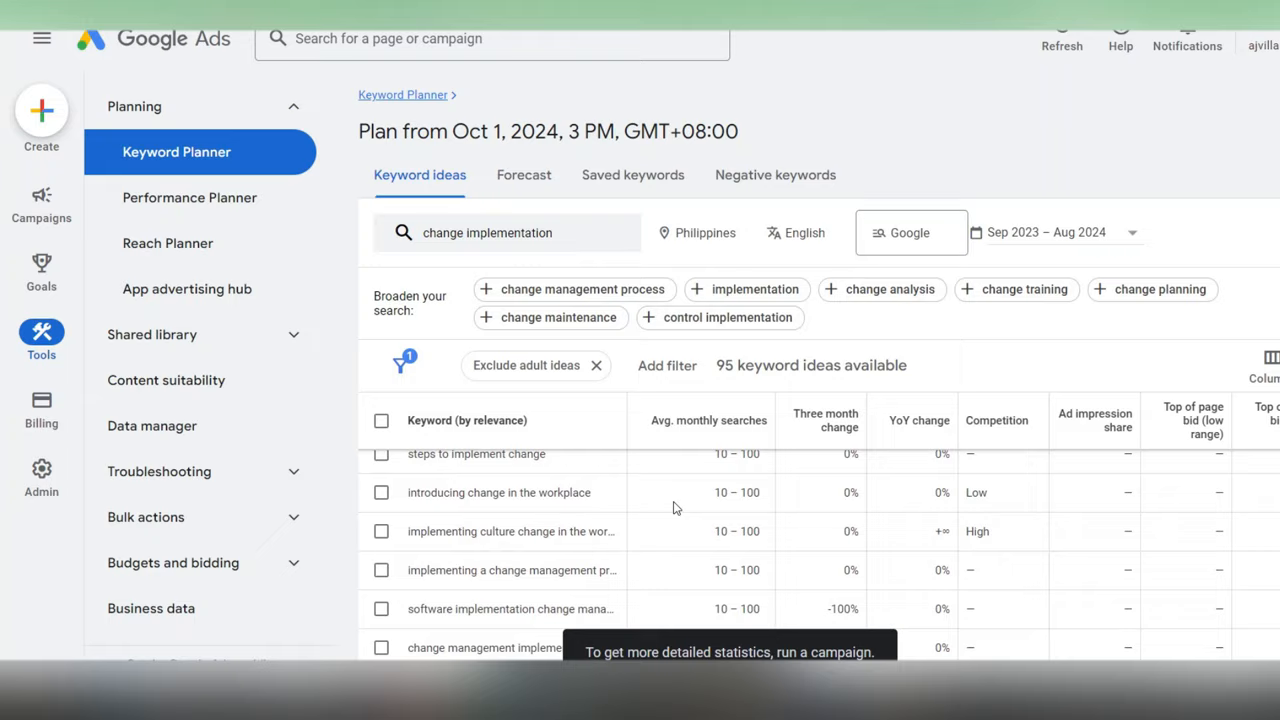
scroll(down, 3)
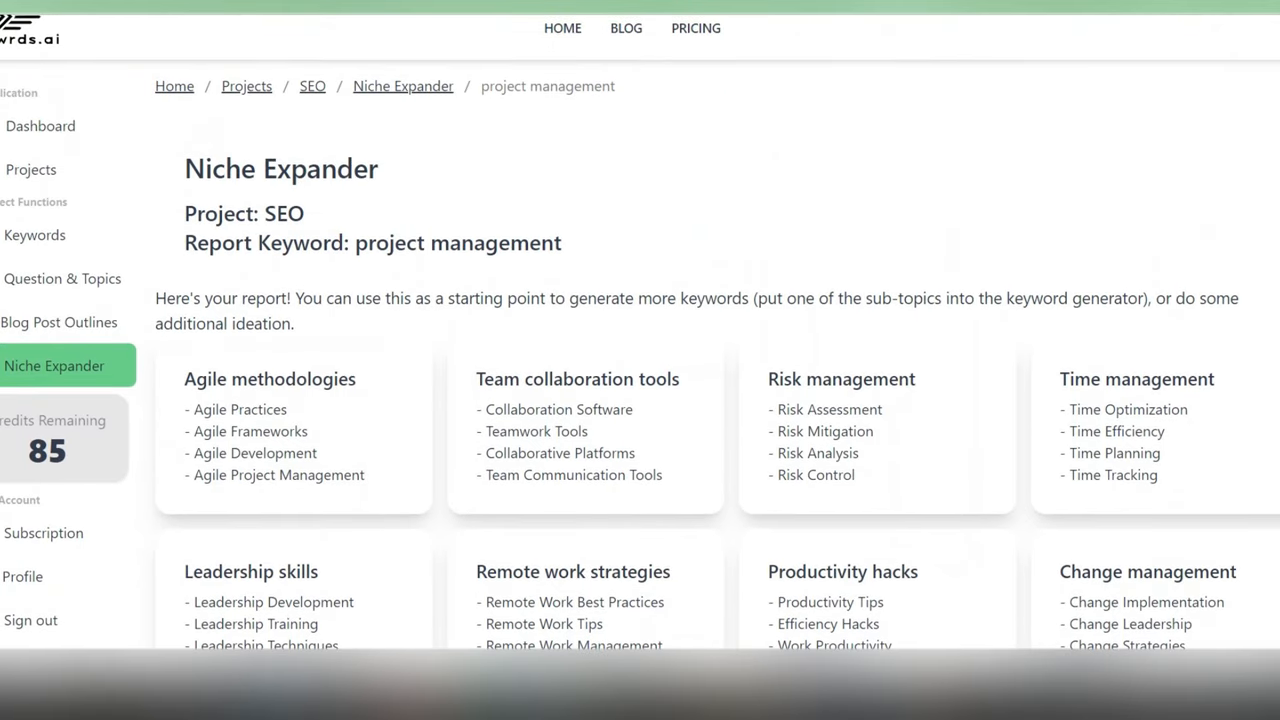
Step: Scroll through the project management niche report's sub-niche cards
scroll(down, 3)
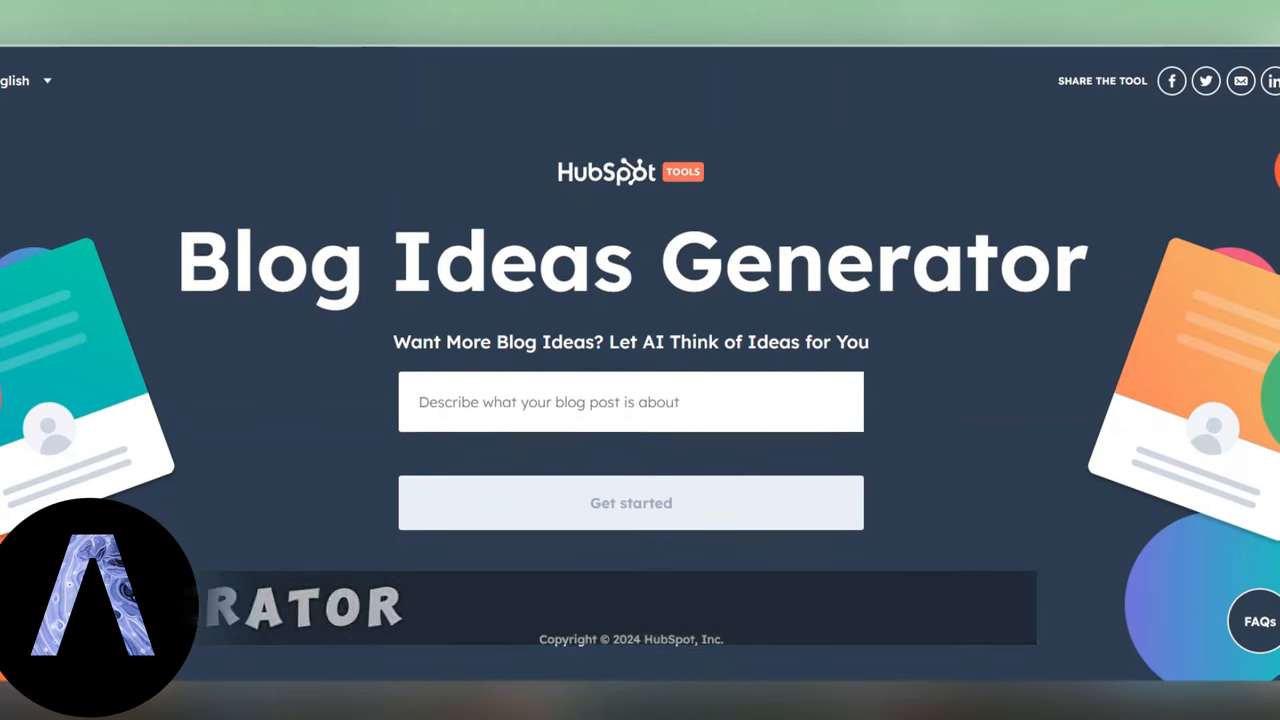
scroll(down, 3)
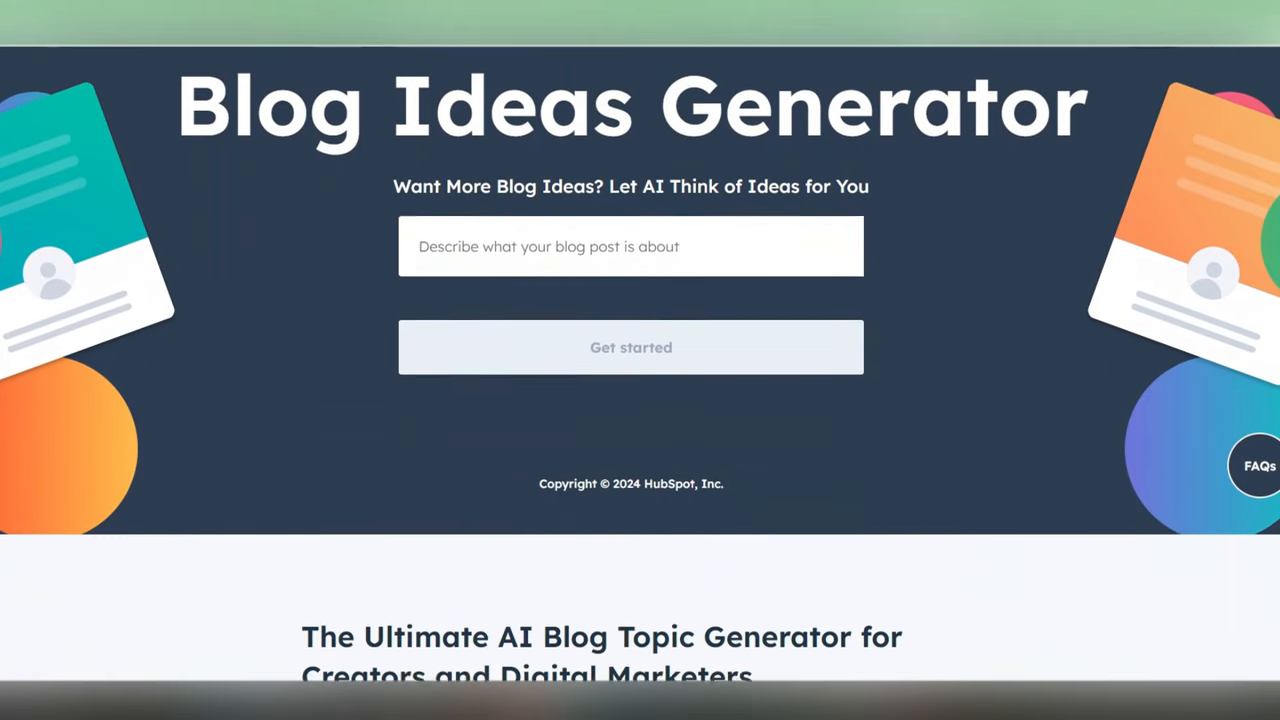
scroll(down, 3)
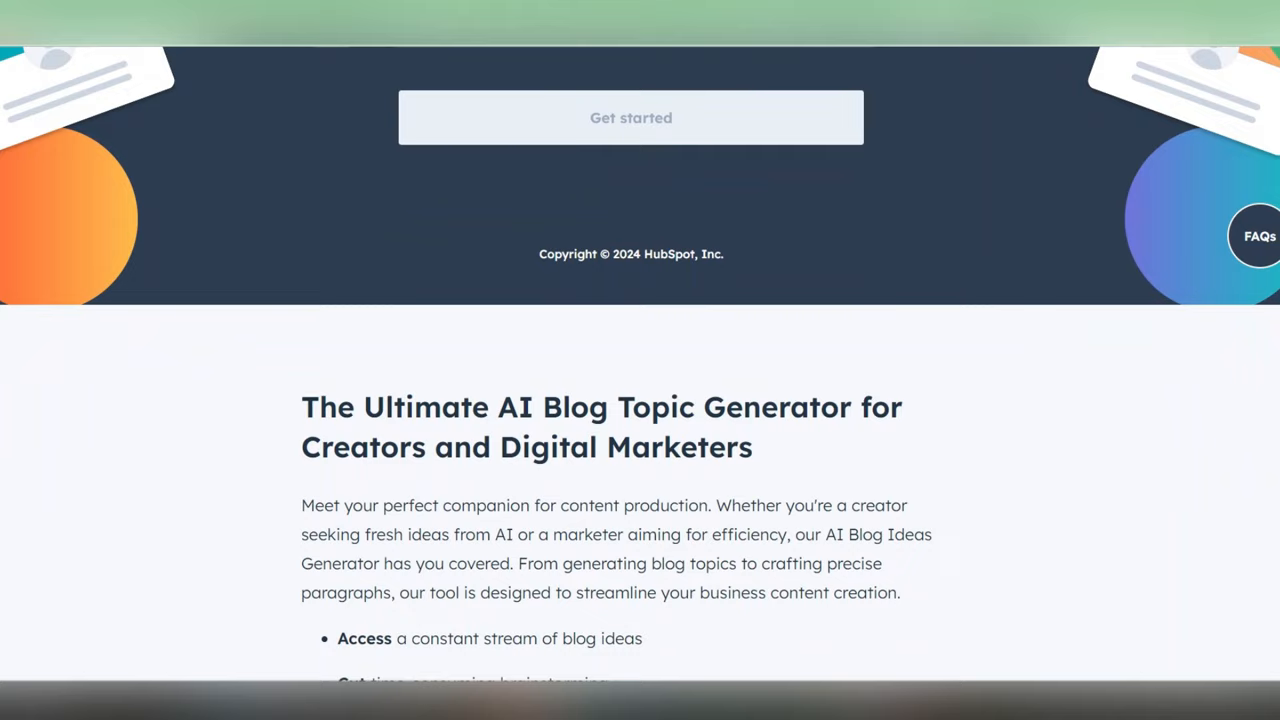
scroll(down, 3)
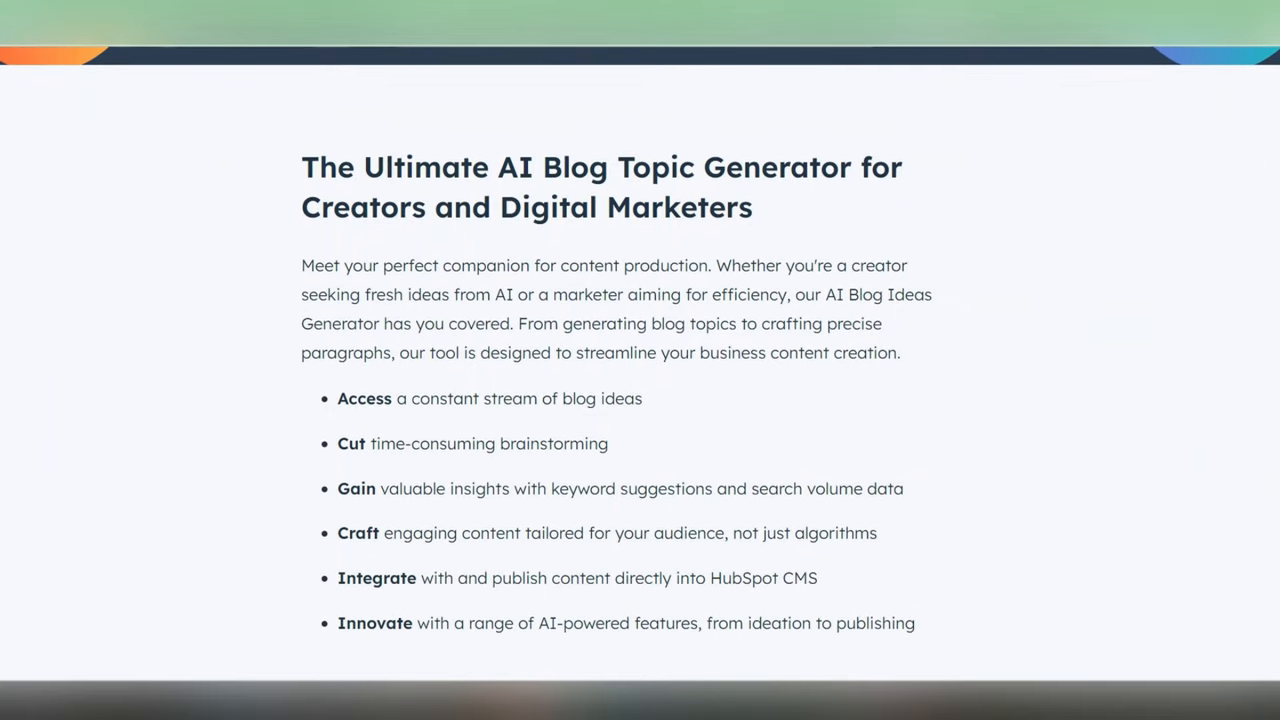
scroll(down, 3)
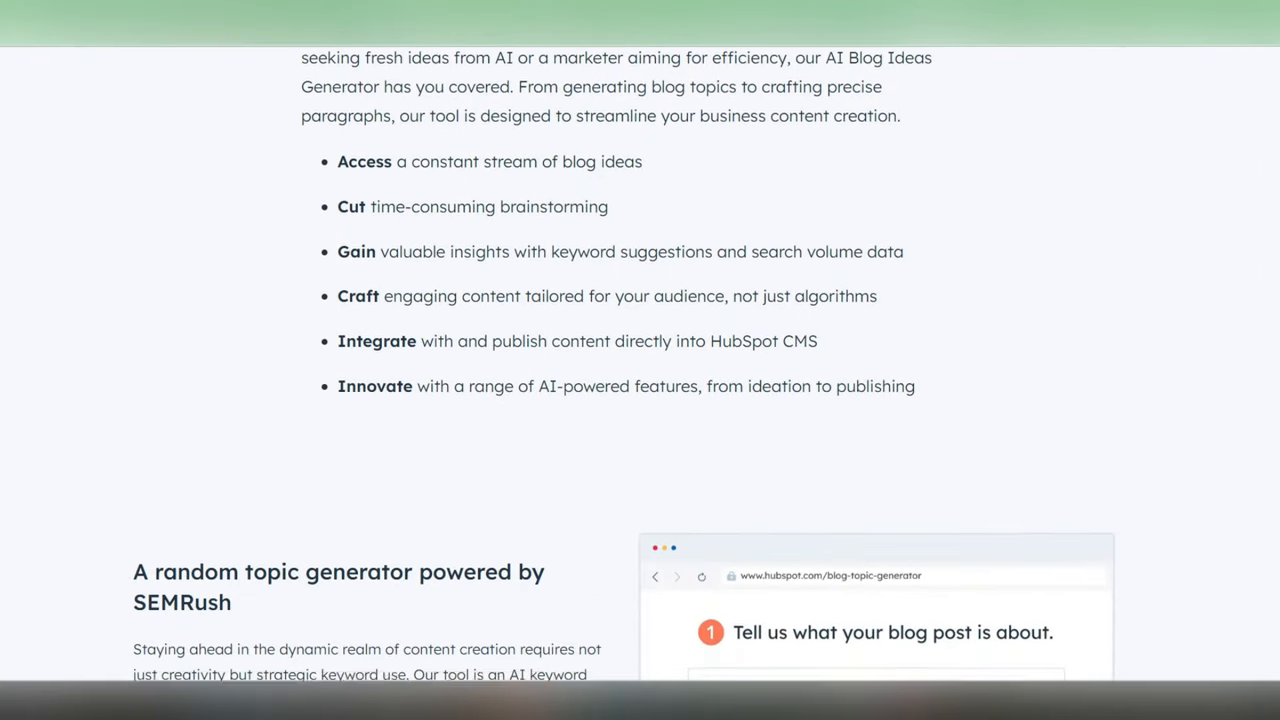
scroll(down, 3)
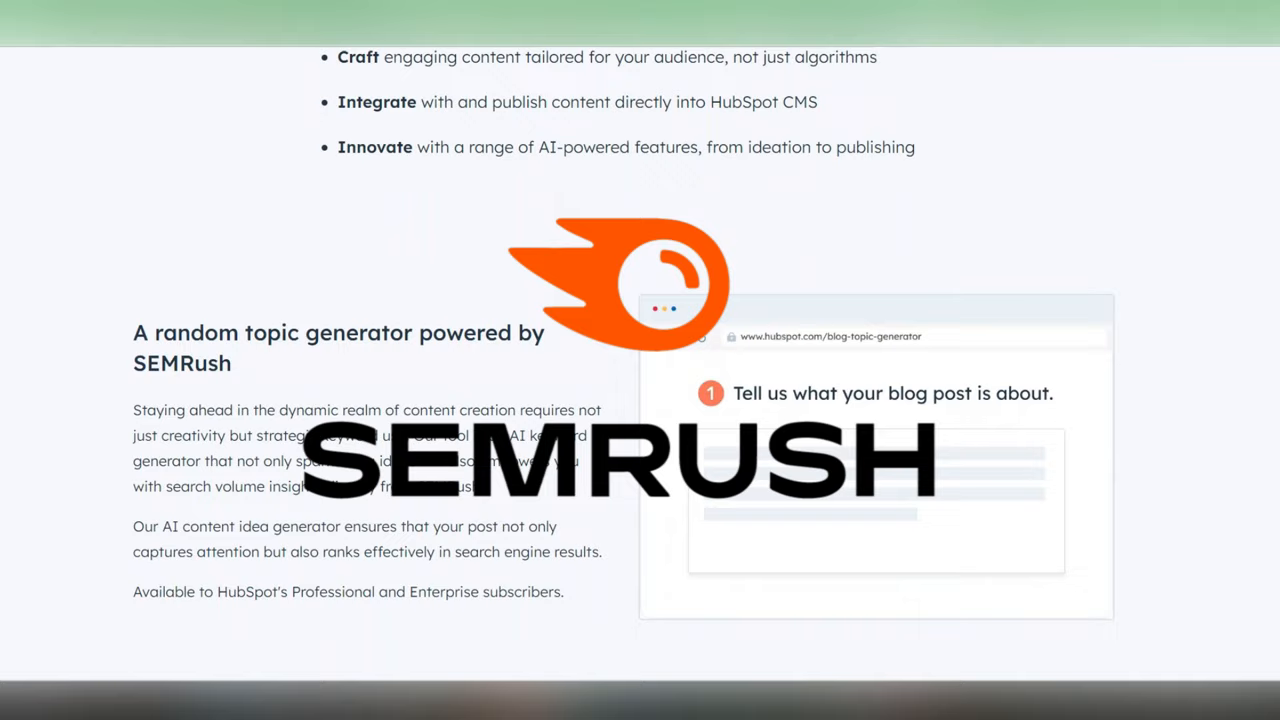
scroll(down, 3)
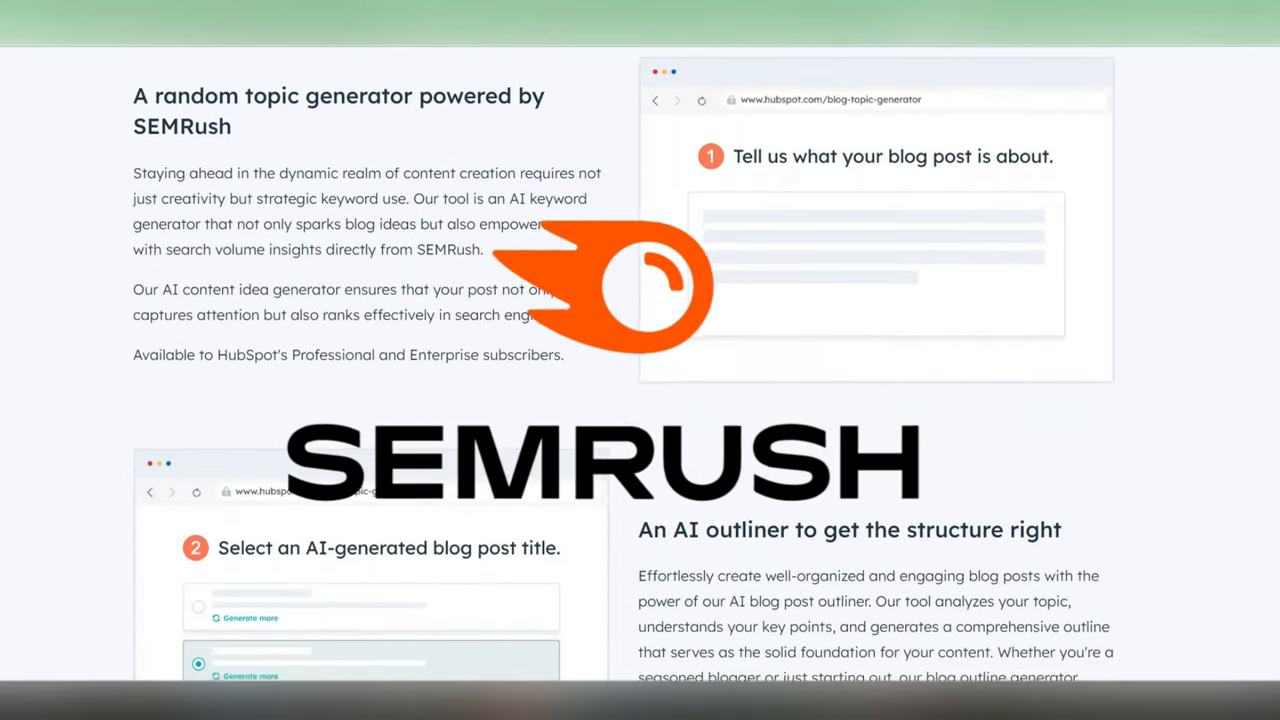
scroll(down, 3)
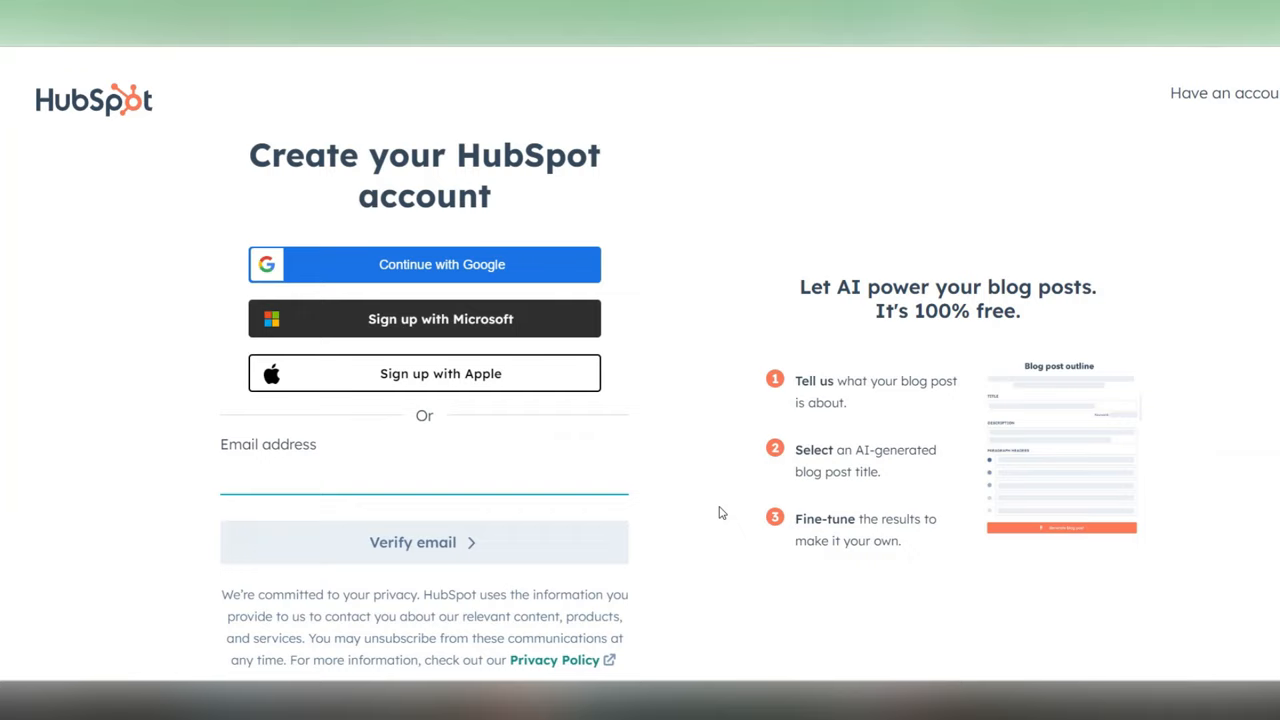
Step: Skip HubSpot sign-up and generate a post from 'Common Risk Management Mistakes and How to Avoid Them'
click(424, 264)
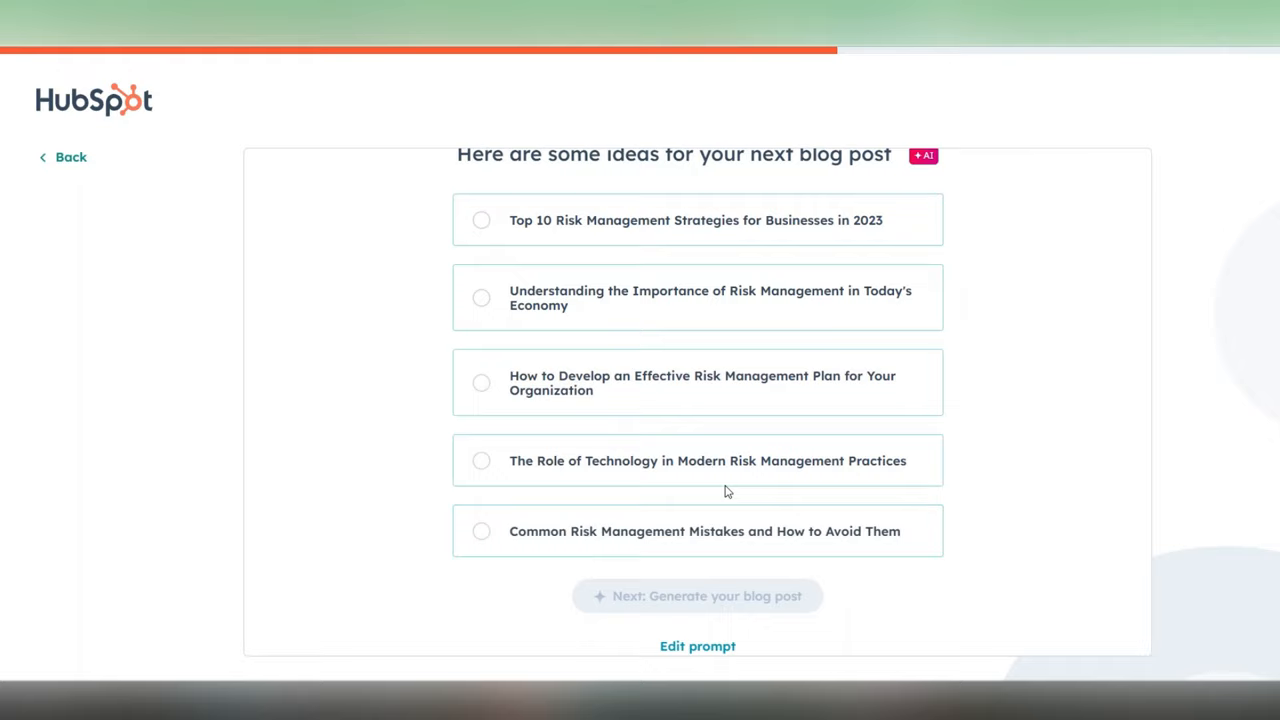
click(481, 531)
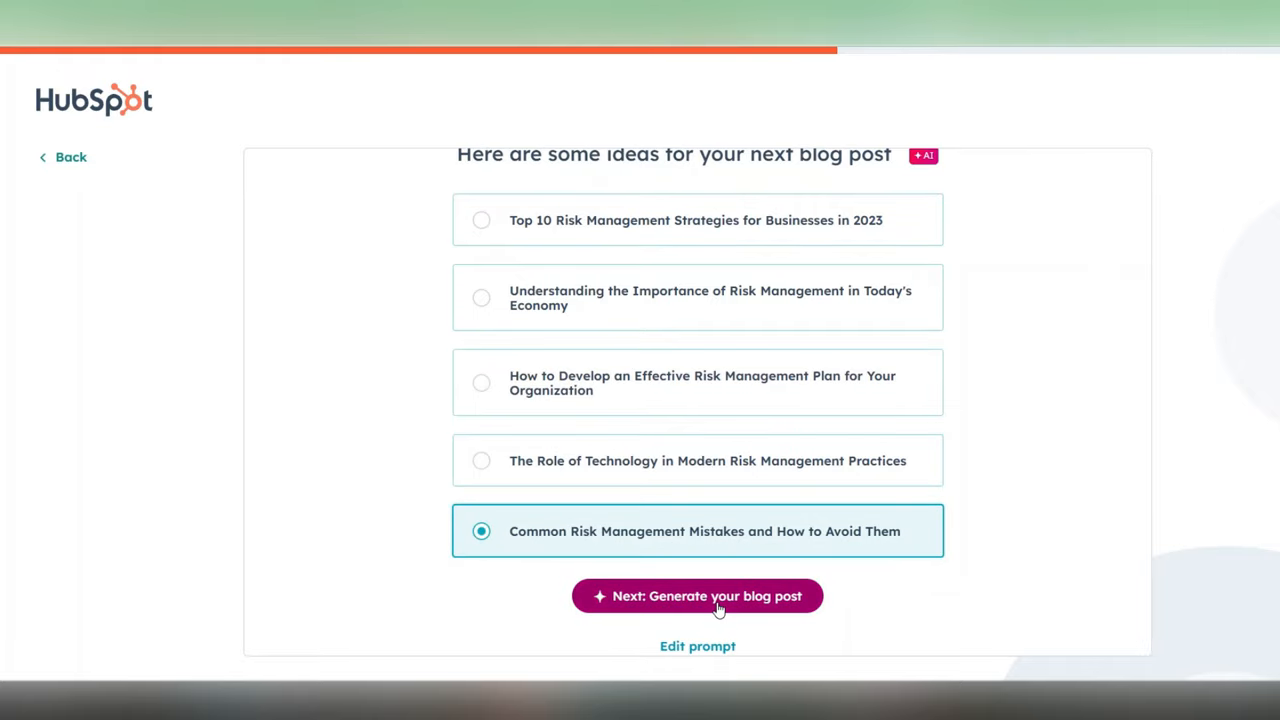
click(697, 595)
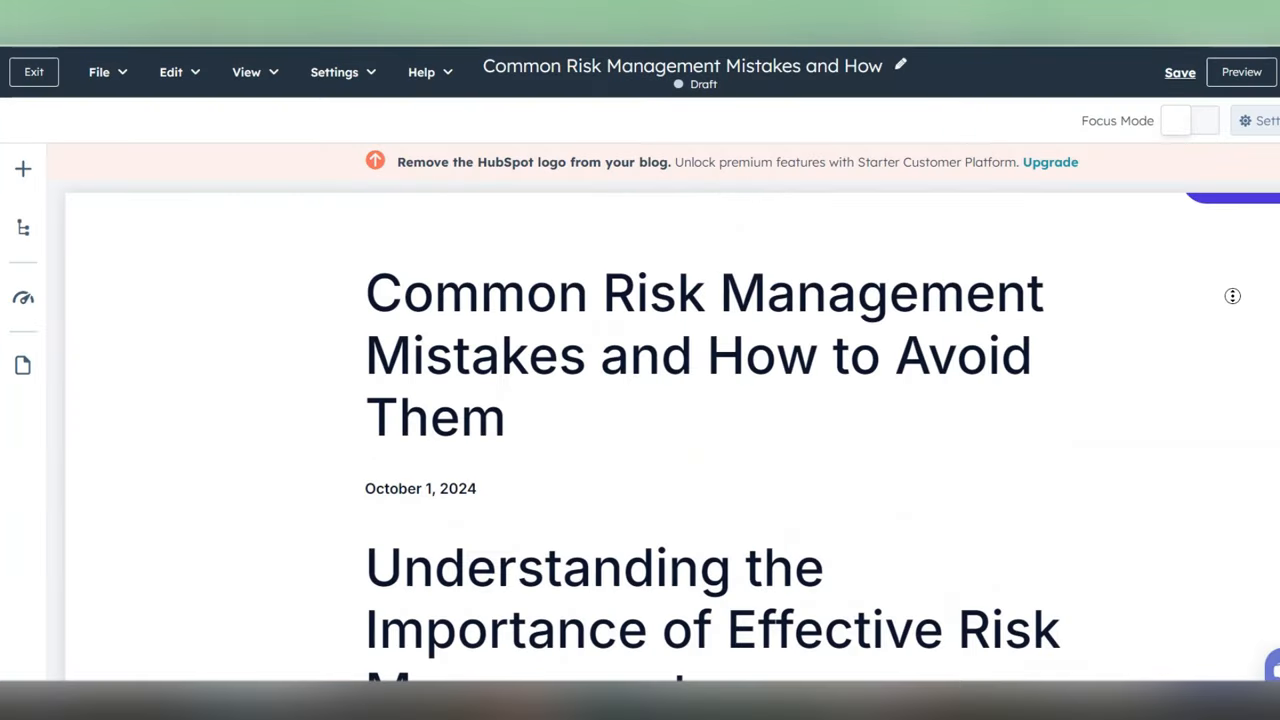
scroll(down, 3)
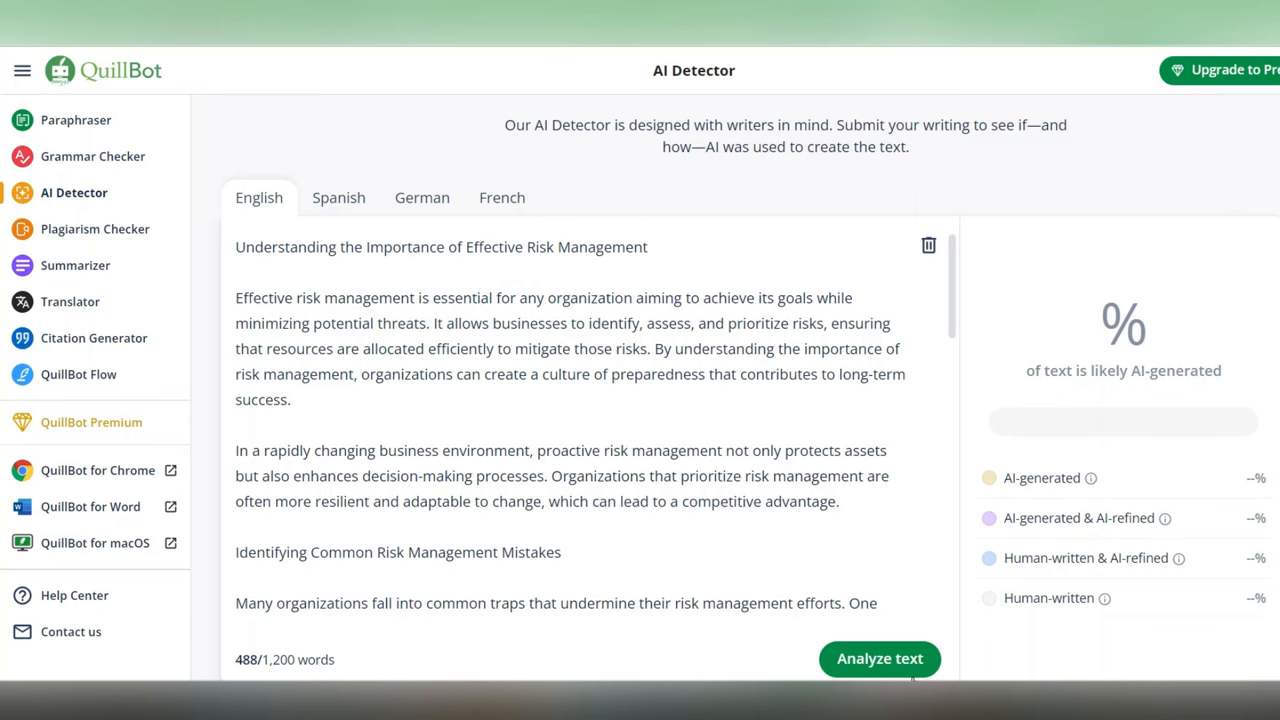
Step: Analyze the 488-word risk management draft in QuillBot, which rates it 100% AI-generated
click(879, 659)
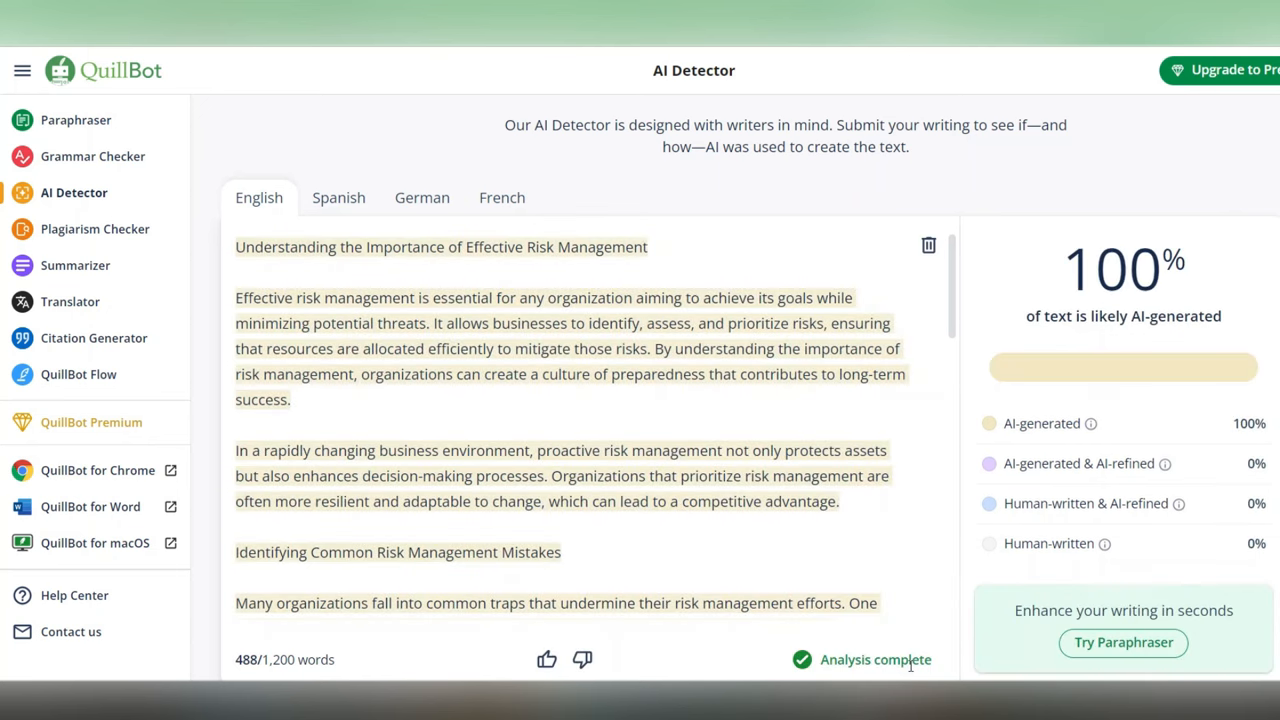
mouse_move(1040, 247)
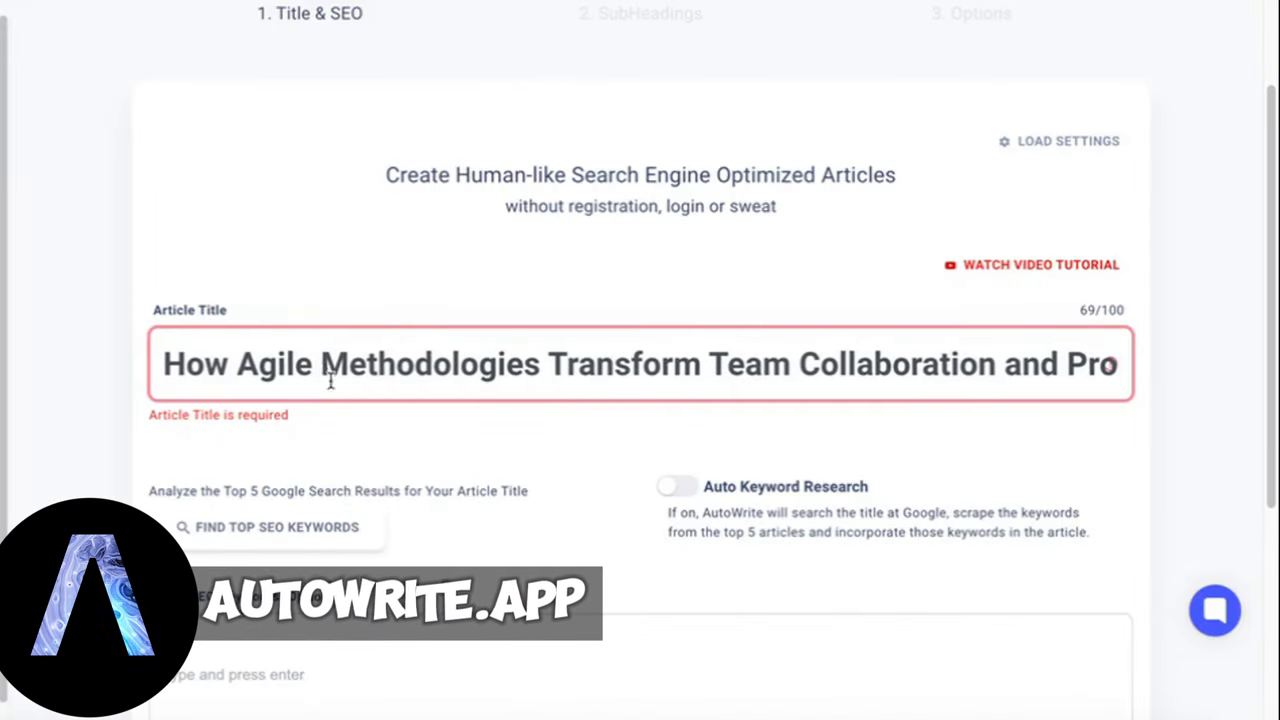
Step: Add 'agile methodology' as the article's SEO keyword and proceed to subheadings
scroll(down, 3)
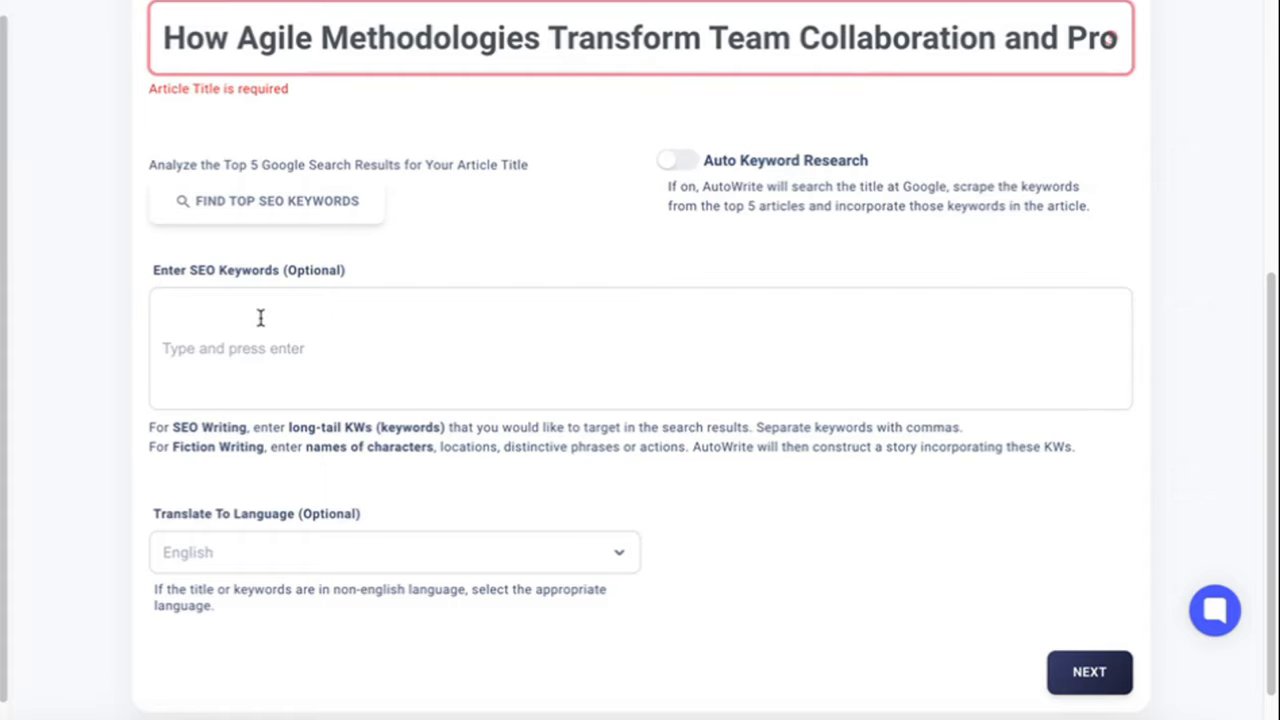
text(agile)
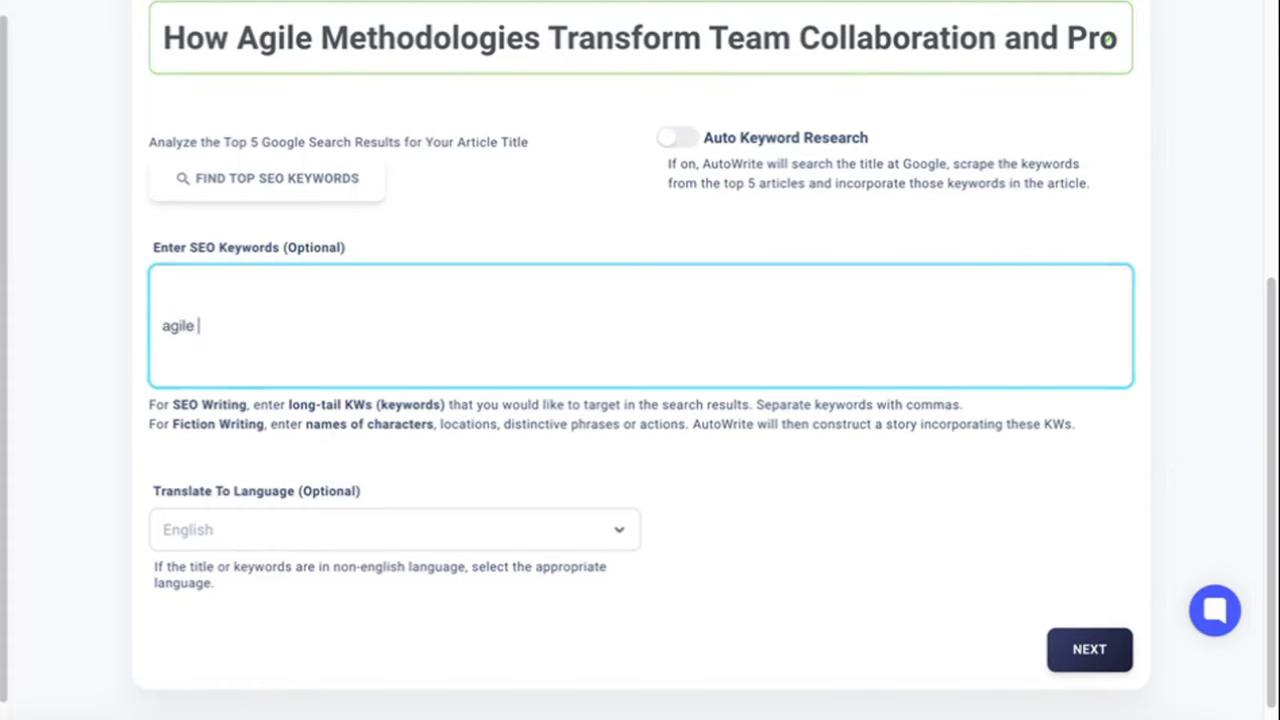
text(methodolo)
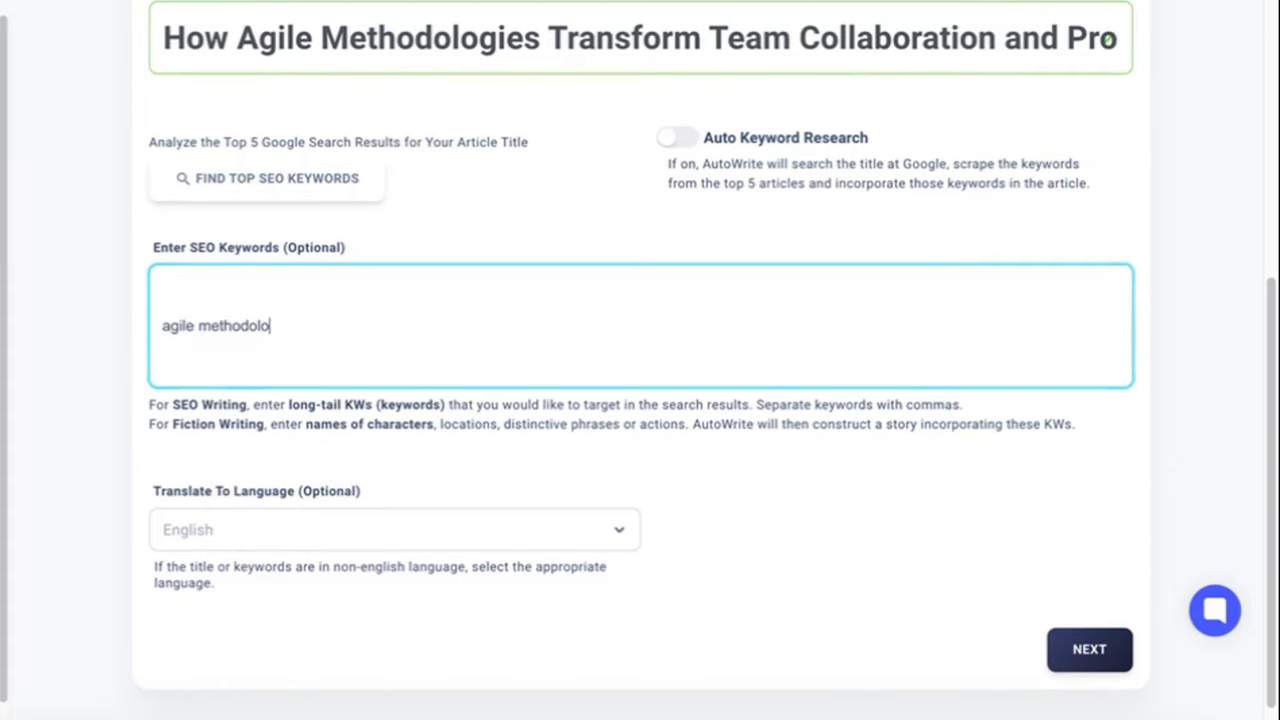
text(gy)
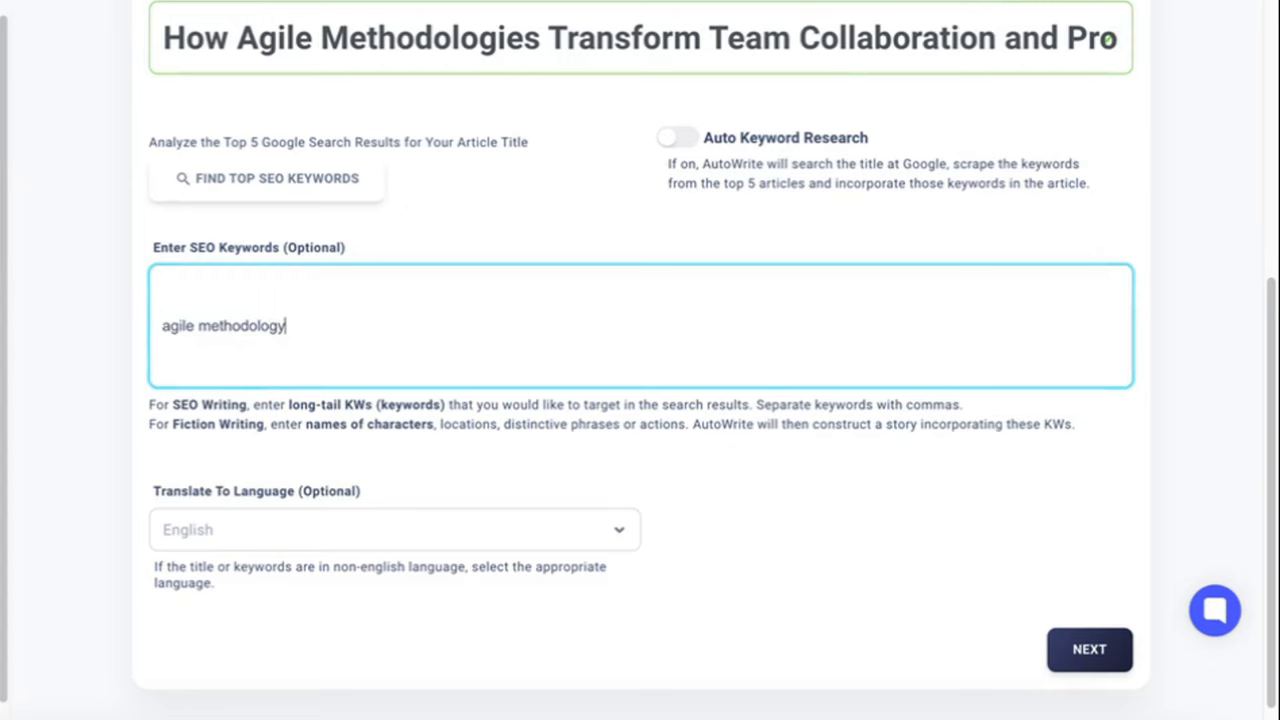
key(enter)
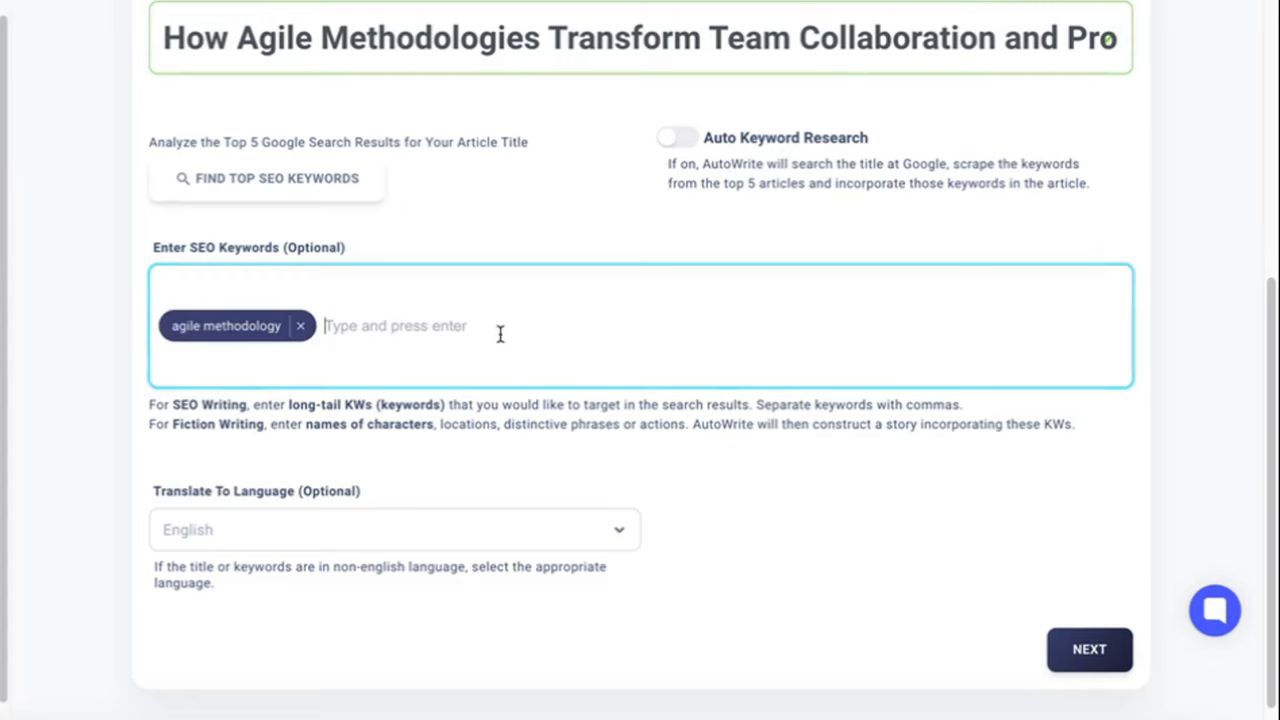
click(1088, 649)
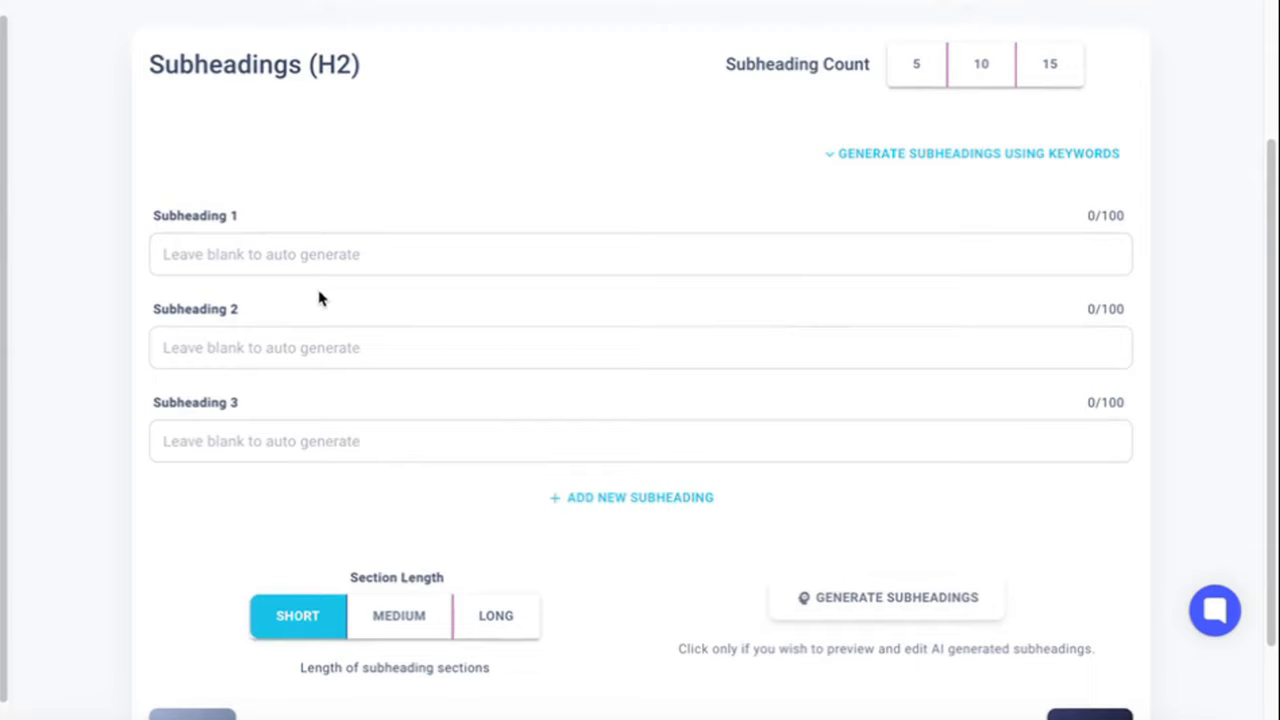
Step: Enter subheadings on Agile core principles and team dynamics, with MEDIUM section length
scroll(down, 3)
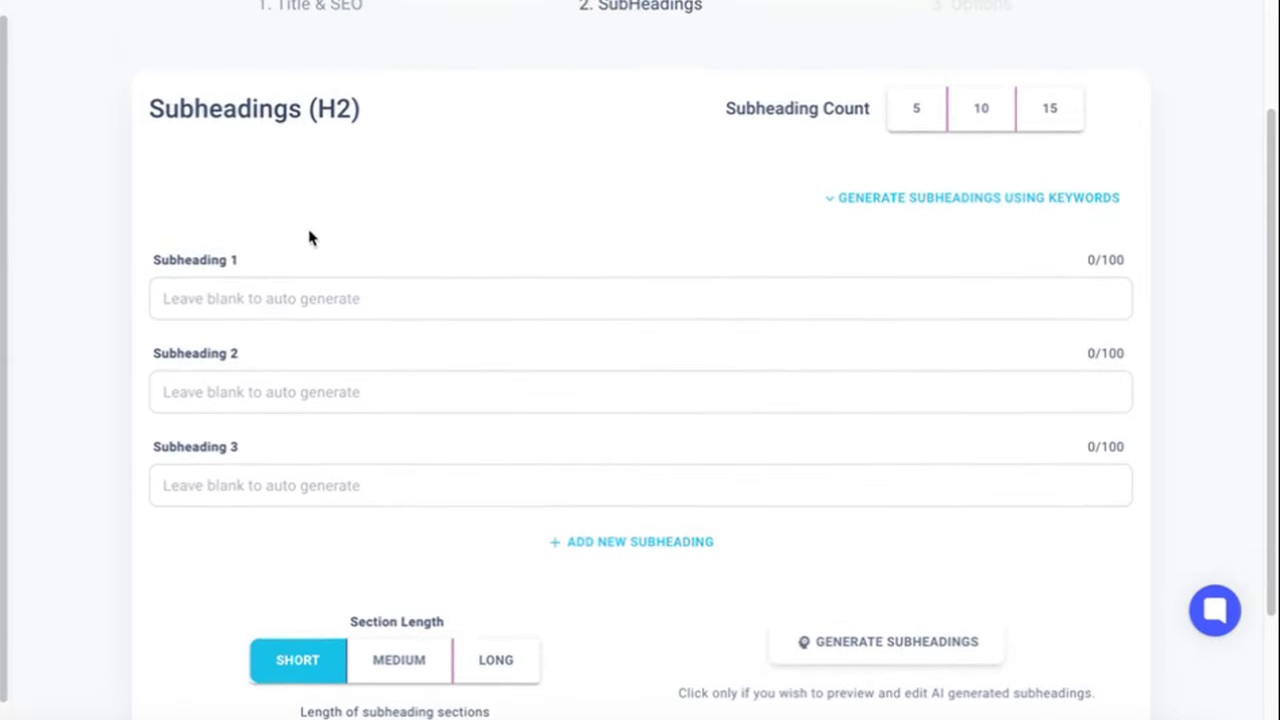
click(640, 298)
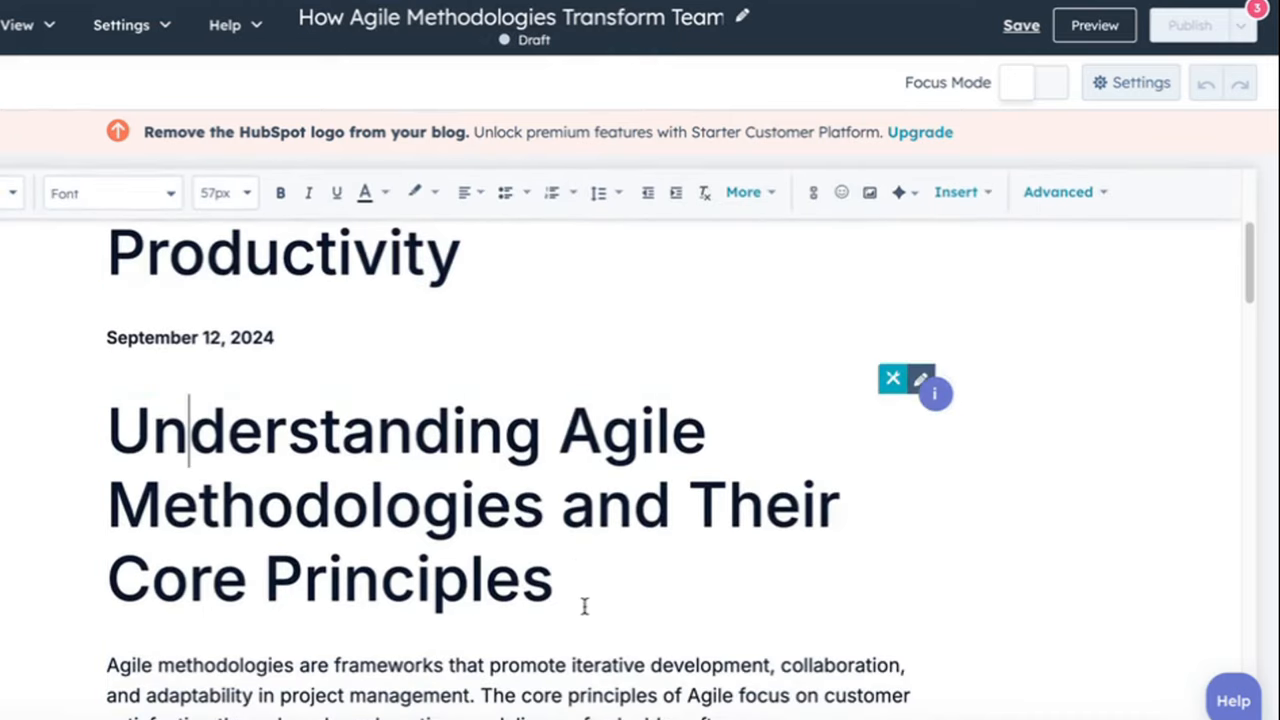
scroll(down, 3)
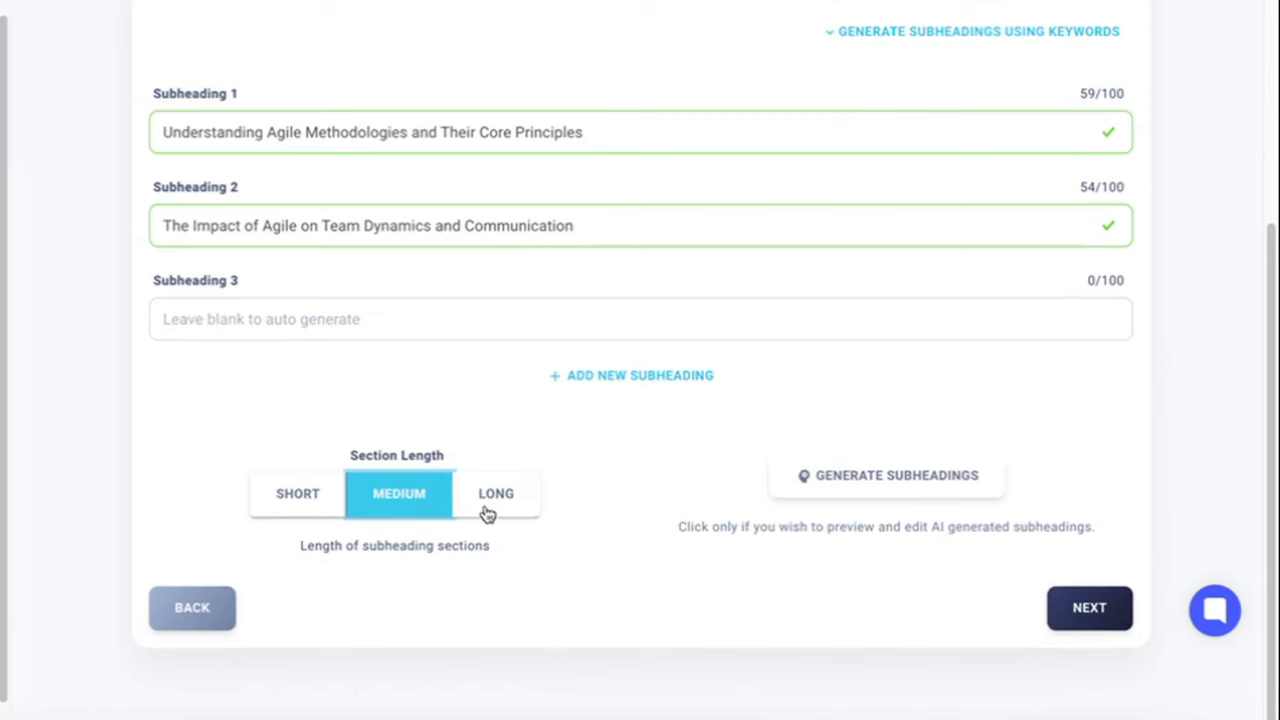
scroll(down, 3)
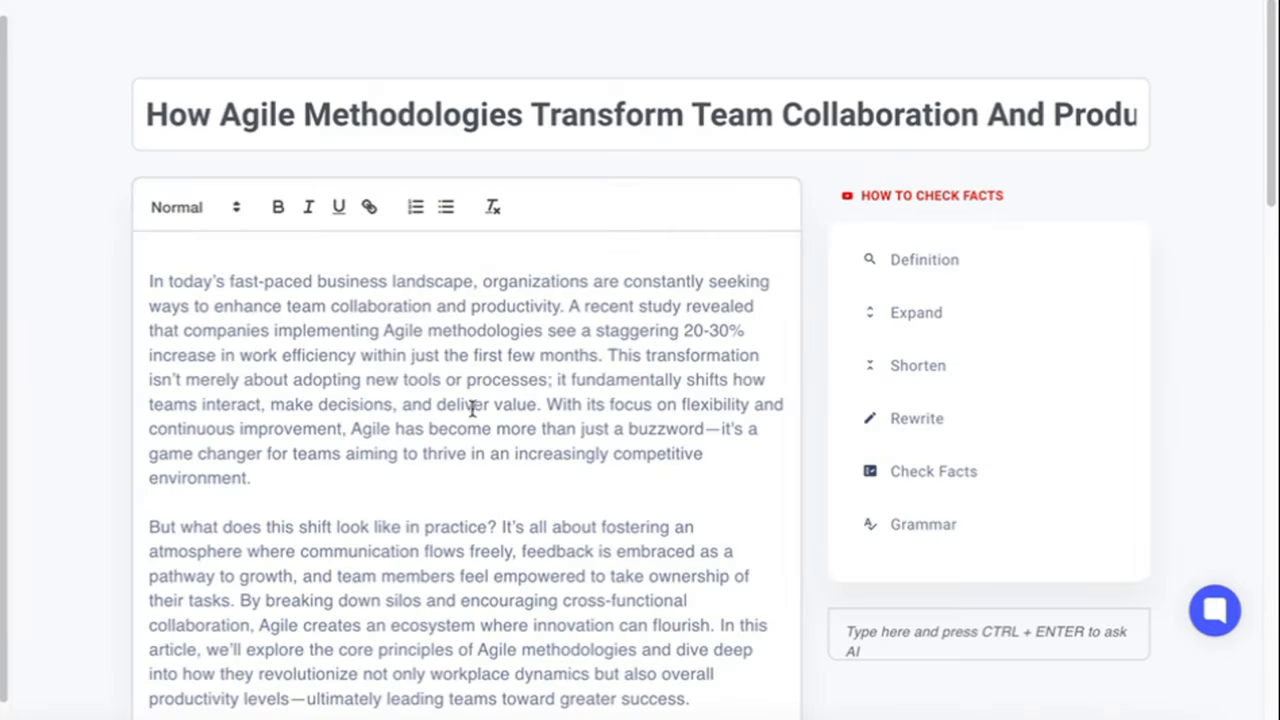
Step: Scroll the generated Agile article from its introduction through both subheading sections
scroll(down, 3)
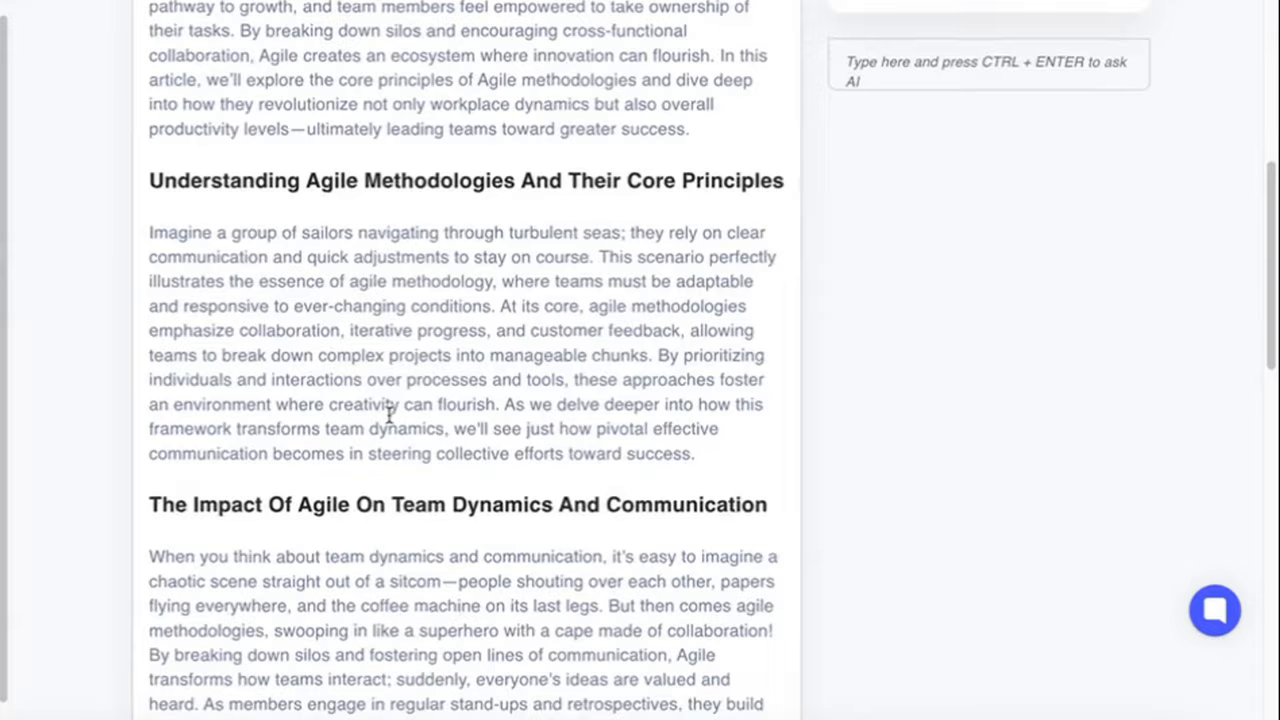
scroll(down, 3)
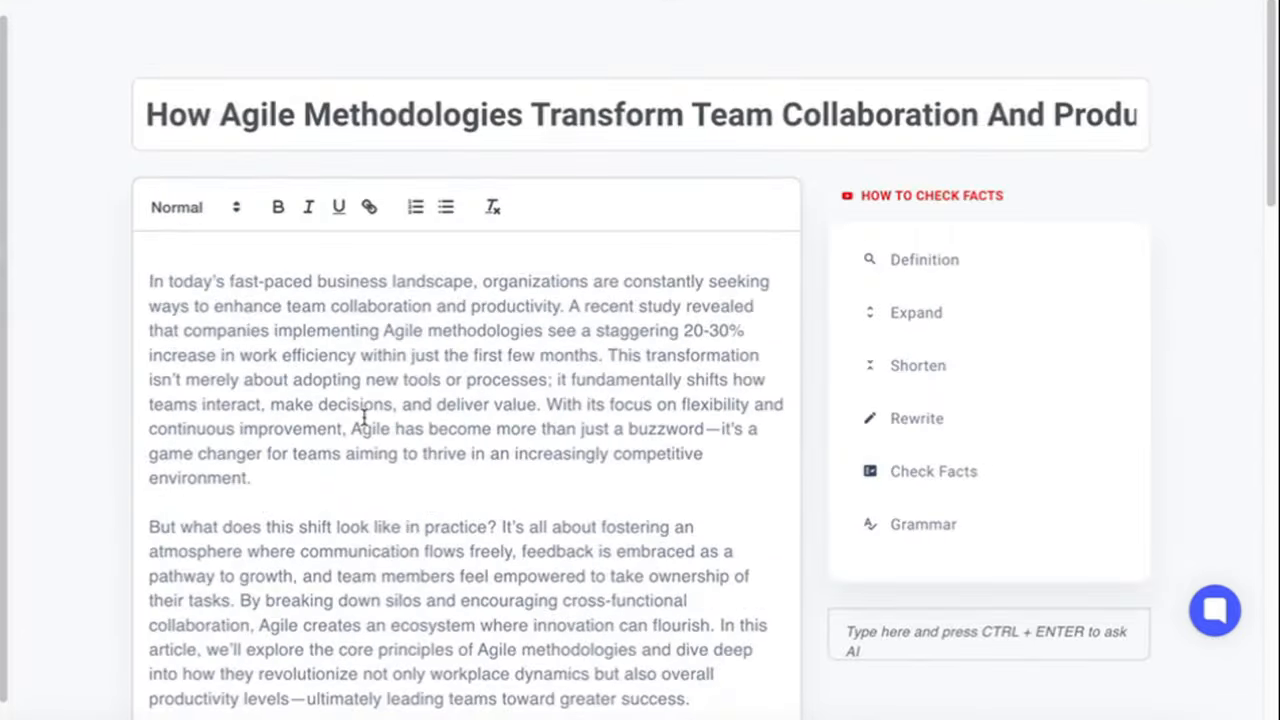
scroll(down, 3)
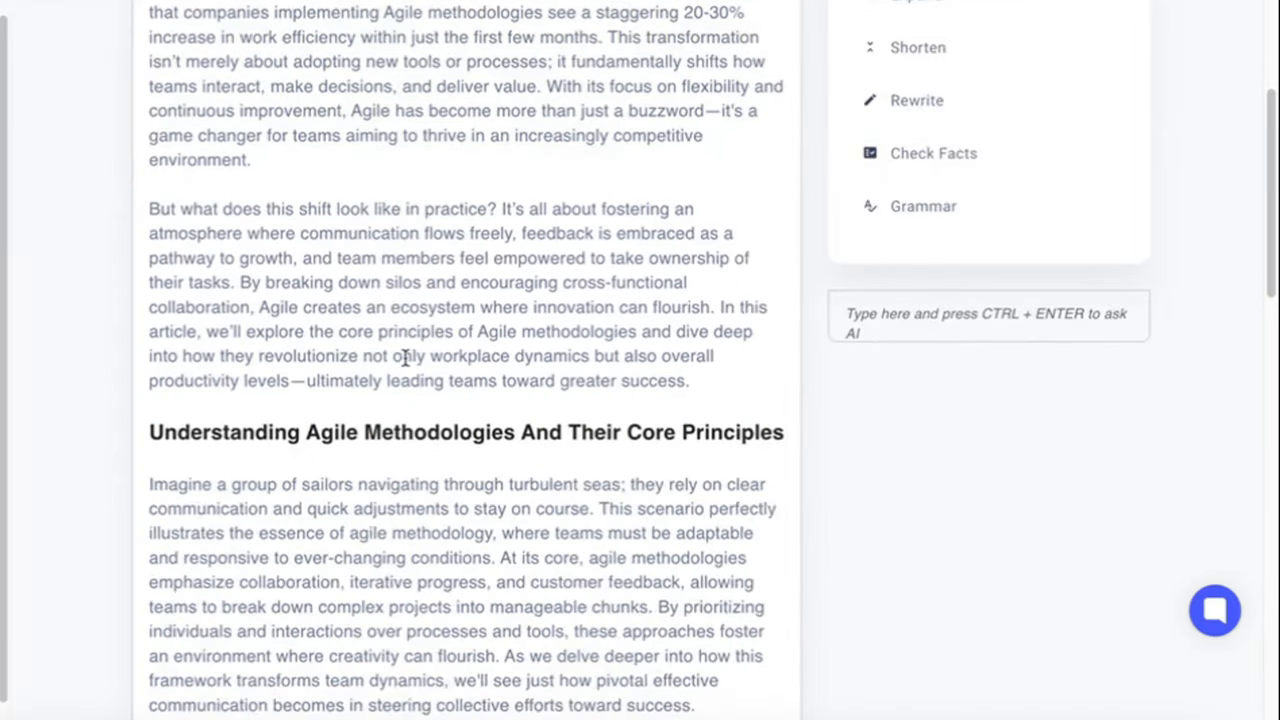
scroll(down, 3)
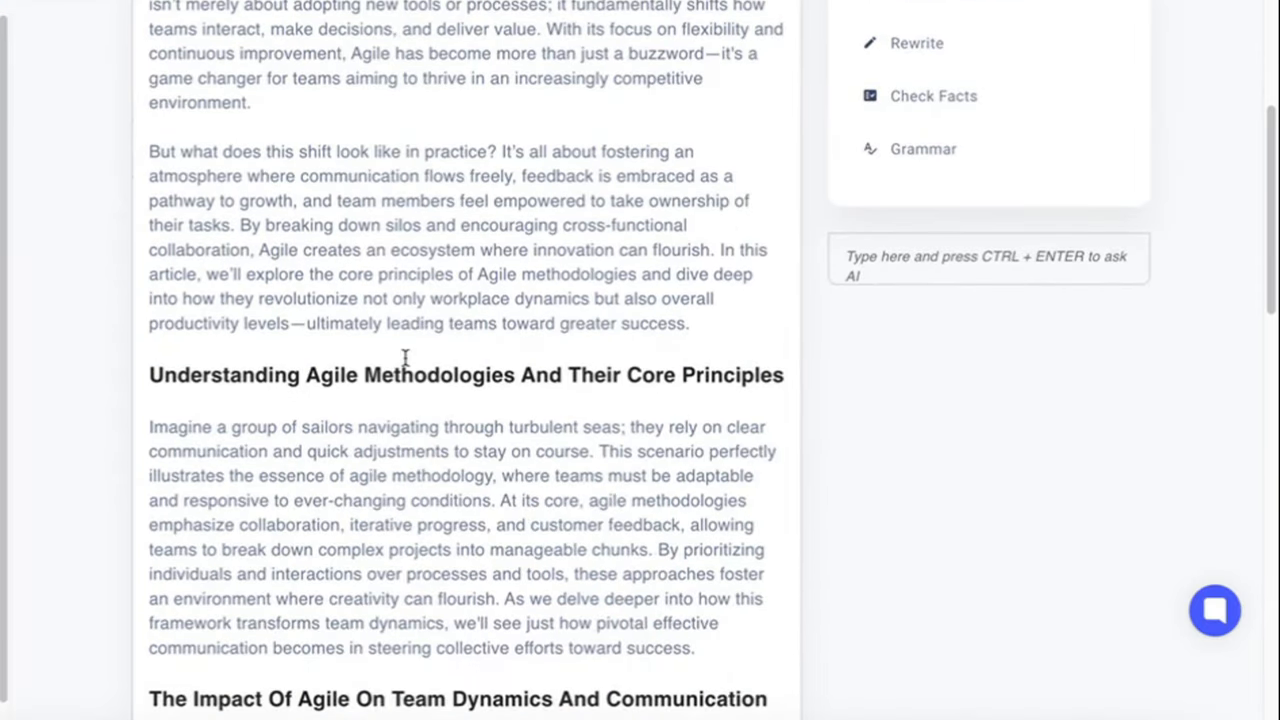
mouse_move(743, 400)
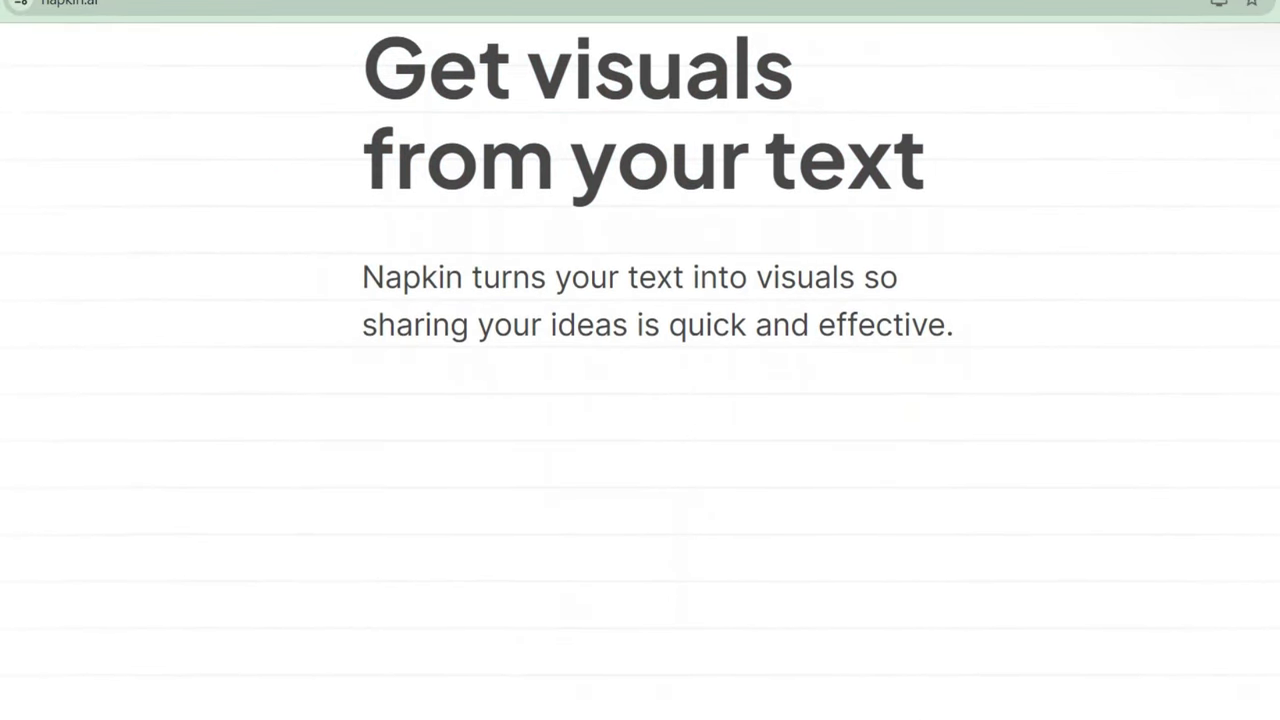
Step: Skim the napkin.ai homepage, then start getting Napkin for free
scroll(down, 3)
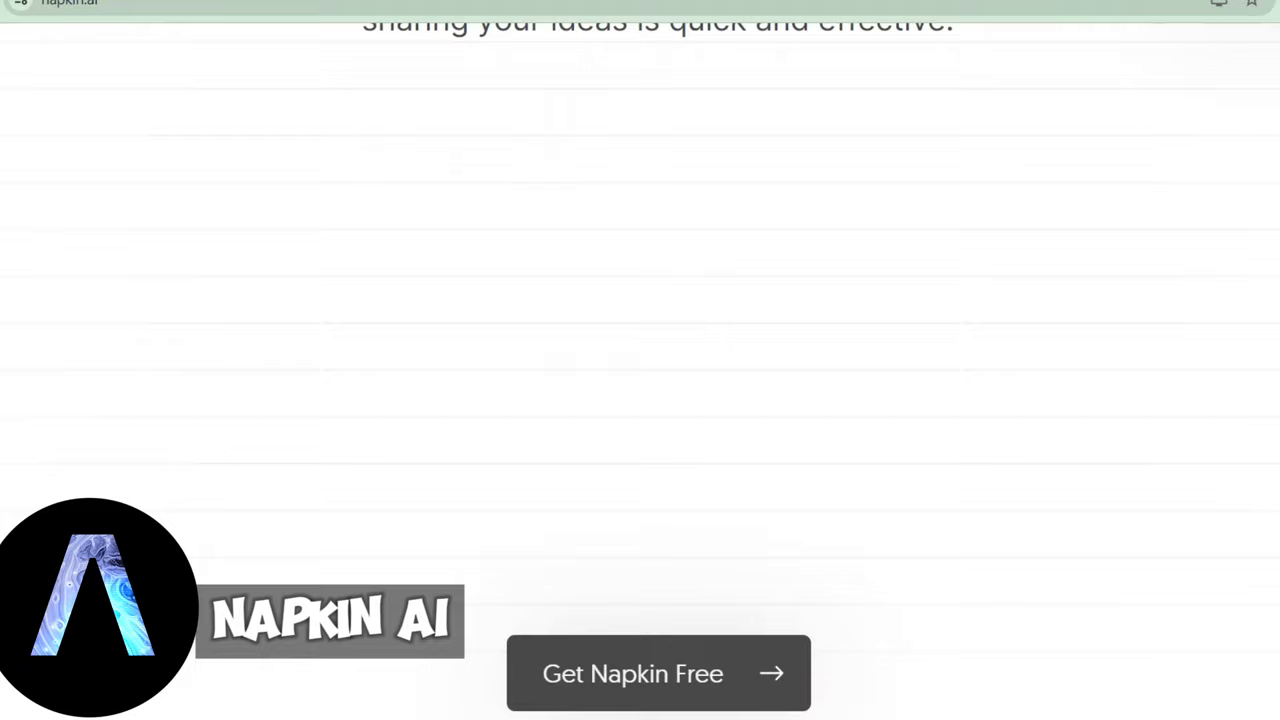
scroll(down, 3)
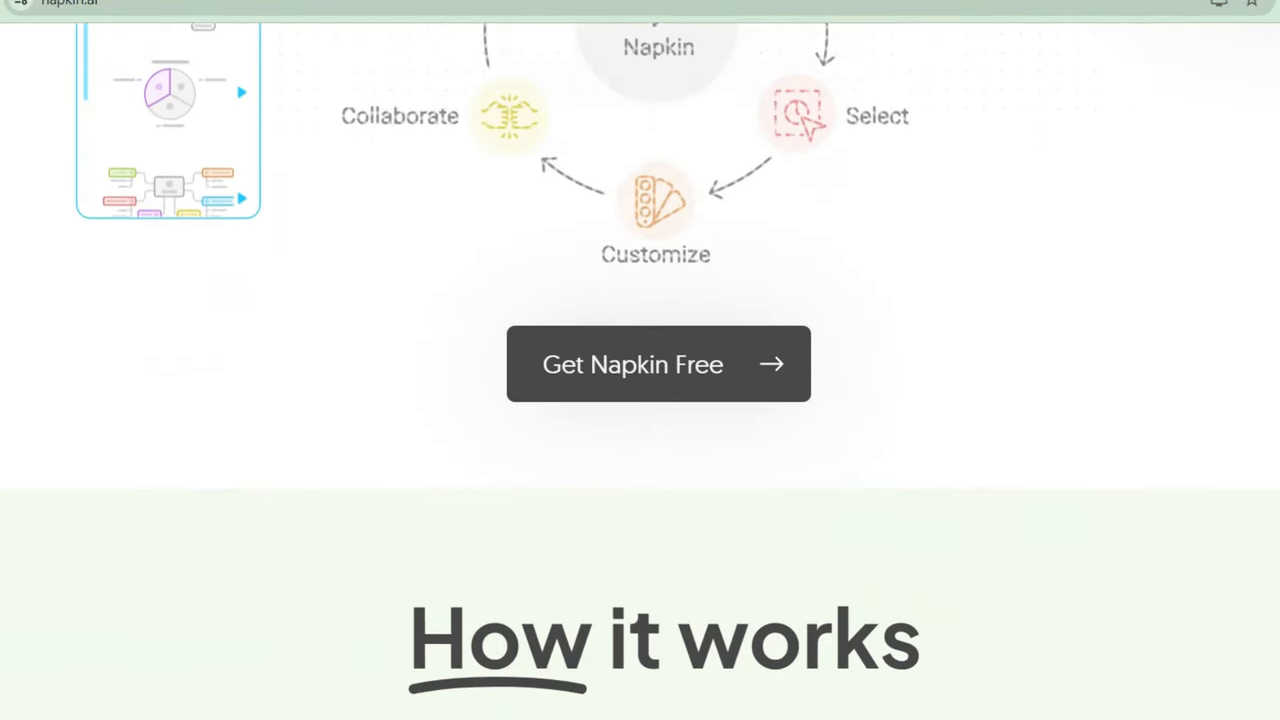
scroll(up, 3)
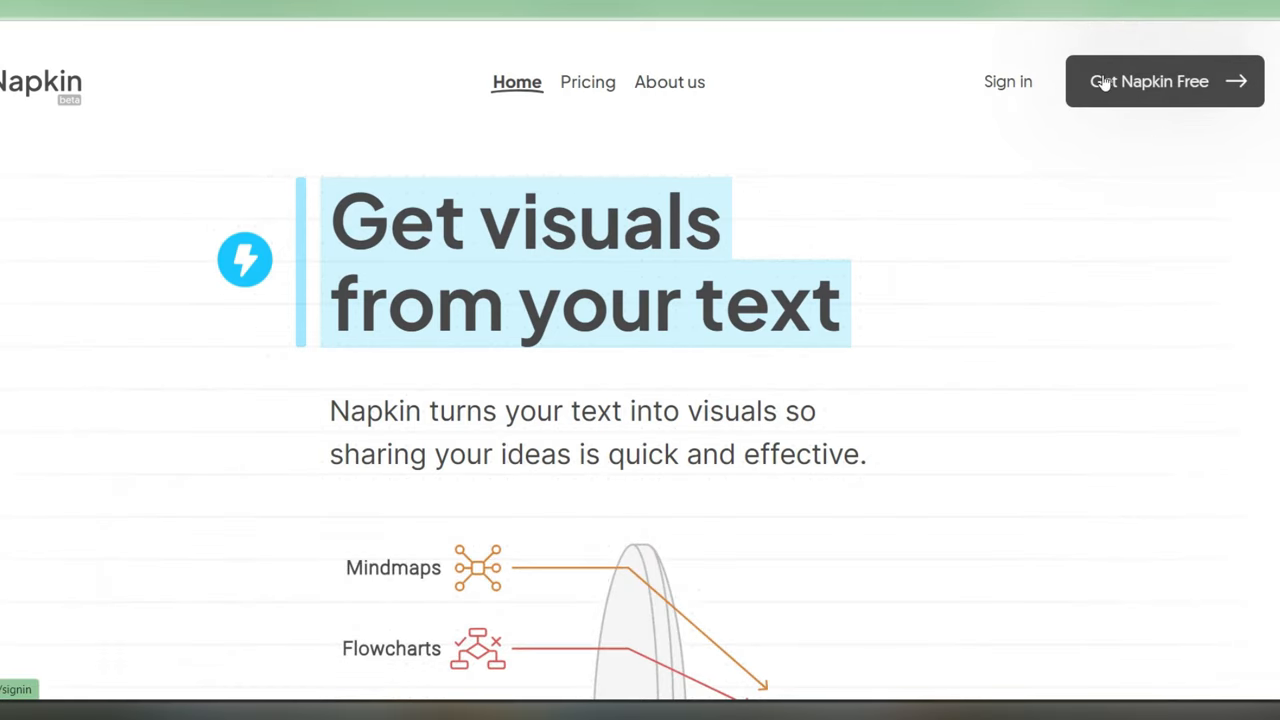
click(1163, 81)
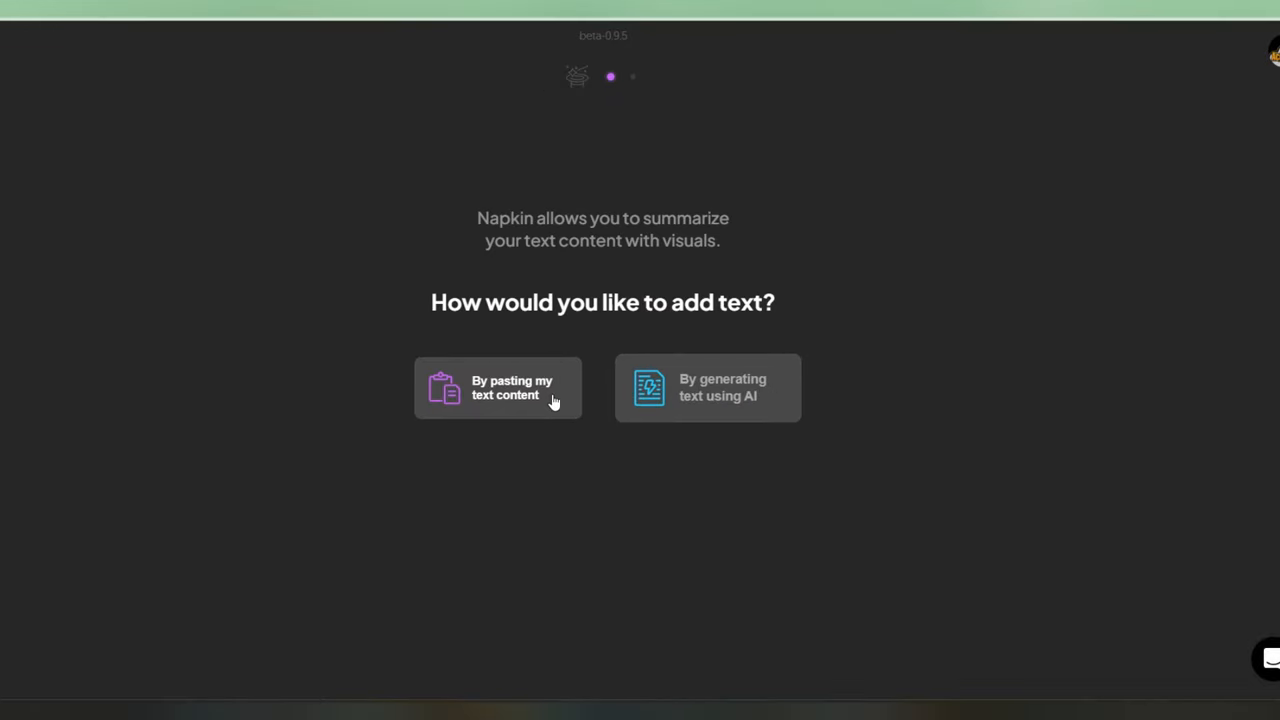
Step: Paste the agile product development timeline text, generate its timeline visual, and download it
click(498, 387)
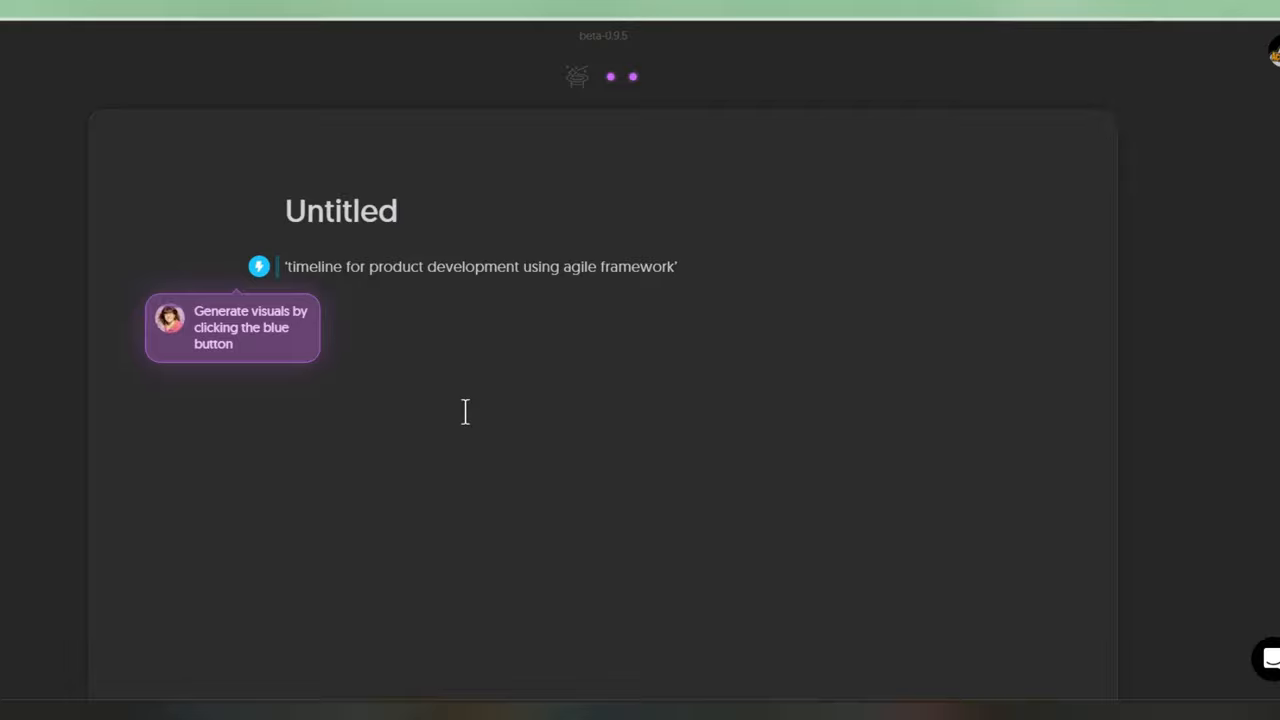
mouse_move(708, 277)
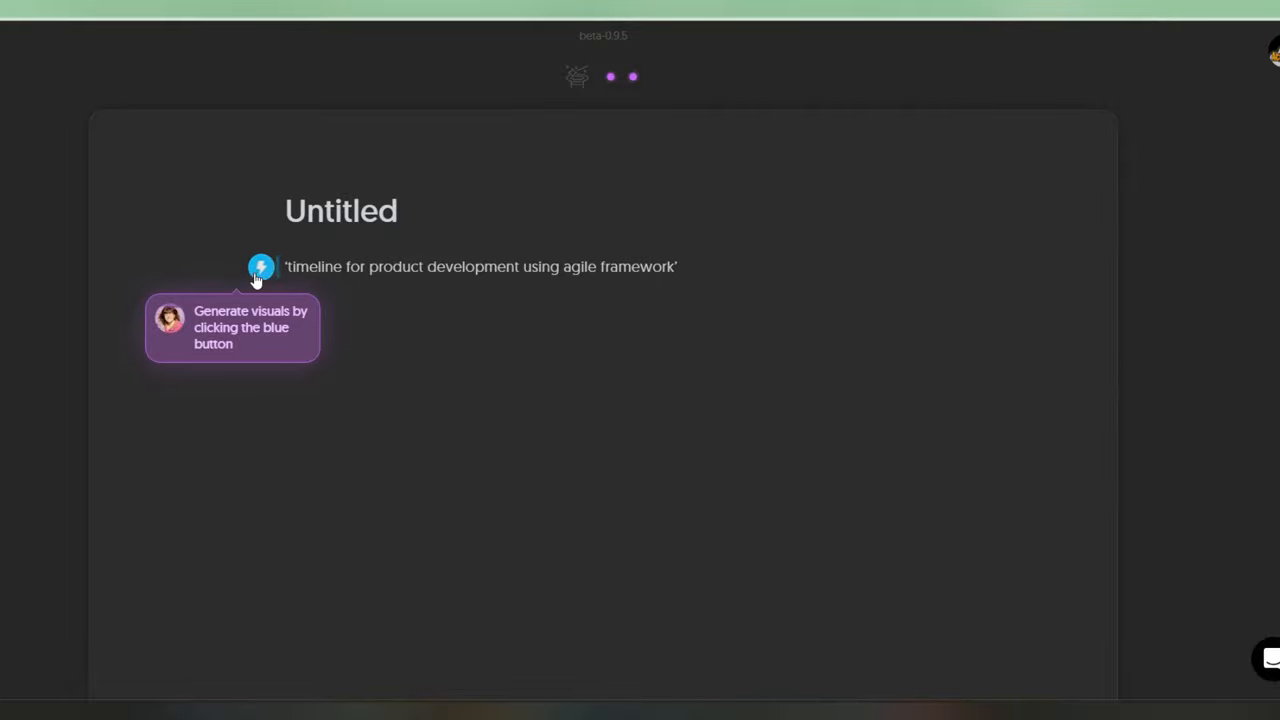
click(261, 267)
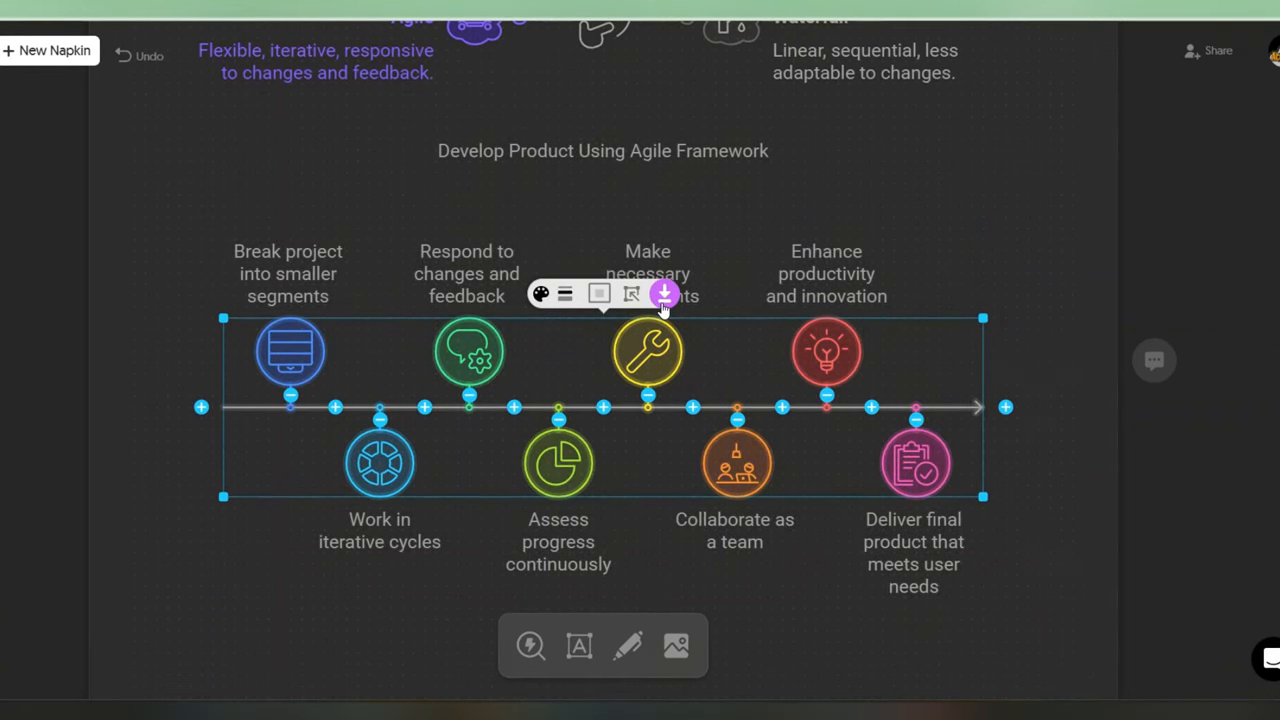
click(664, 294)
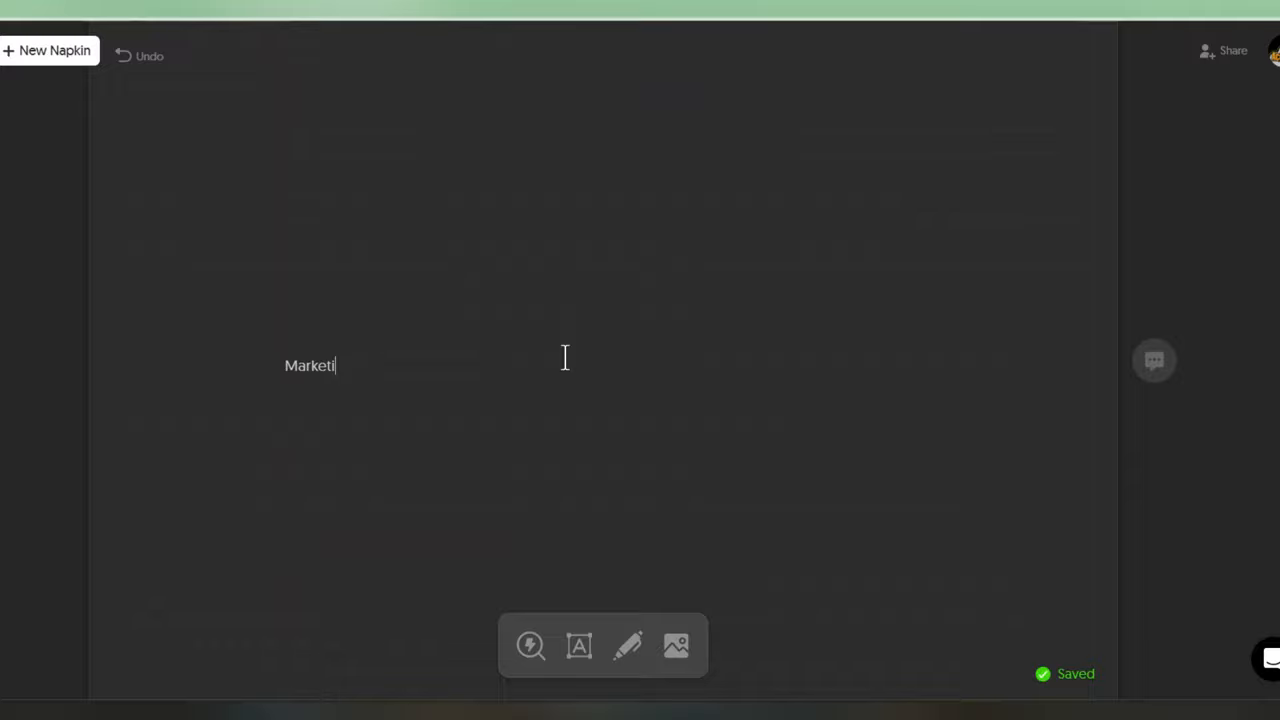
Step: Type 'Marketing funnel' onto a new blank napkin
text(ng funnel)
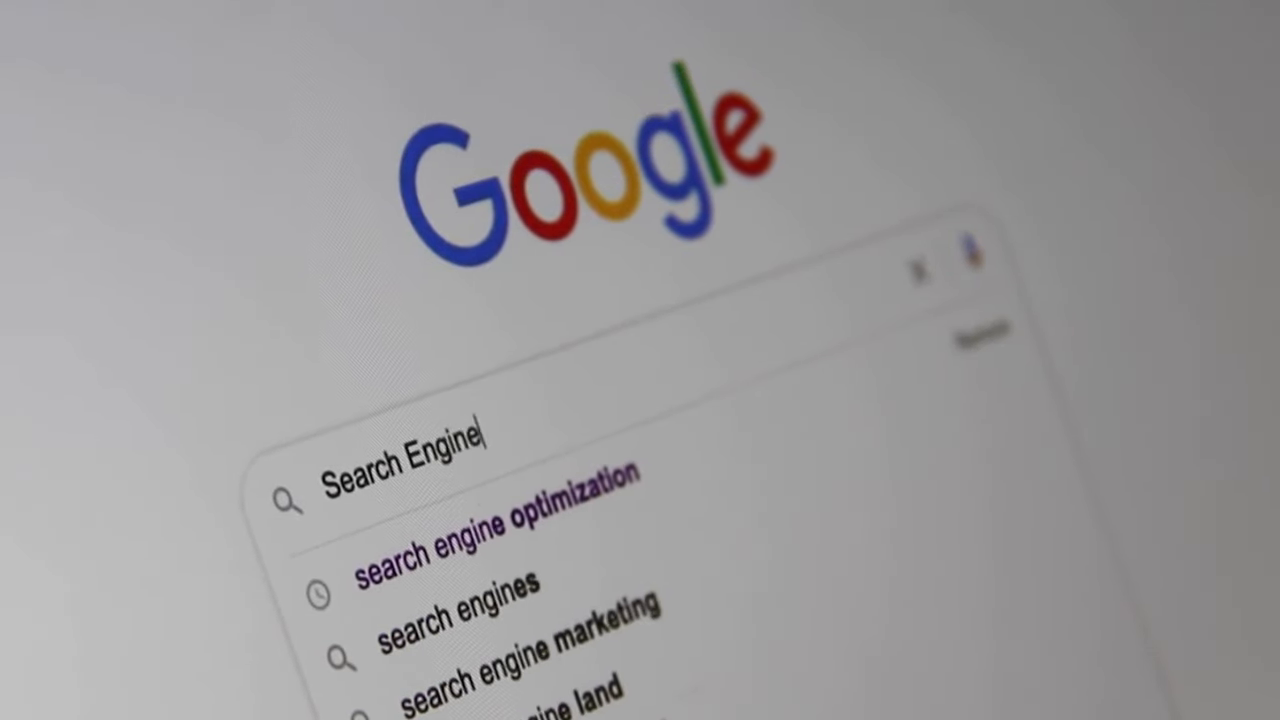
Step: Search Google for 'Search Engine Optimization' and scroll the RV dealer's homepage
text(Optimiz)
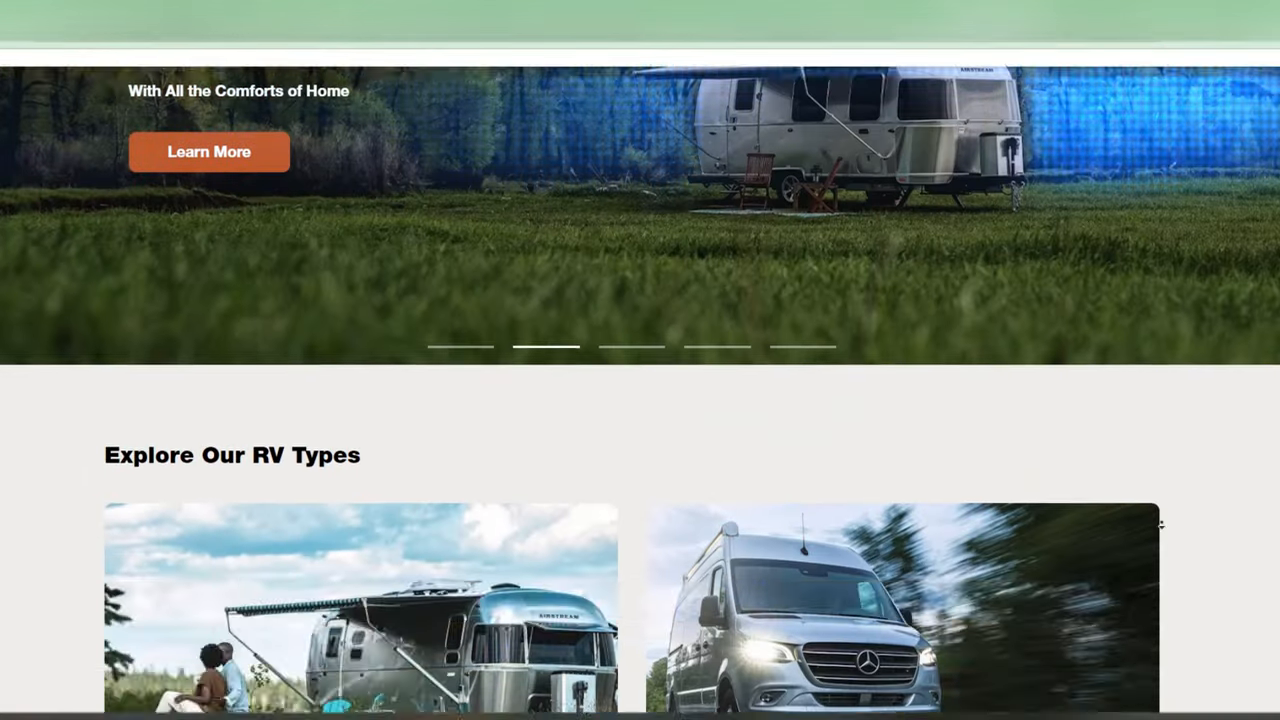
scroll(down, 3)
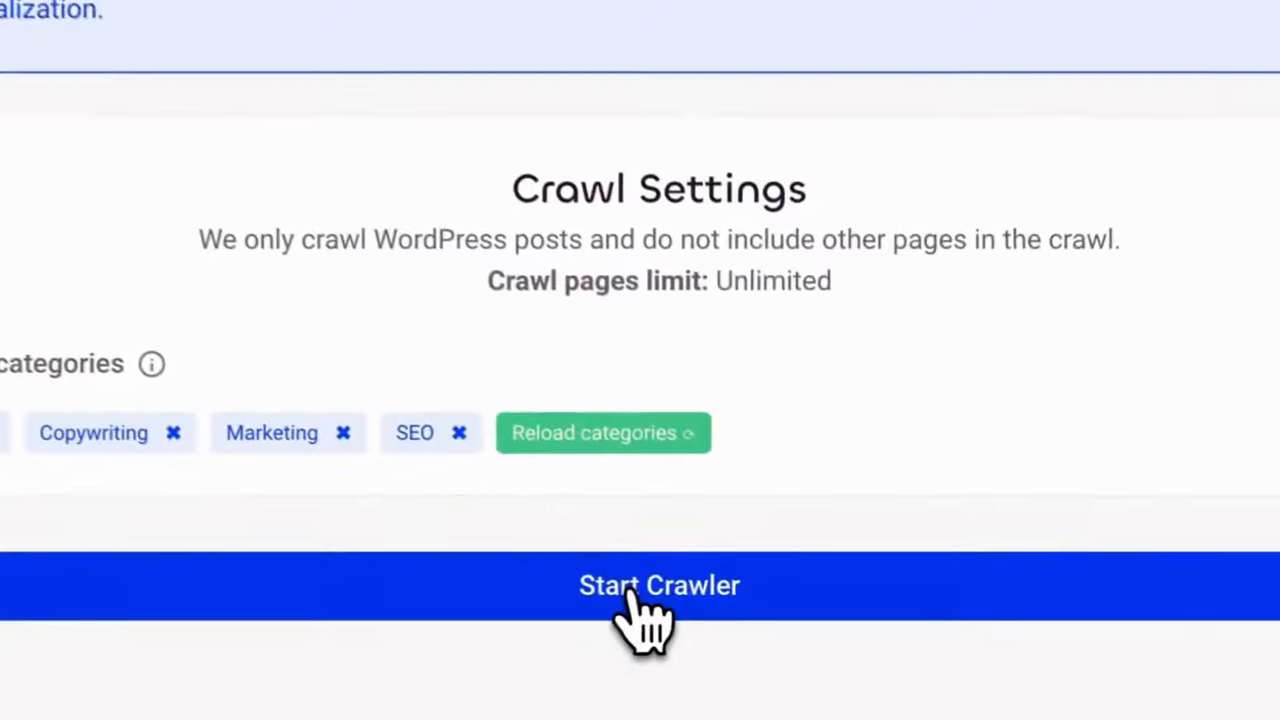
Step: Crawl the WordPress posts, then launch AI keyword generation across the 49 pages
click(659, 585)
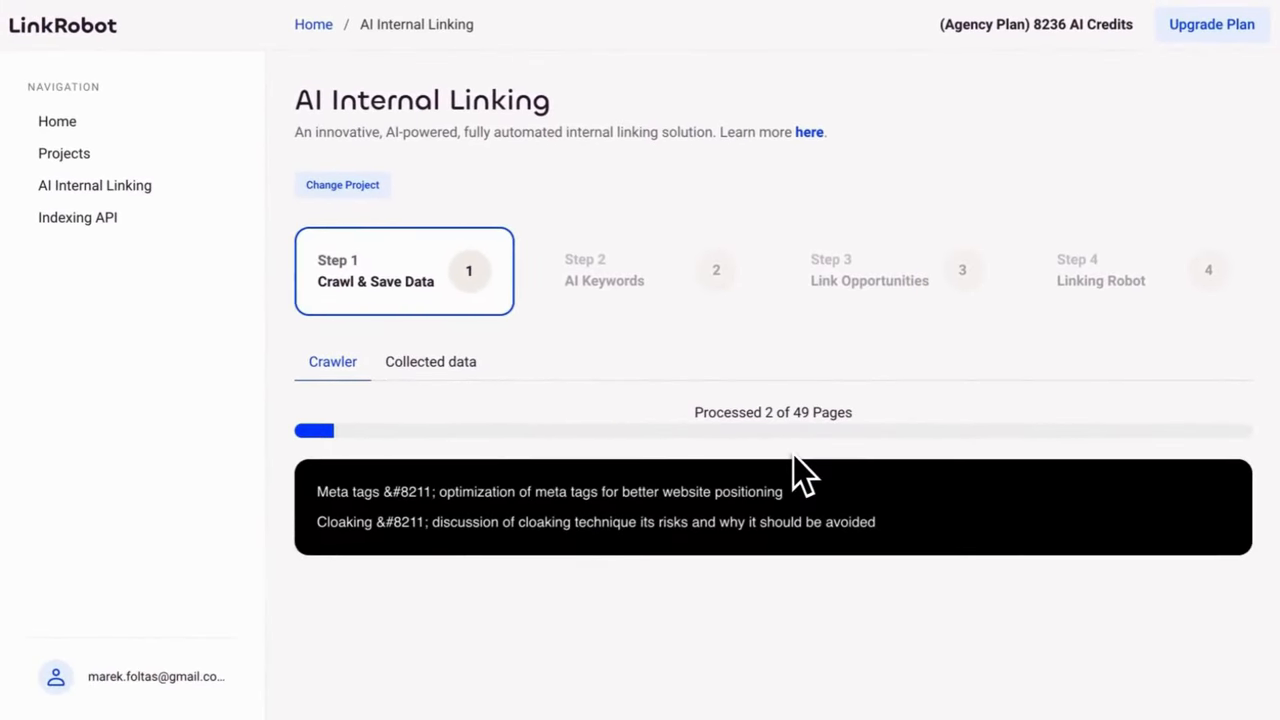
click(430, 361)
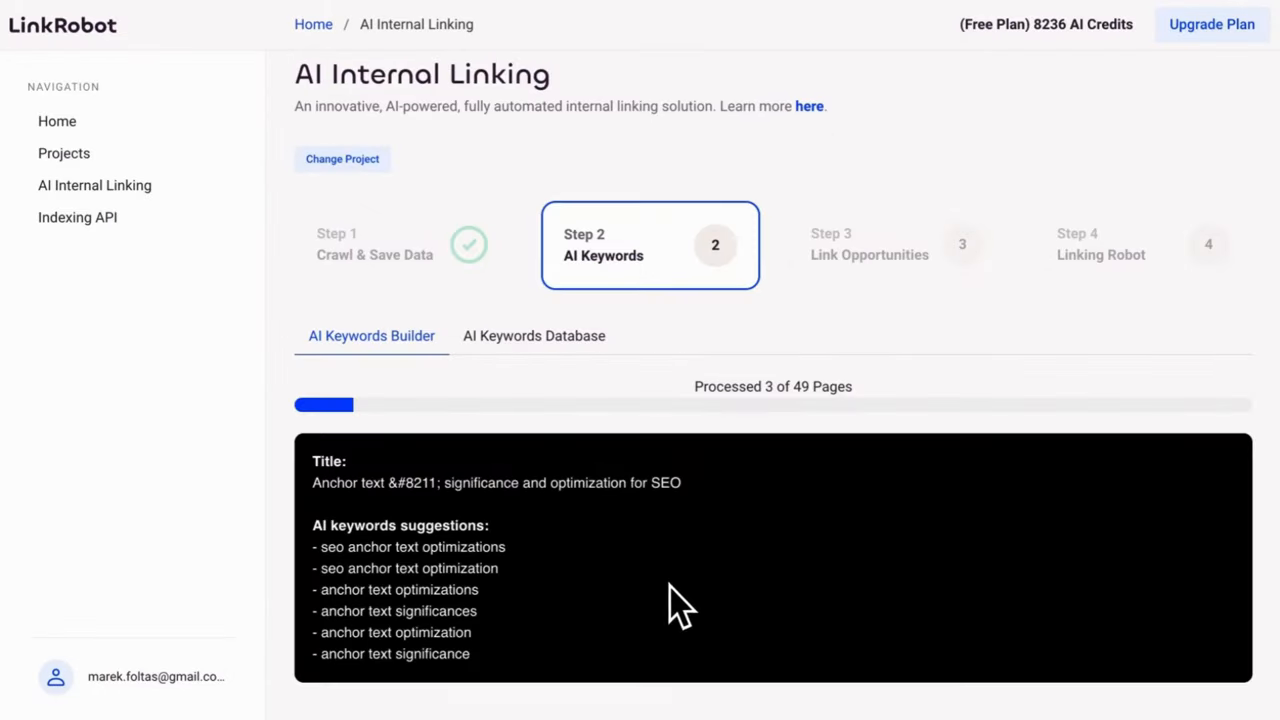
Step: Check the AI keywords database, generate link opportunities (34 links, 11 pages), and reach Step 4
click(534, 335)
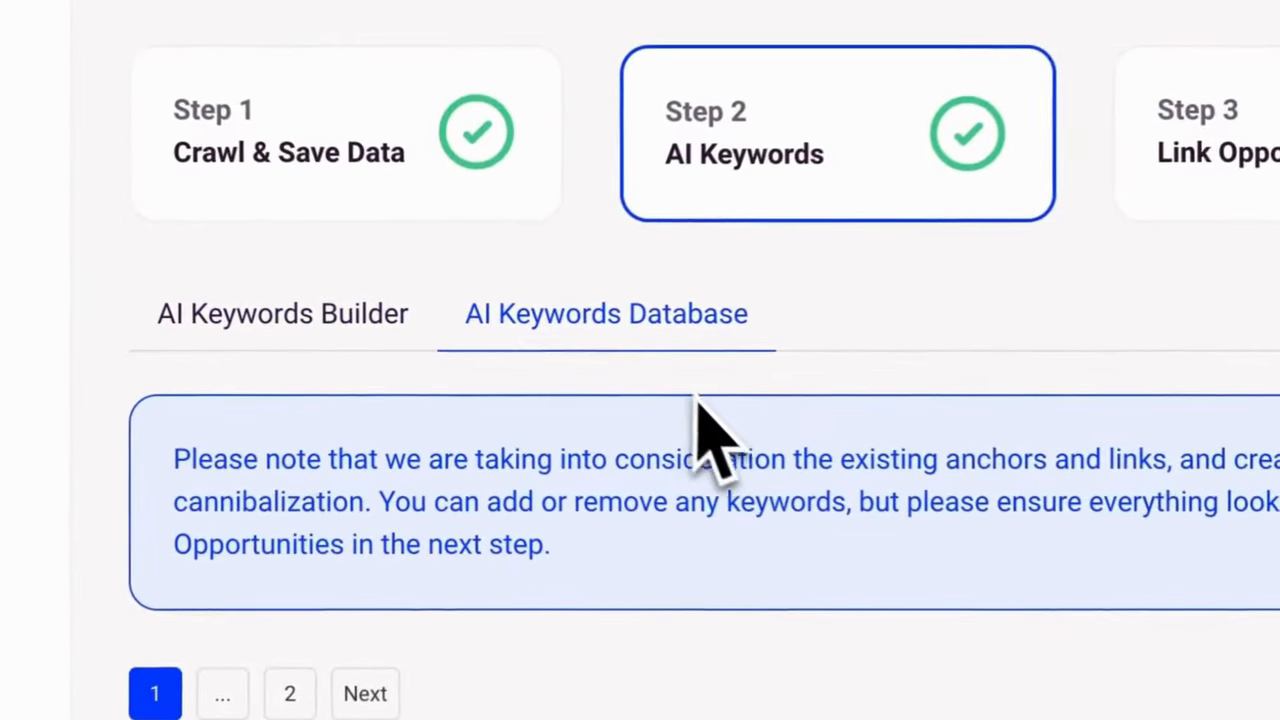
scroll(down, 3)
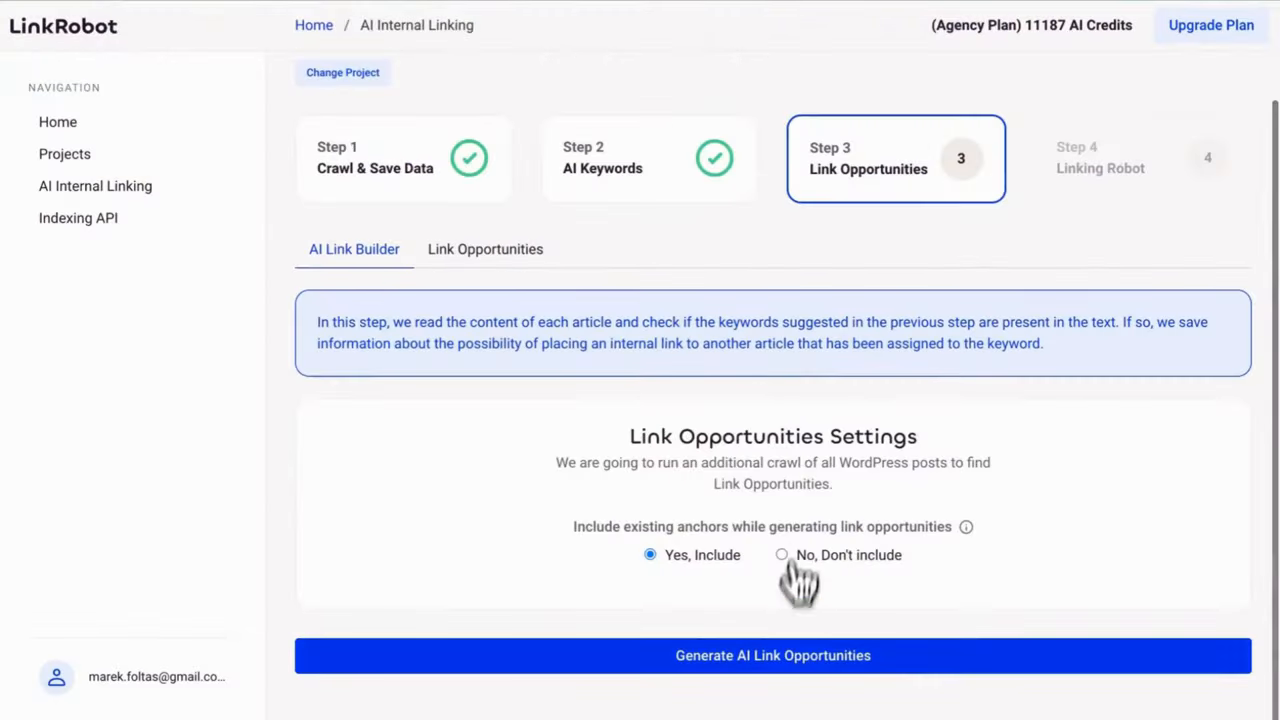
click(772, 655)
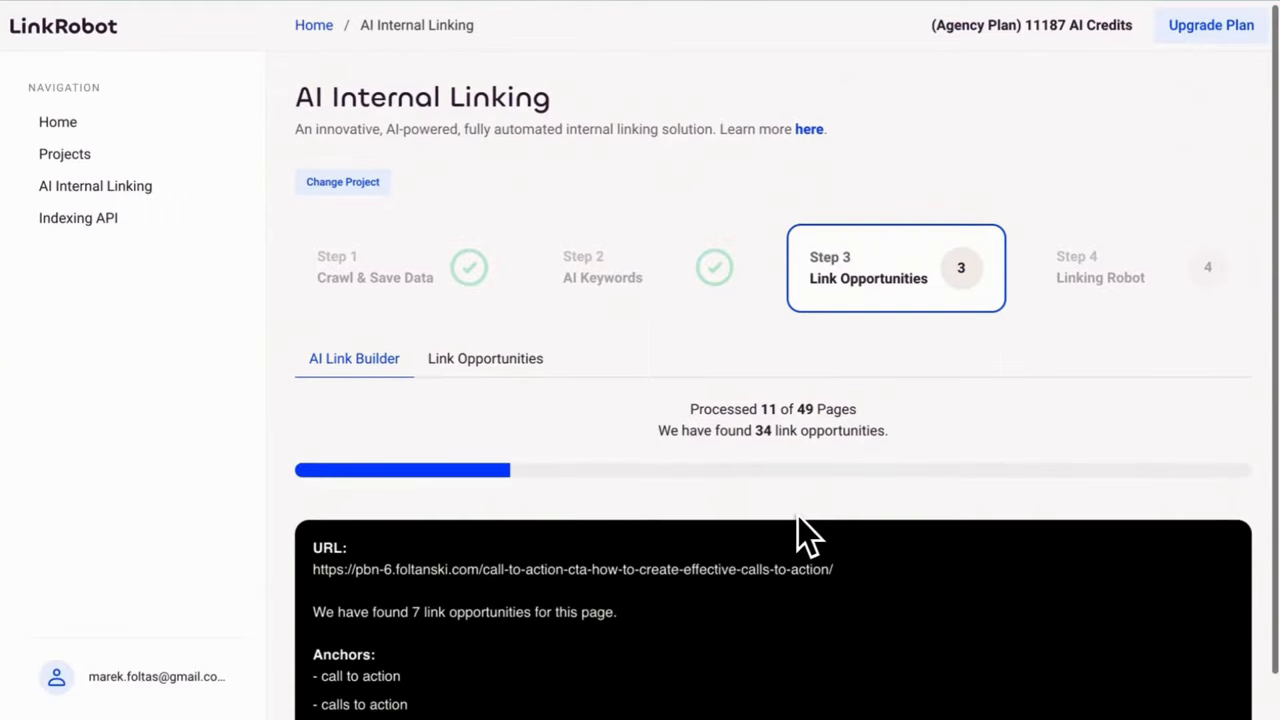
click(485, 358)
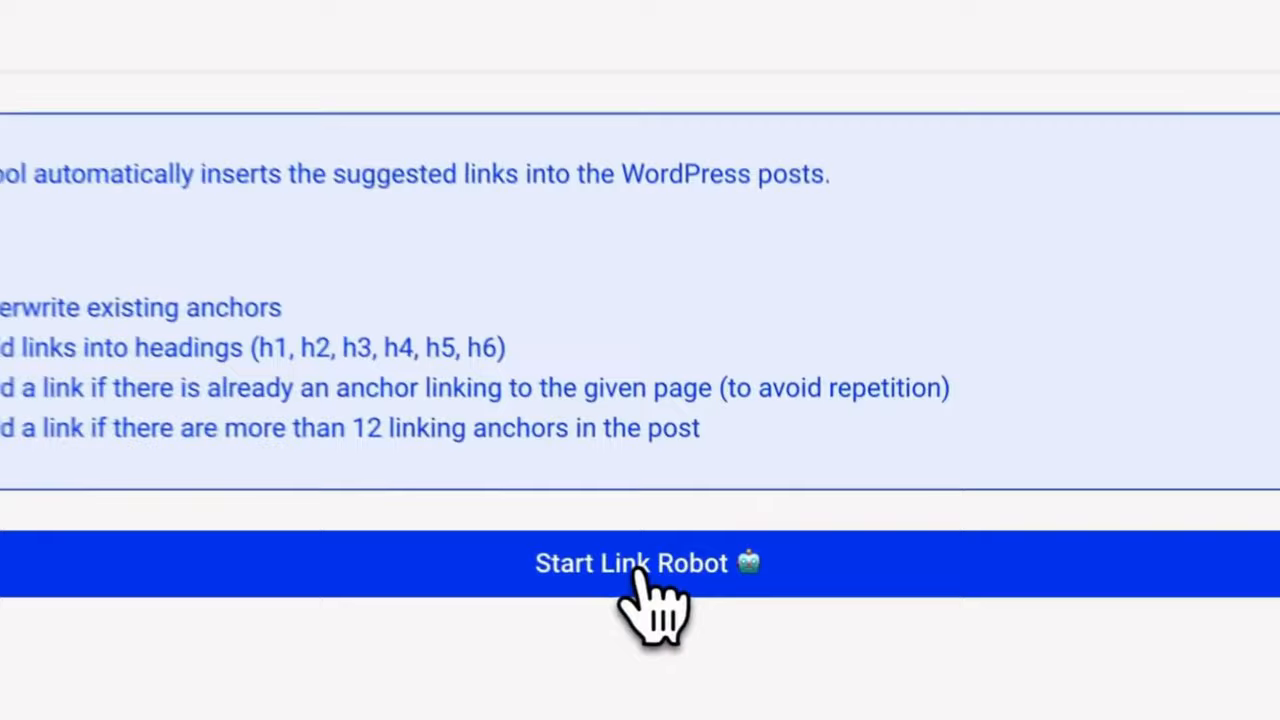
Step: Start the Link Robot inserting internal links, then look over the pricing plans
click(645, 562)
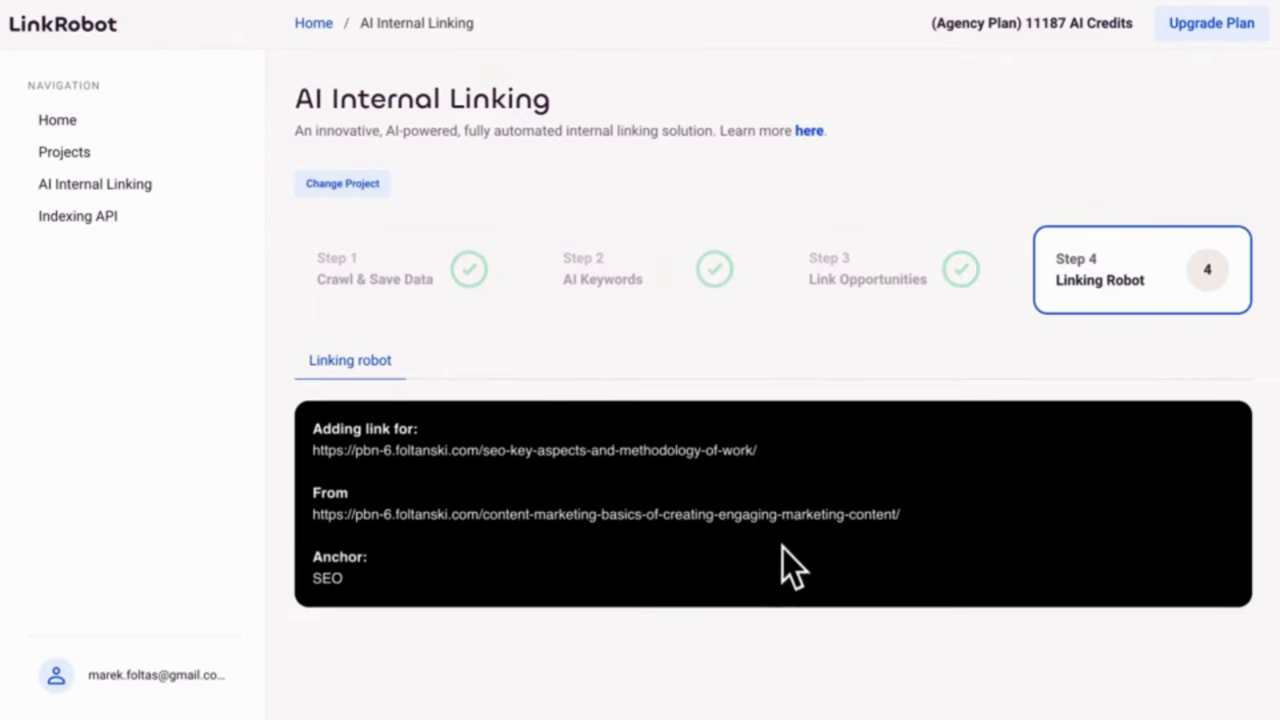
click(1211, 22)
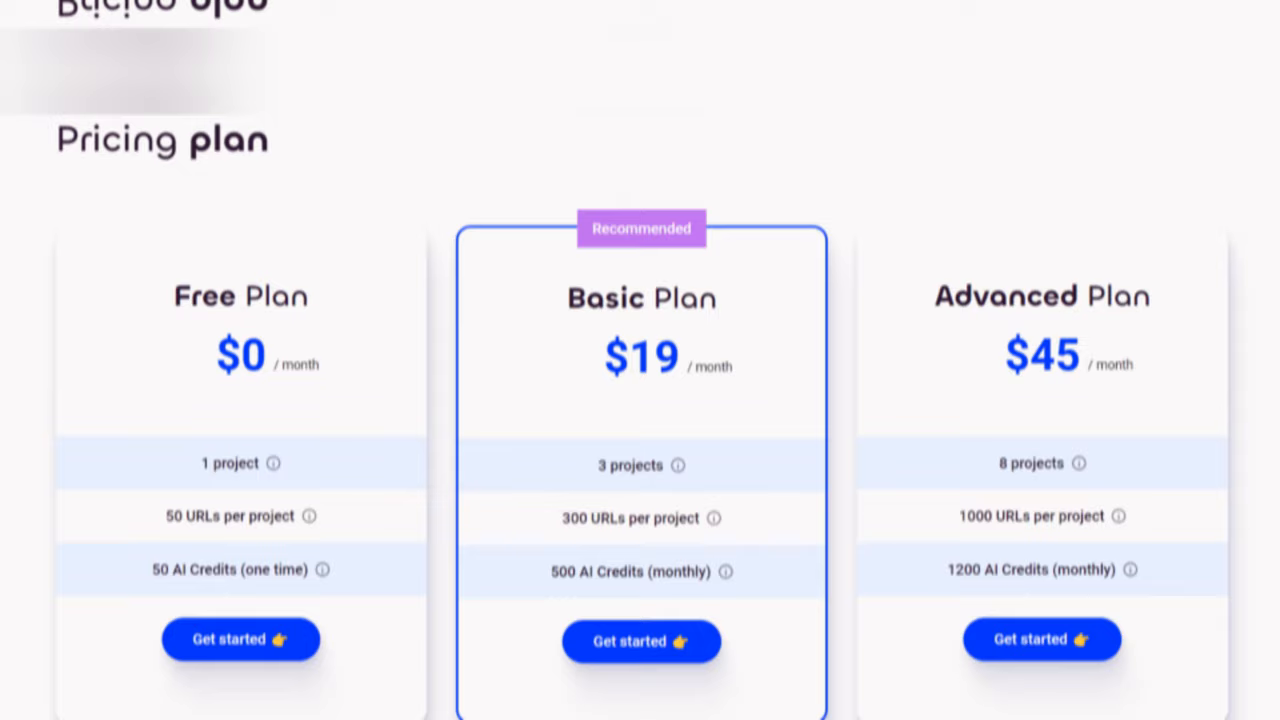
scroll(down, 3)
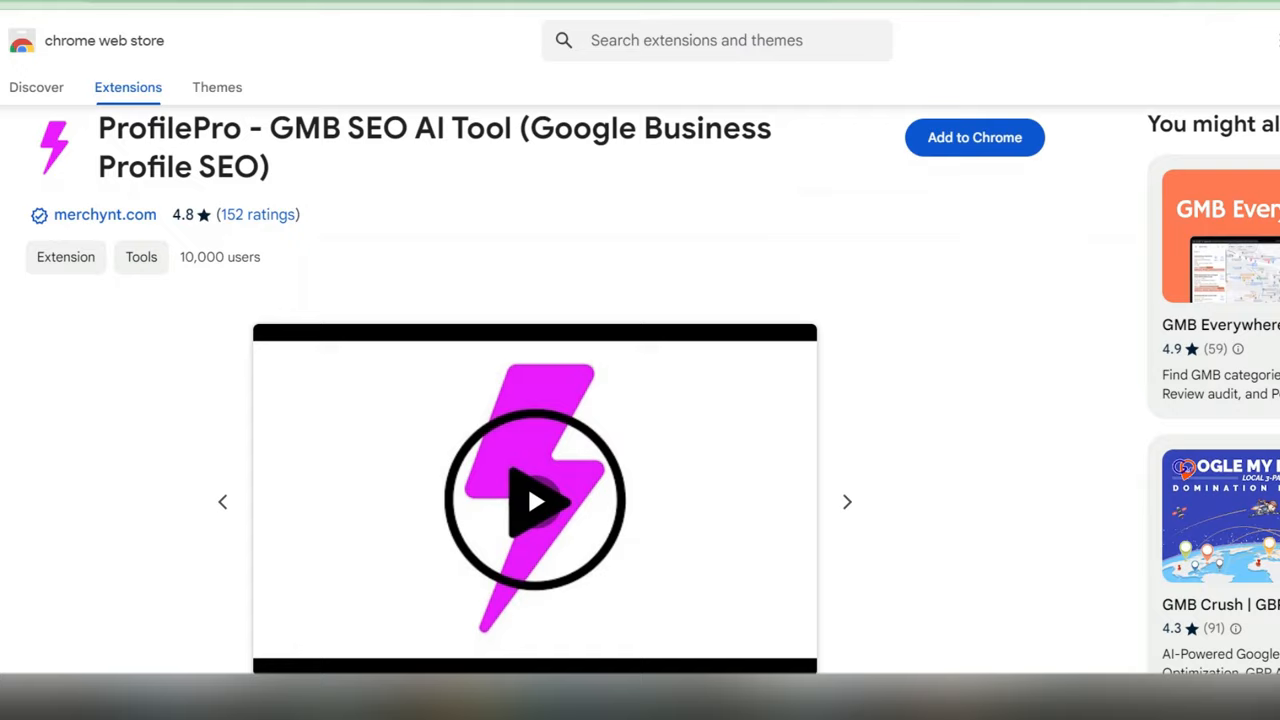
Step: Scroll through ProfilePro's Chrome Web Store overview and 4.8-star ratings
scroll(down, 3)
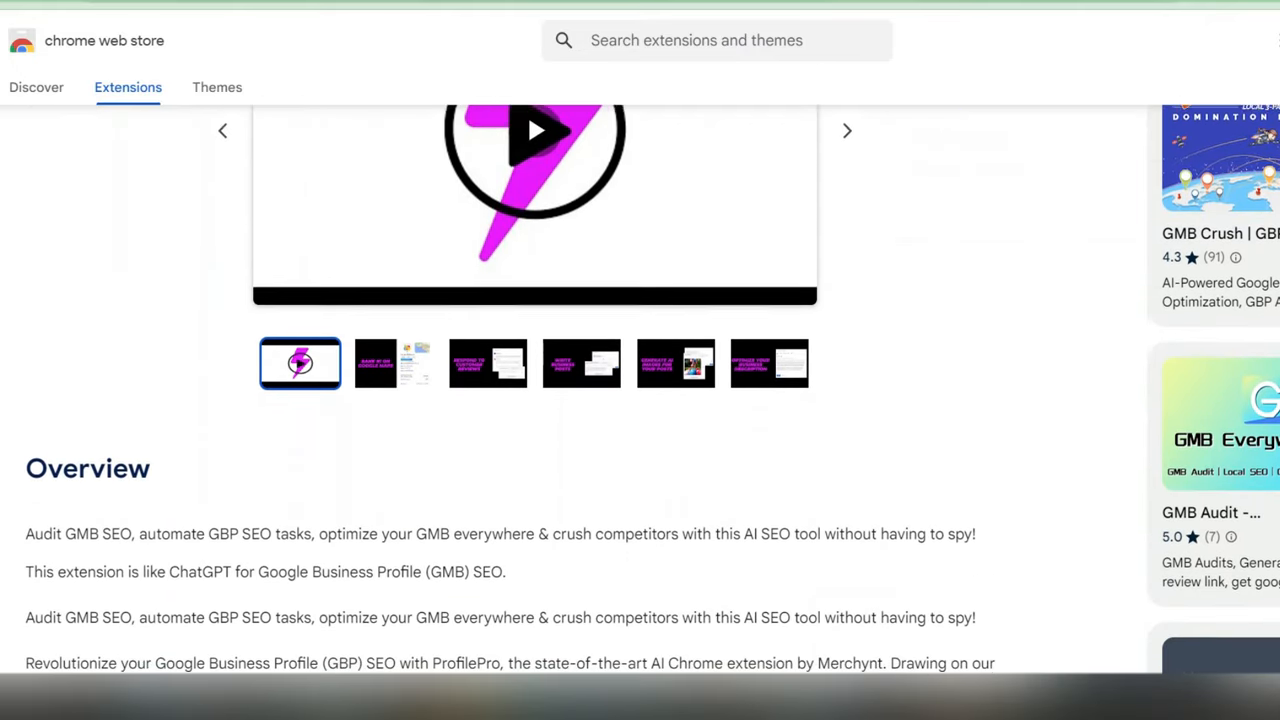
scroll(down, 3)
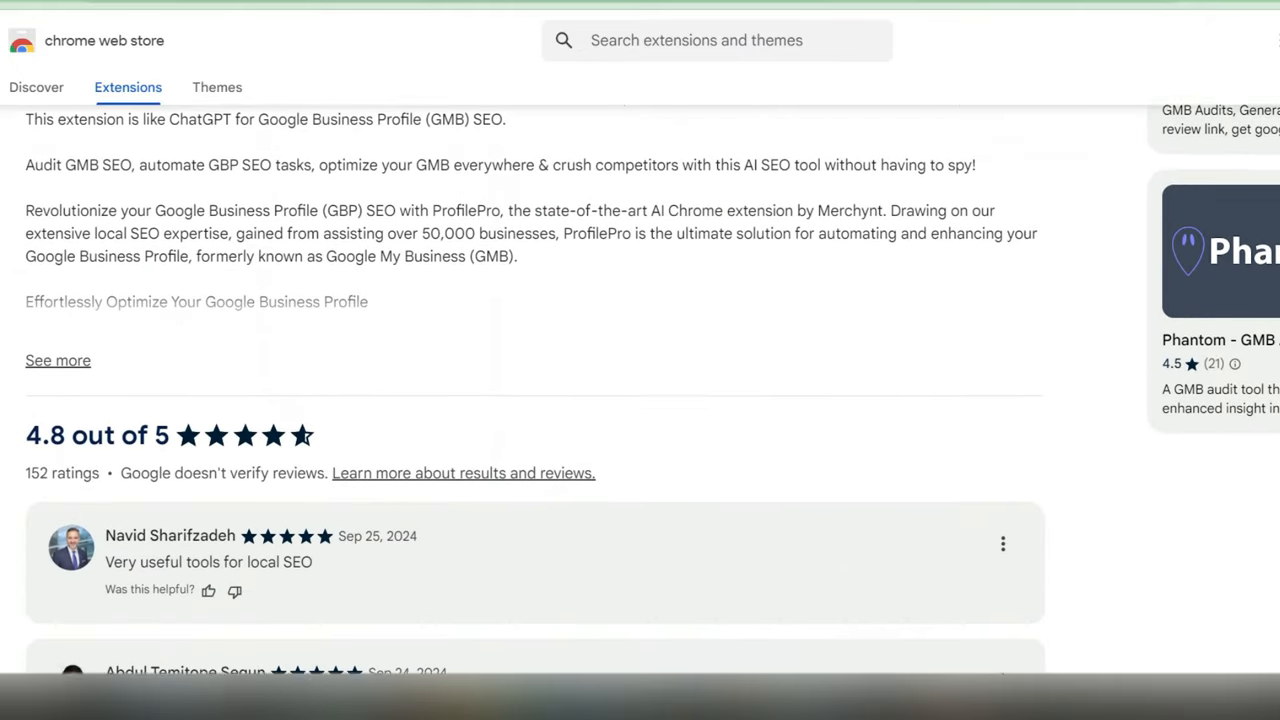
scroll(down, 3)
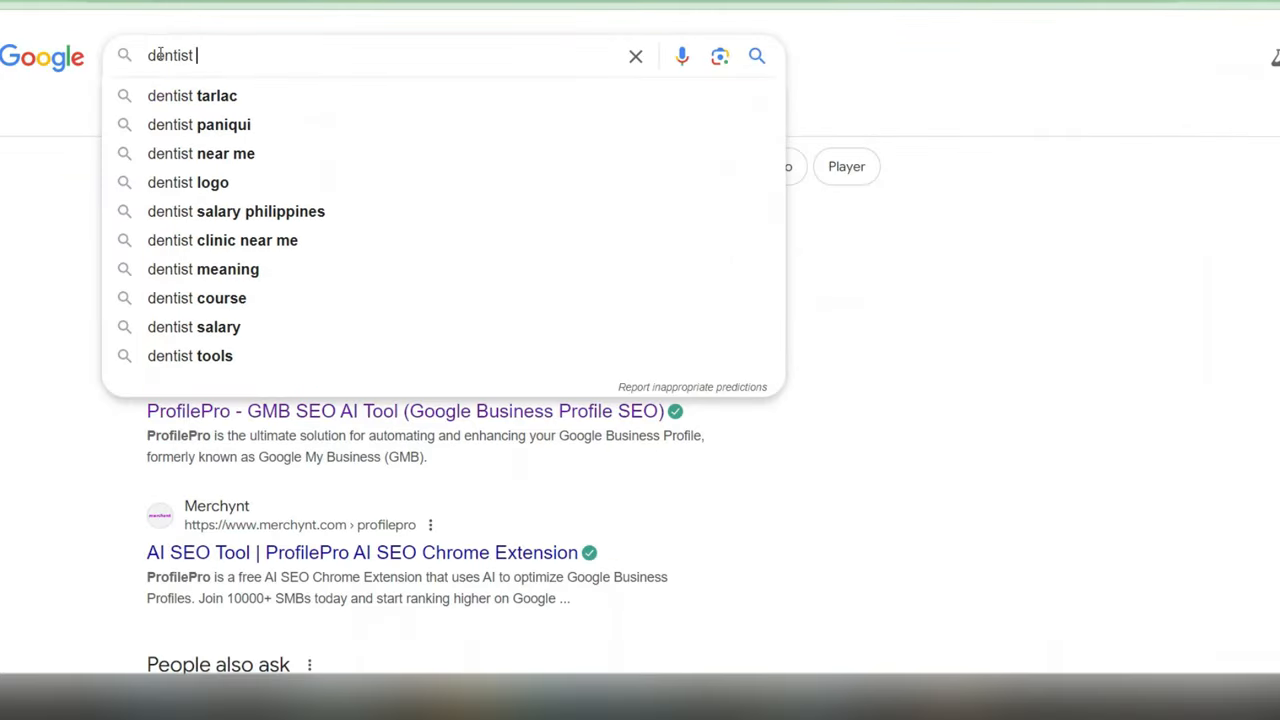
text(near)
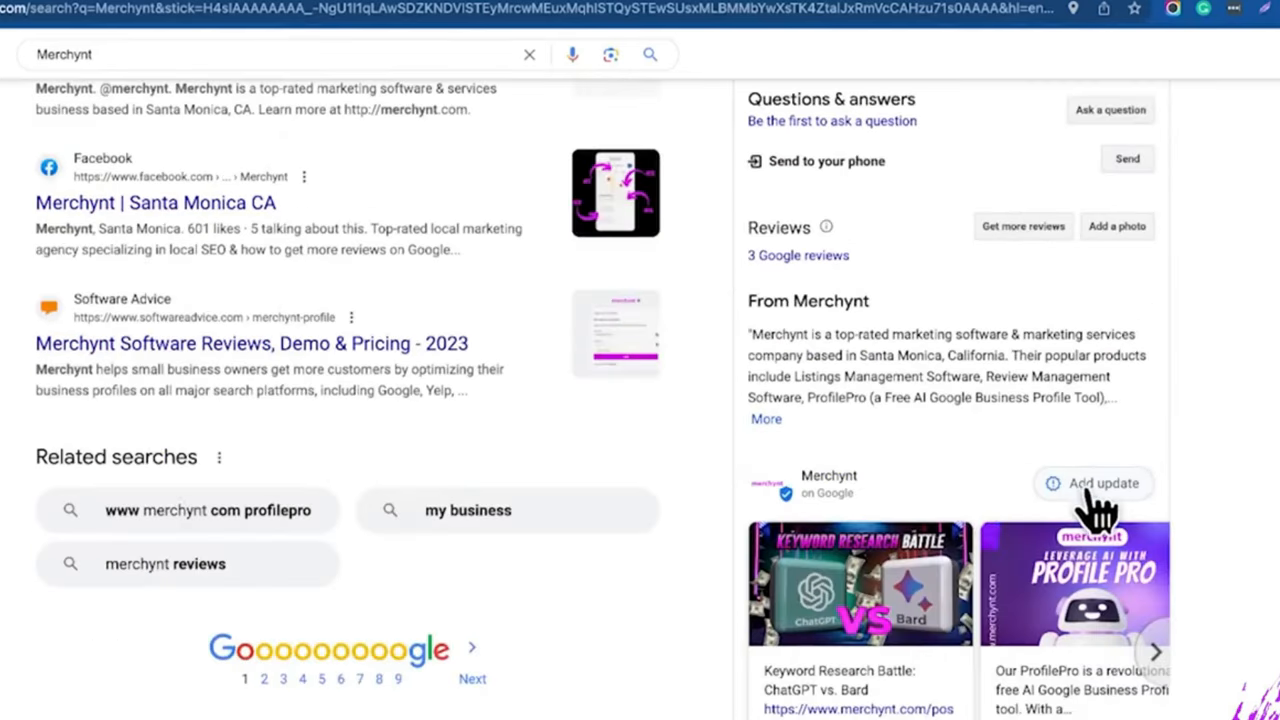
click(1093, 483)
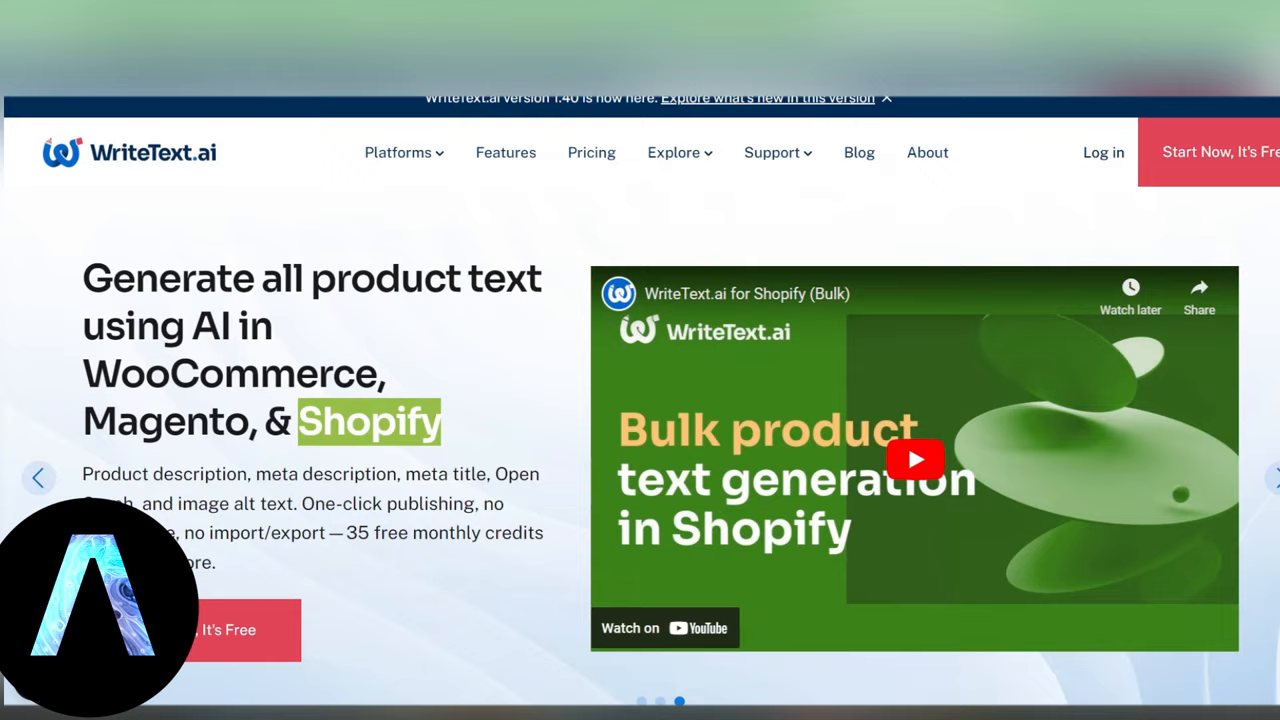
Step: Browse WriteText.ai features, then generate the green velvet sofa's page title, meta description and alt texts
click(505, 152)
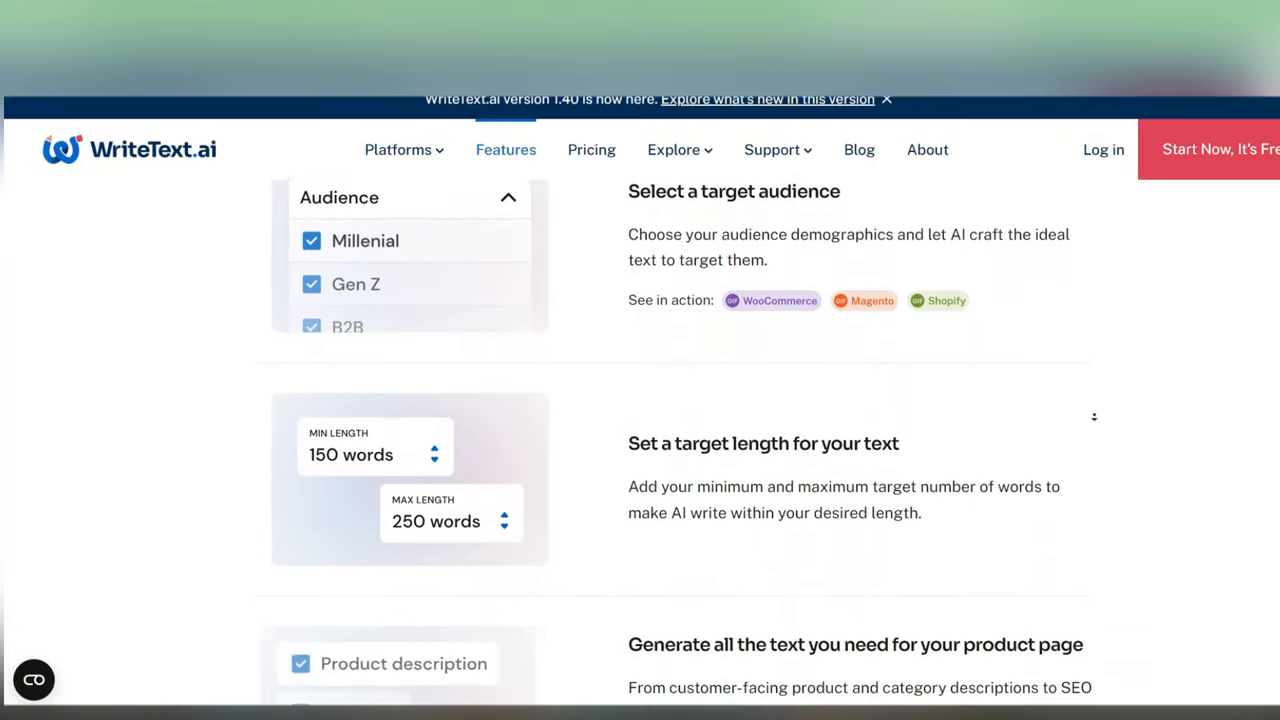
scroll(down, 3)
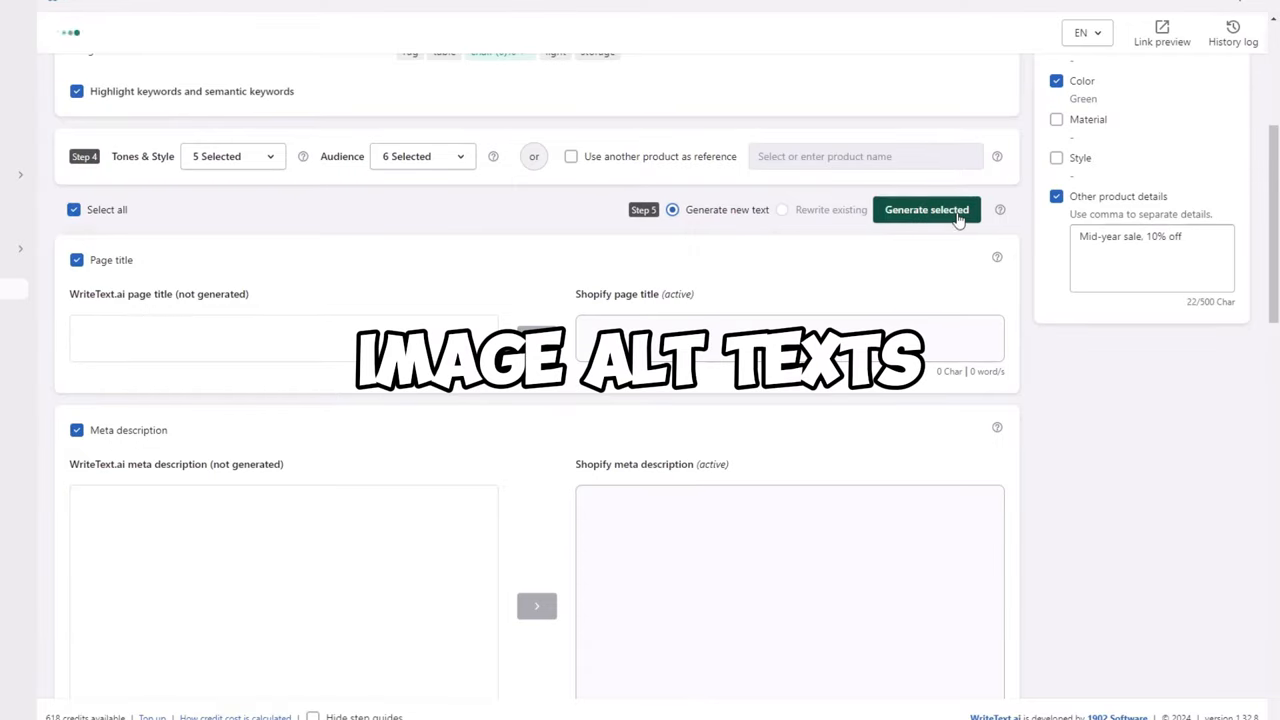
click(925, 209)
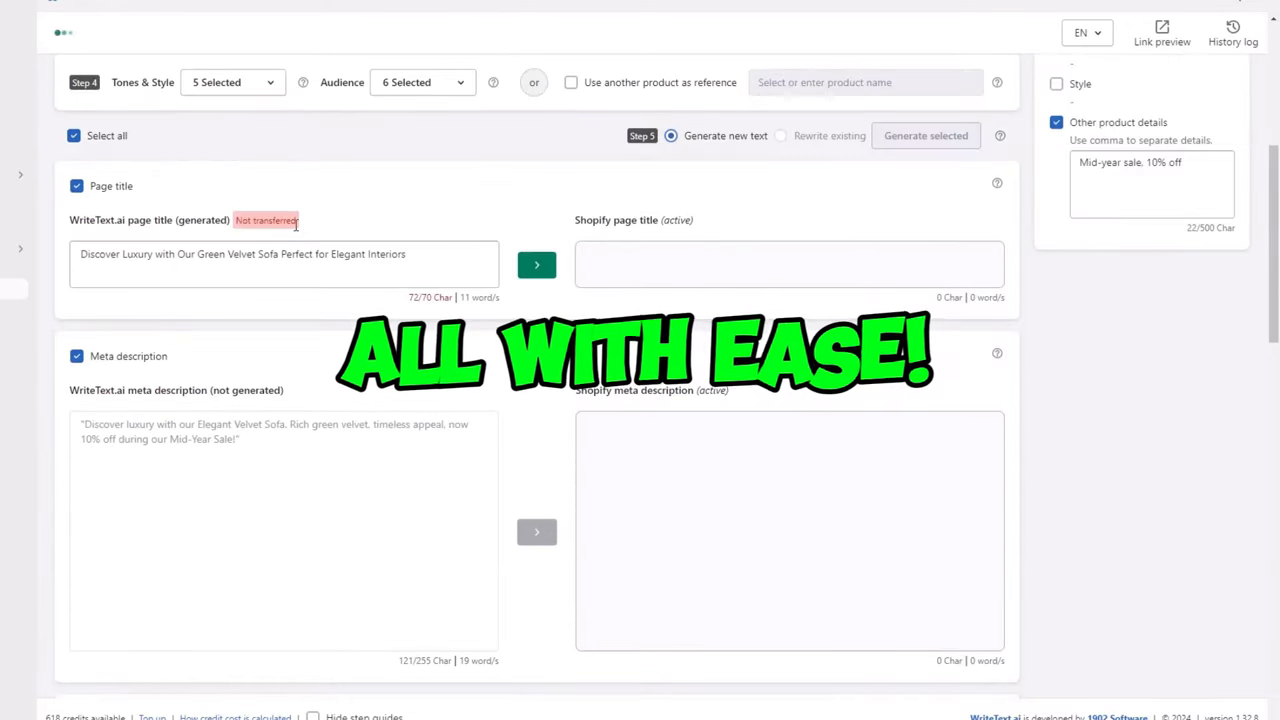
scroll(down, 3)
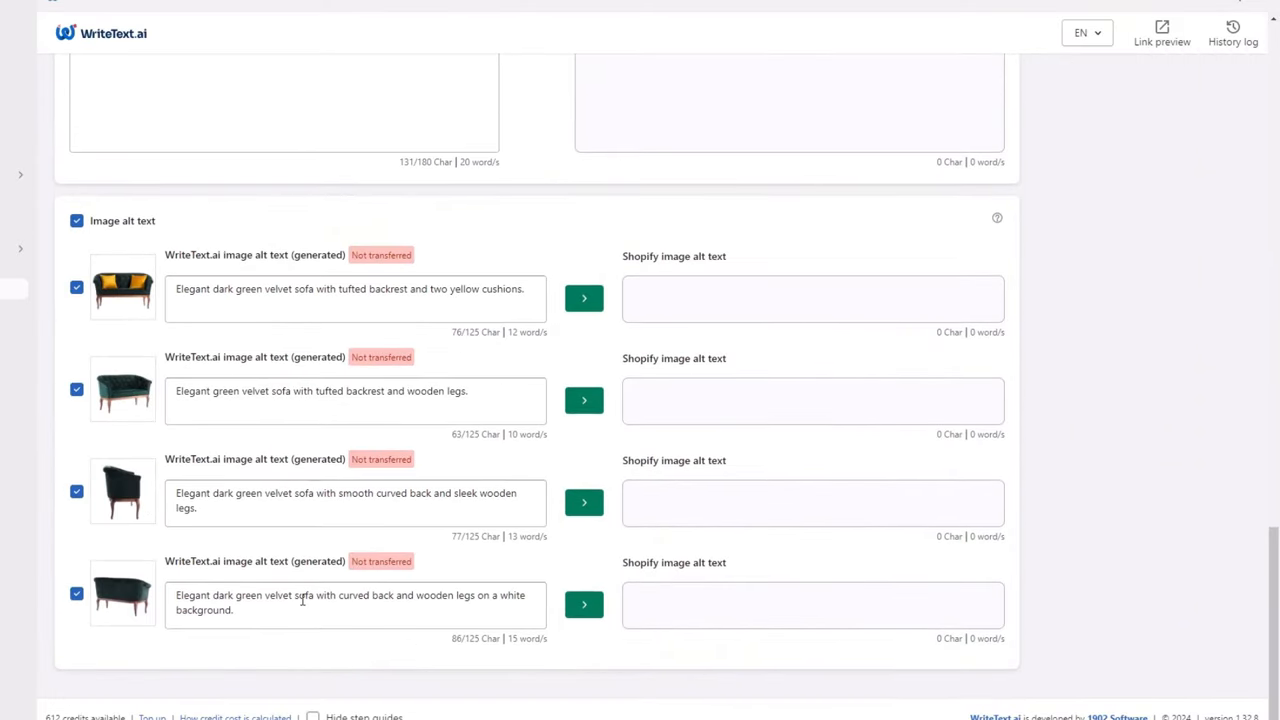